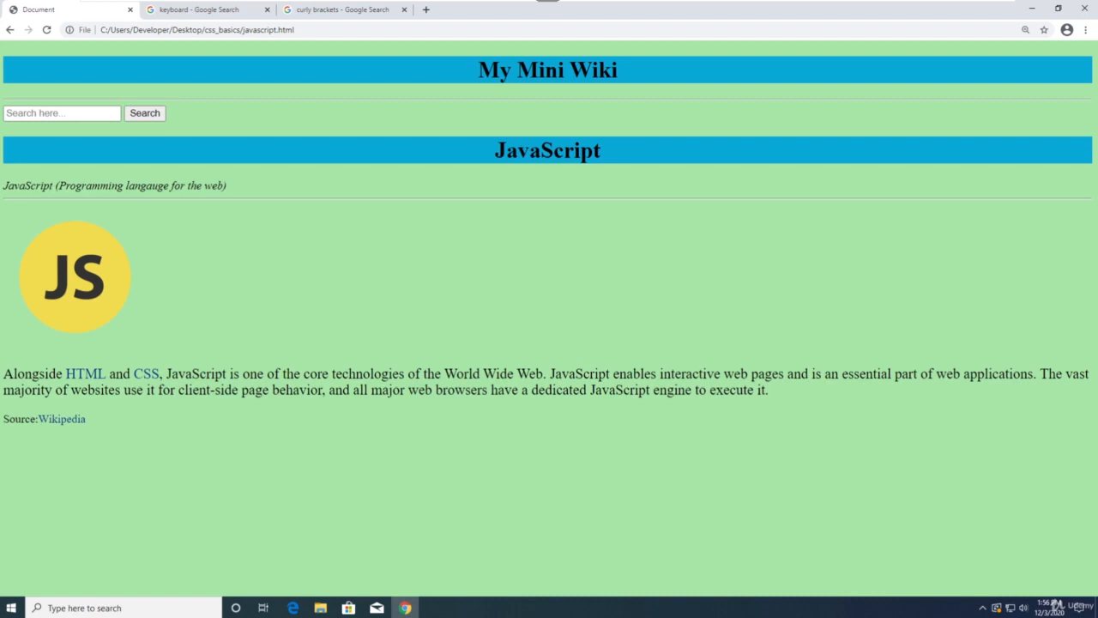
mouse_move(693, 335)
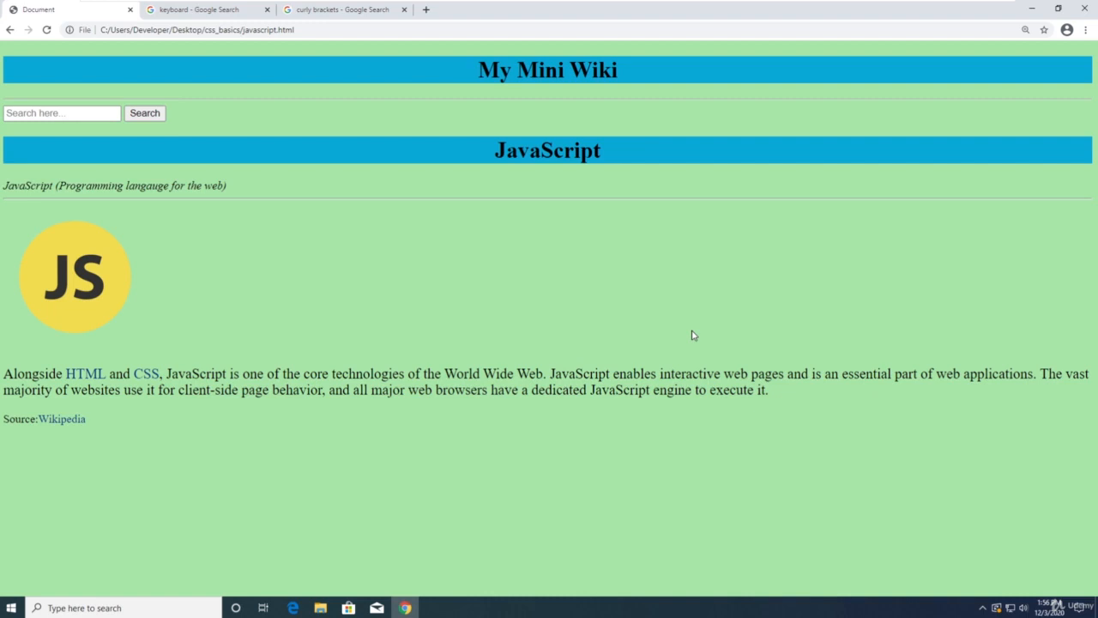
mouse_move(690, 305)
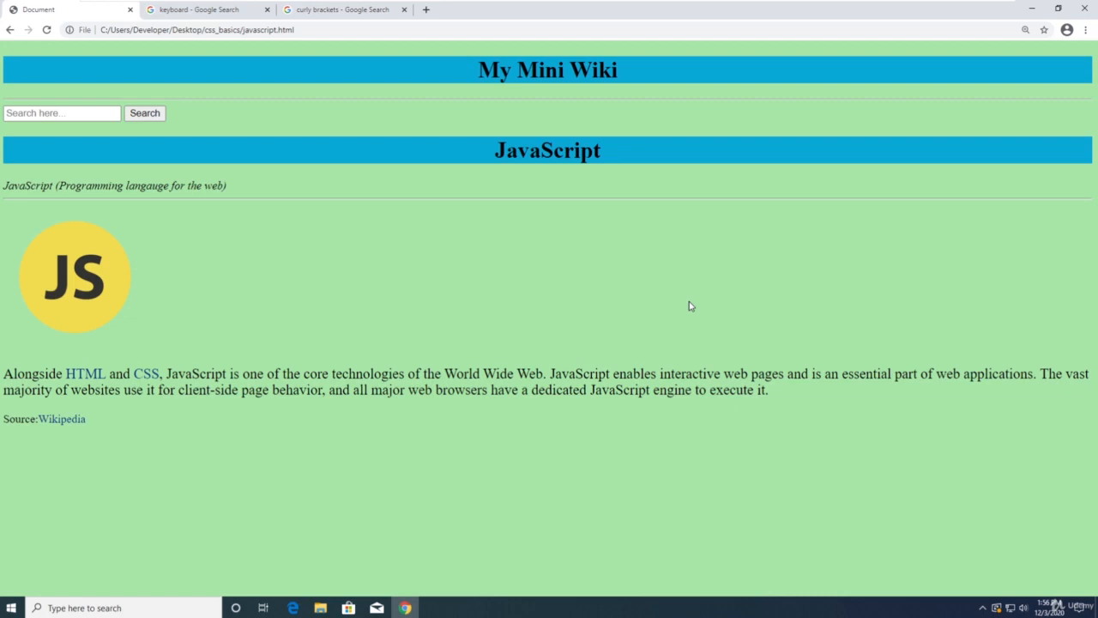
mouse_move(628, 232)
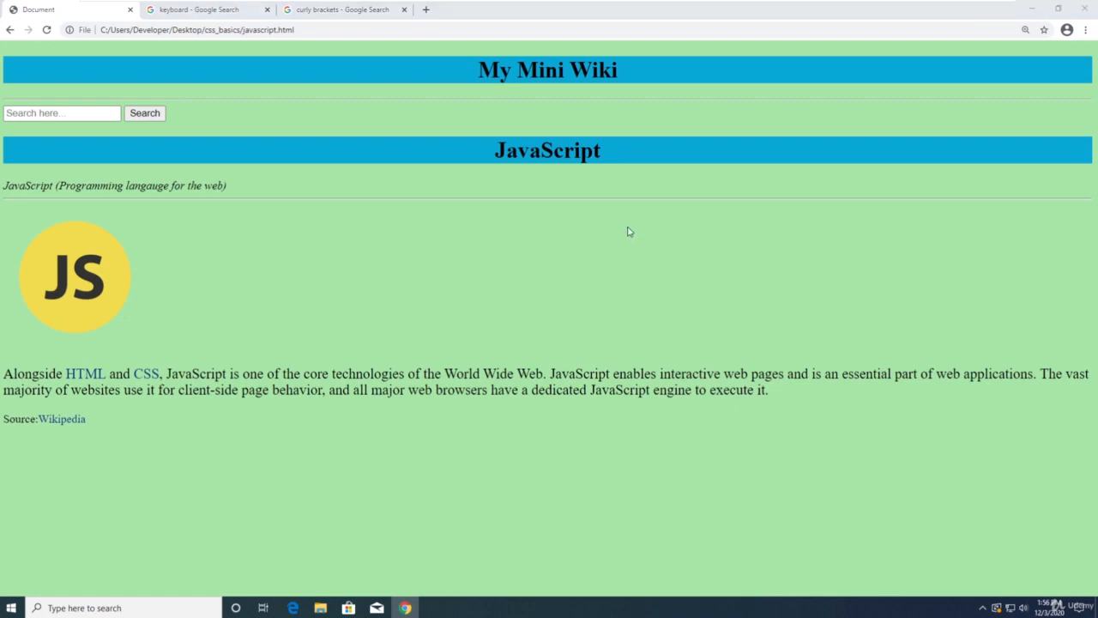
- Launch File Explorer and browse into the Project folder on the Desktop
left_click(10, 607)
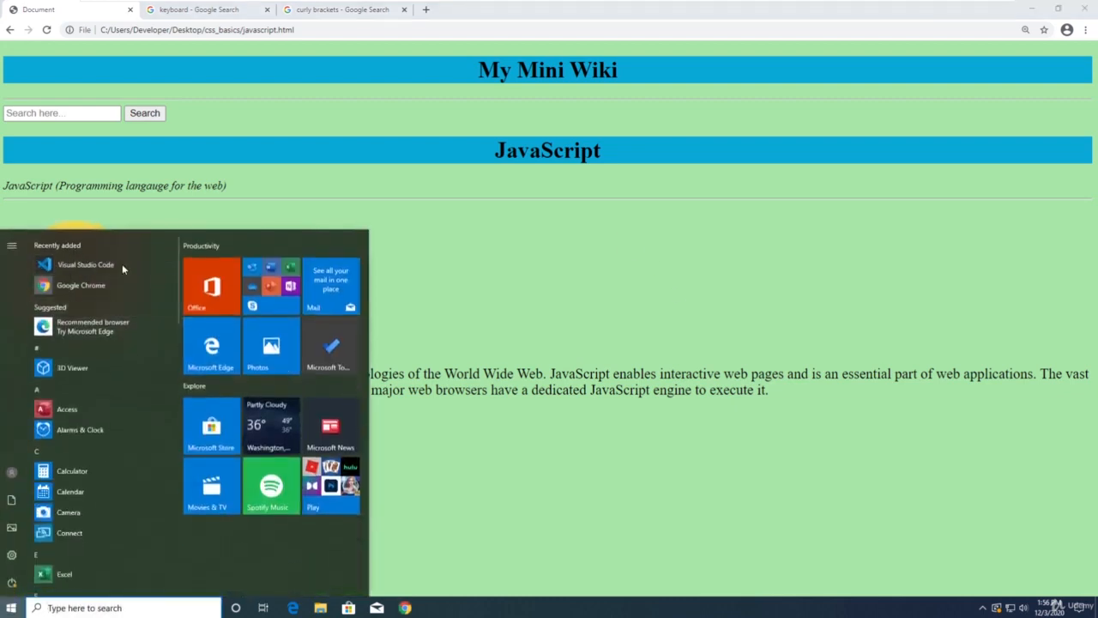
left_click(85, 264)
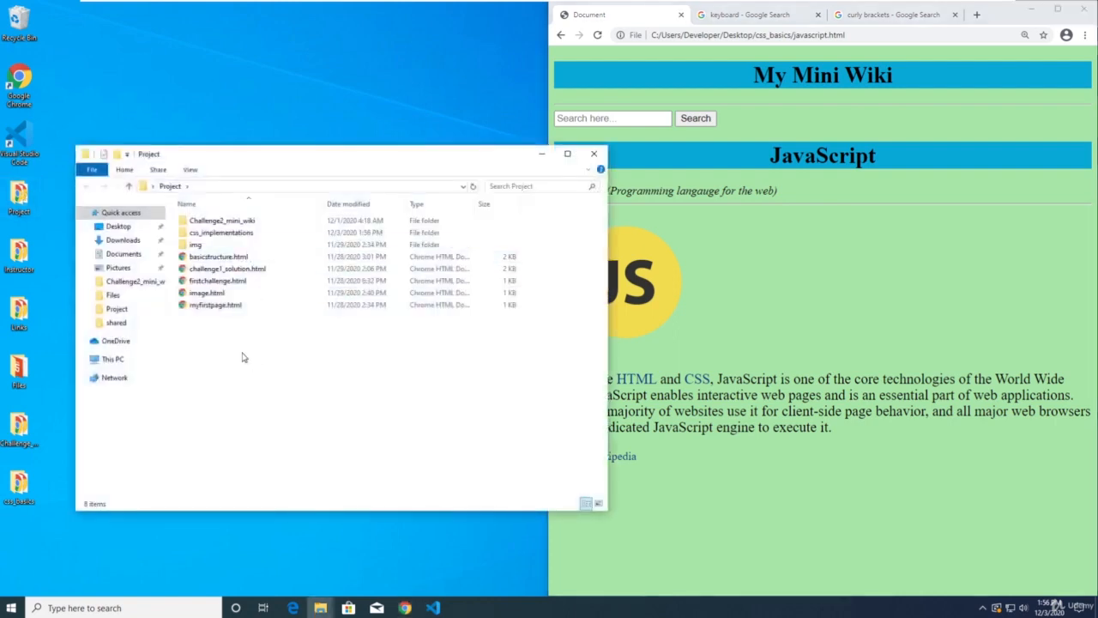
mouse_move(237, 344)
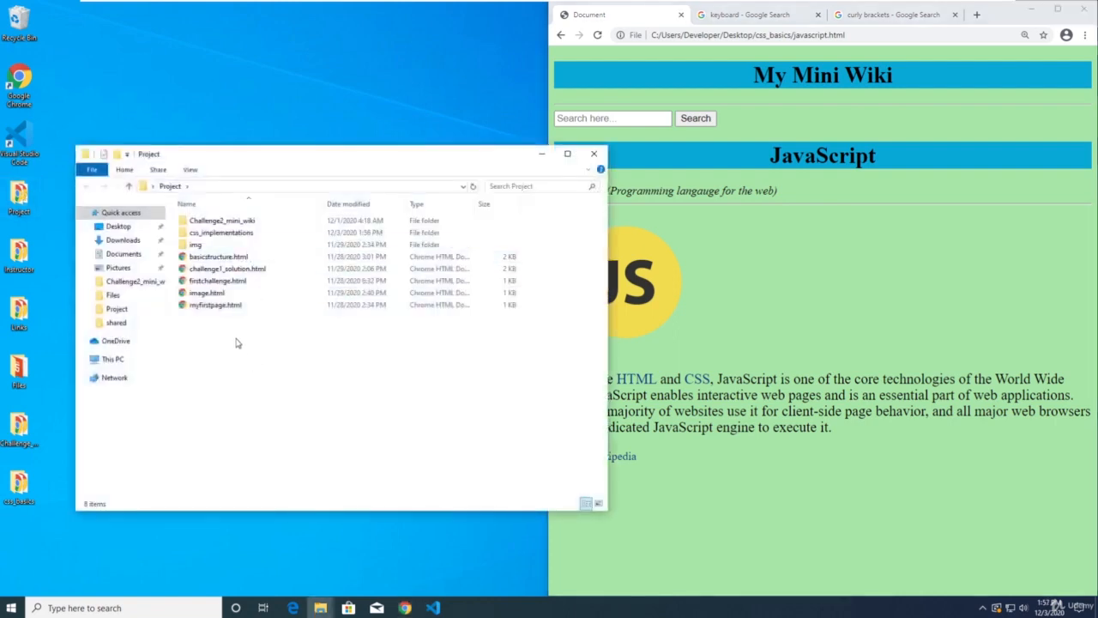
double_click(221, 234)
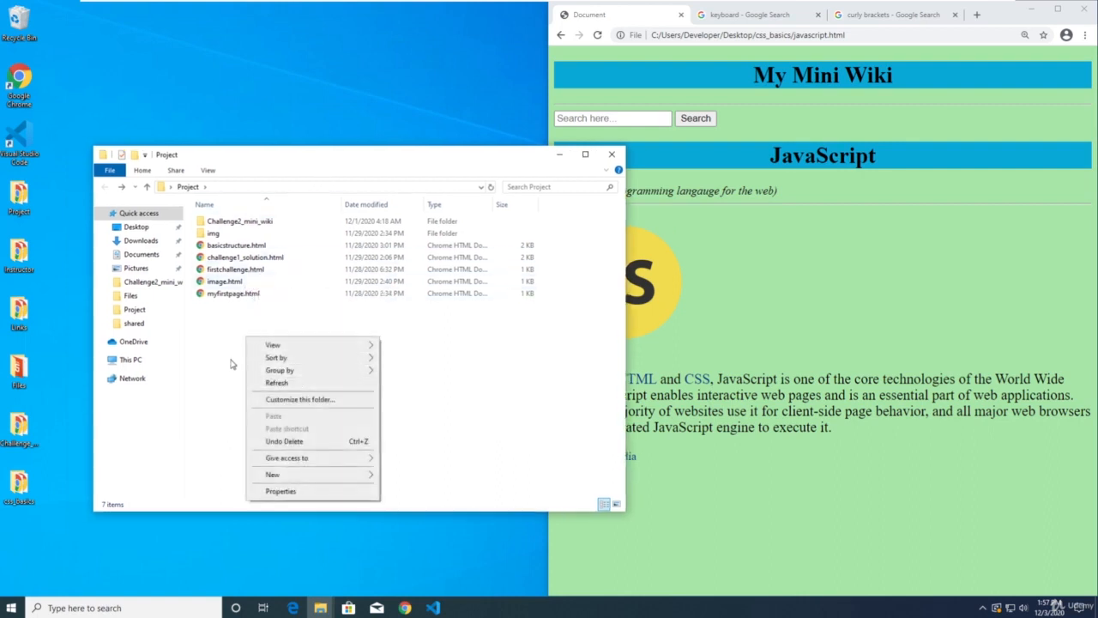
left_click(60, 212)
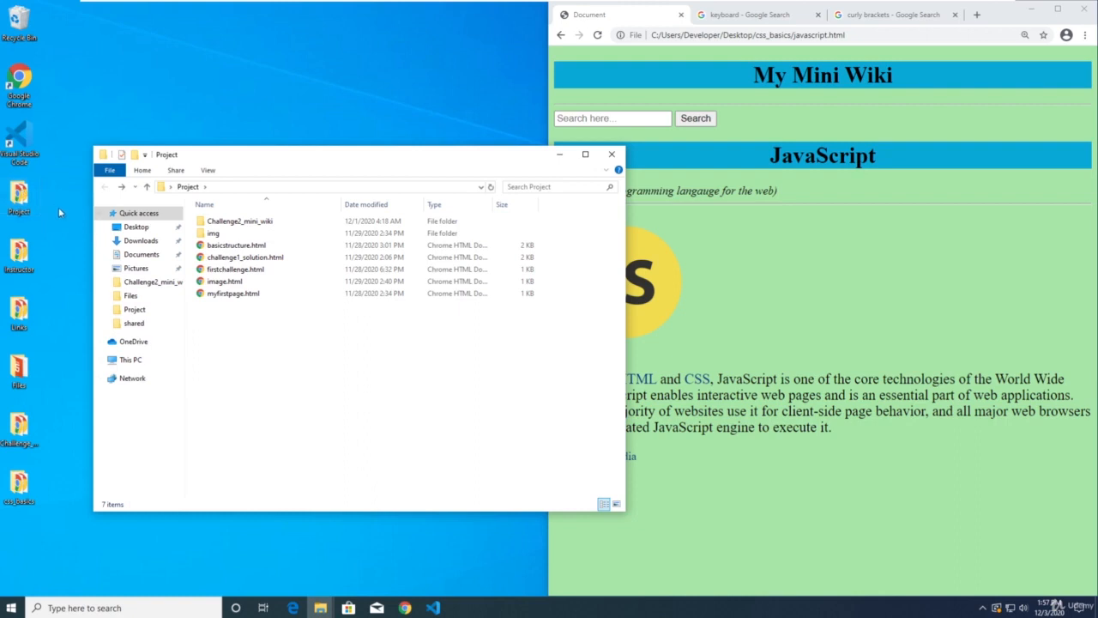
- Create a new folder named css_implementations in Project and dock the window beside the browser
left_click(610, 154)
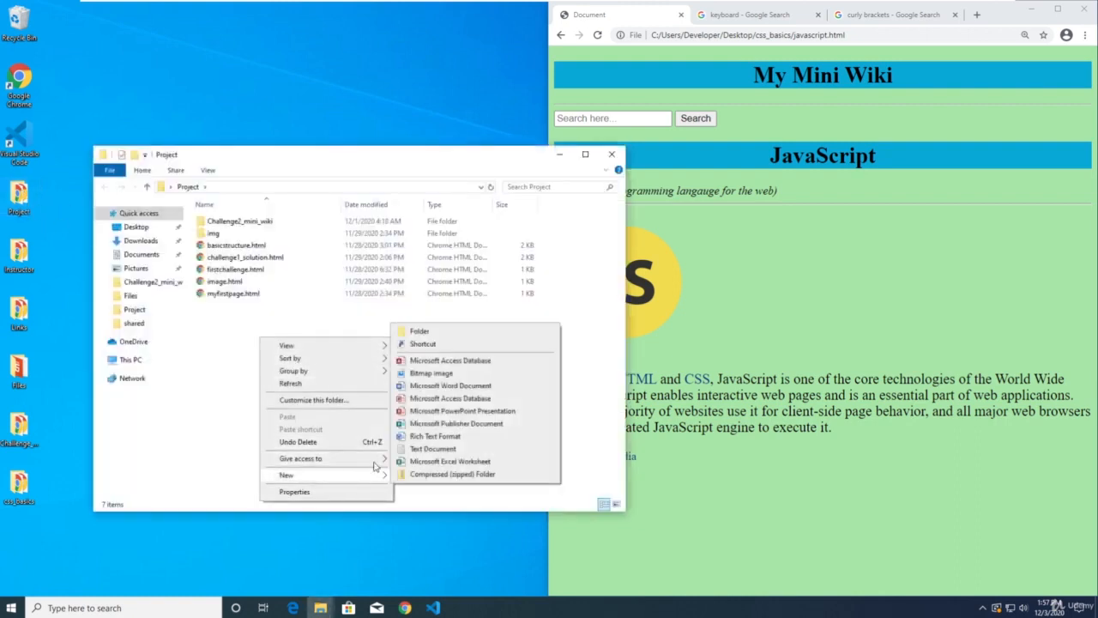
left_click(419, 331)
type("css_implementations")
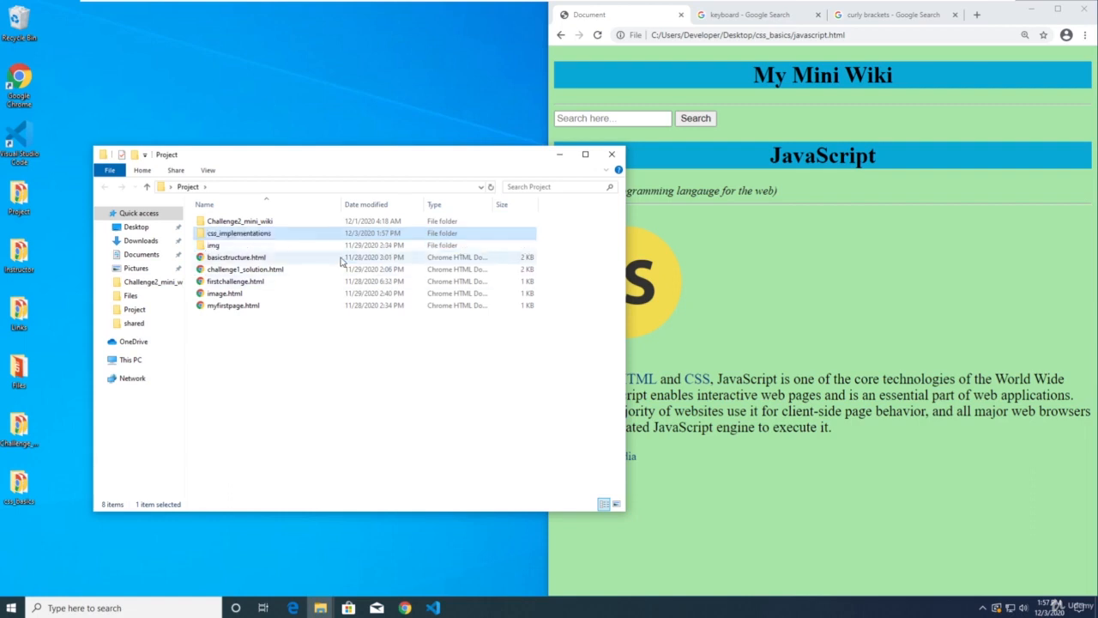
left_click(585, 155)
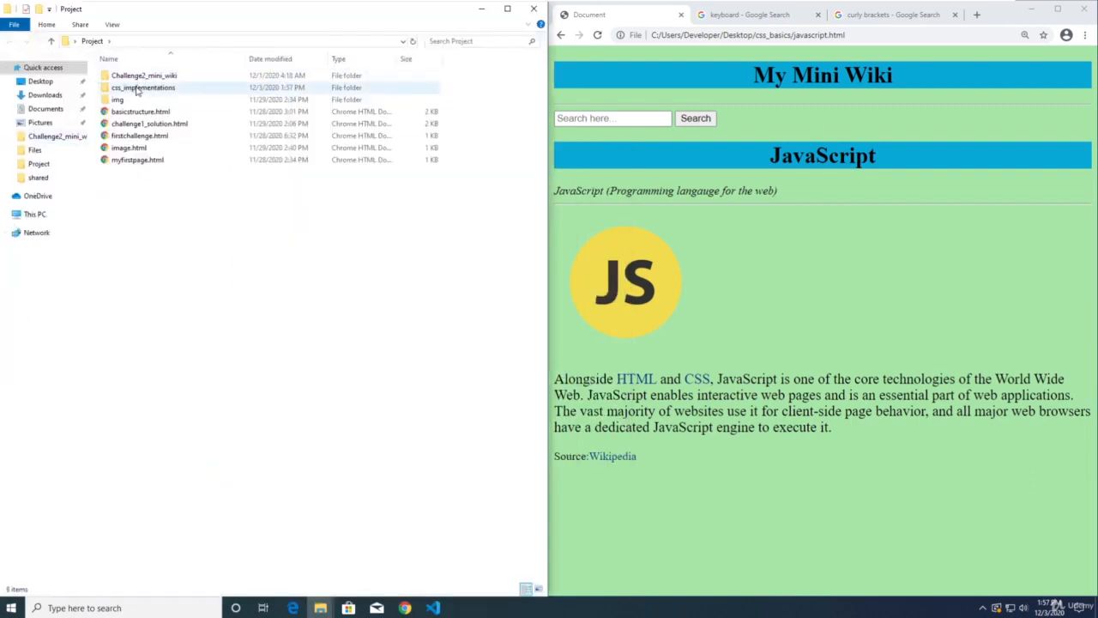
left_click(144, 86)
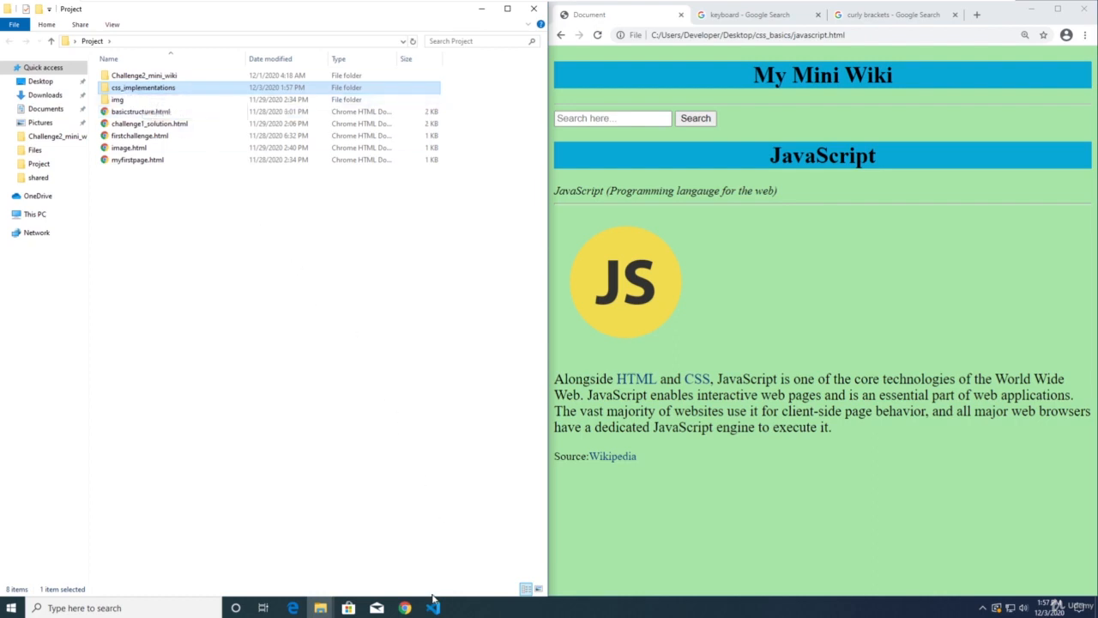
- In VS Code, open Desktop > Project > css_implementations as the workspace folder
left_click(432, 607)
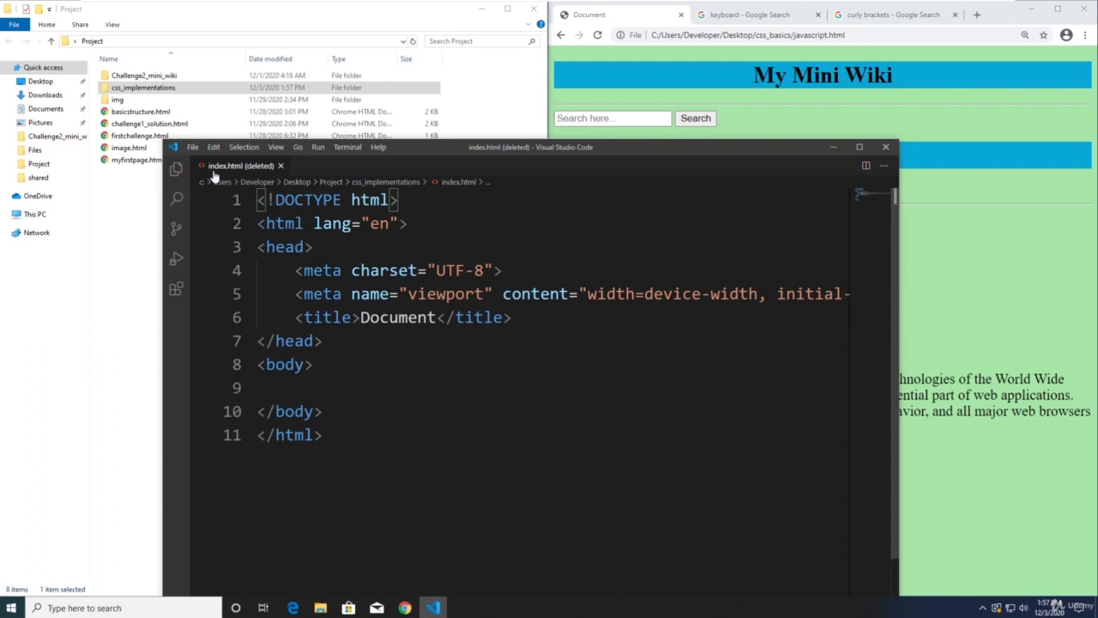
mouse_move(222, 218)
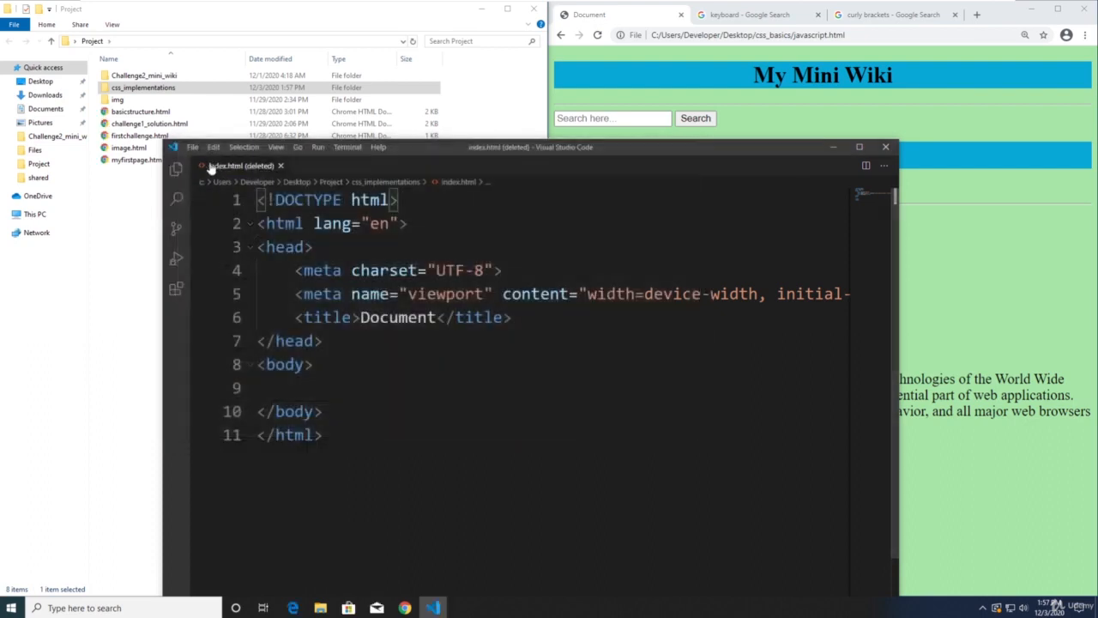
left_click(192, 147)
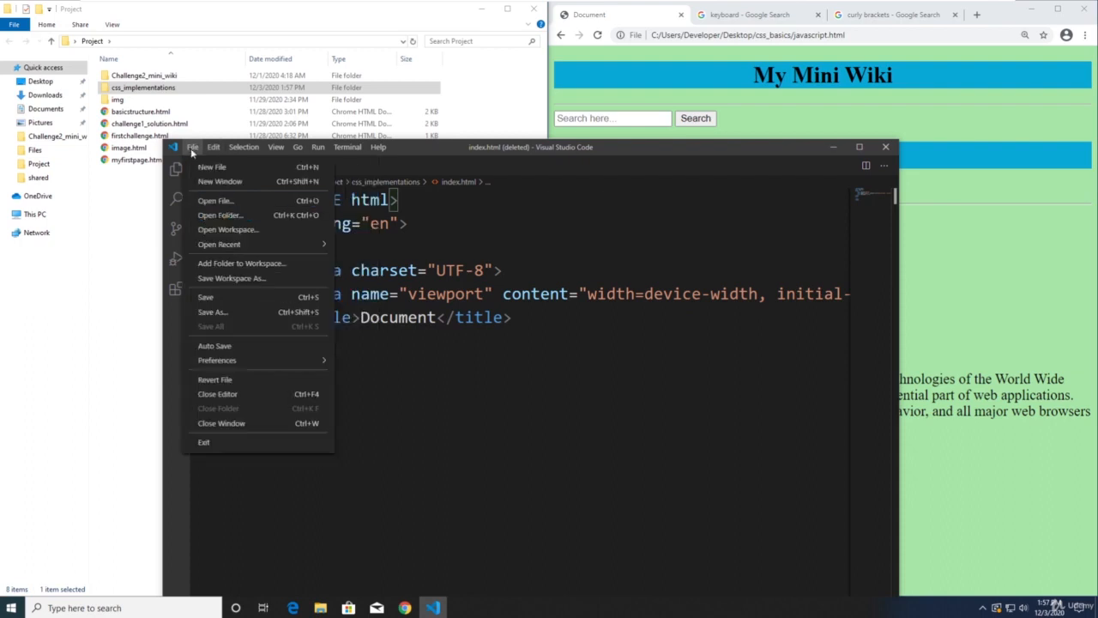
left_click(220, 215)
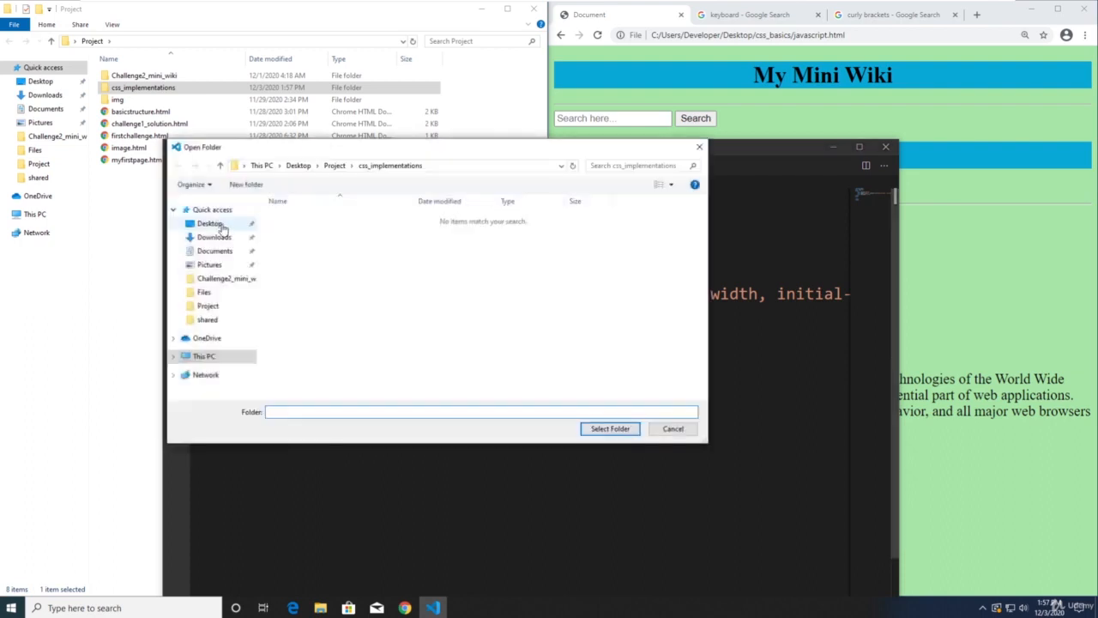
left_click(209, 223)
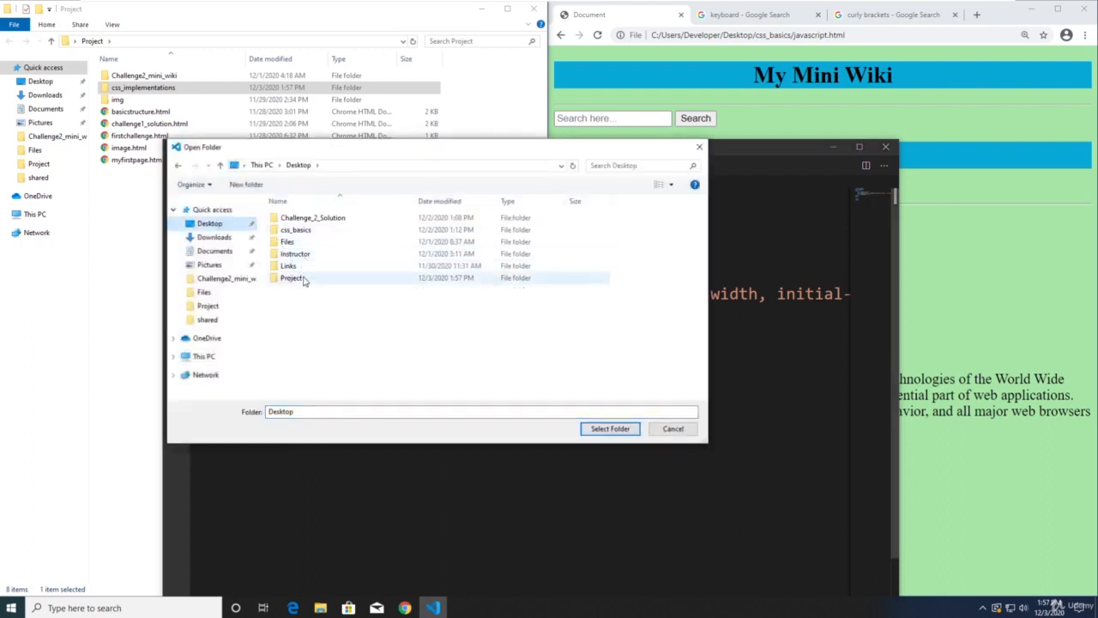
double_click(292, 278)
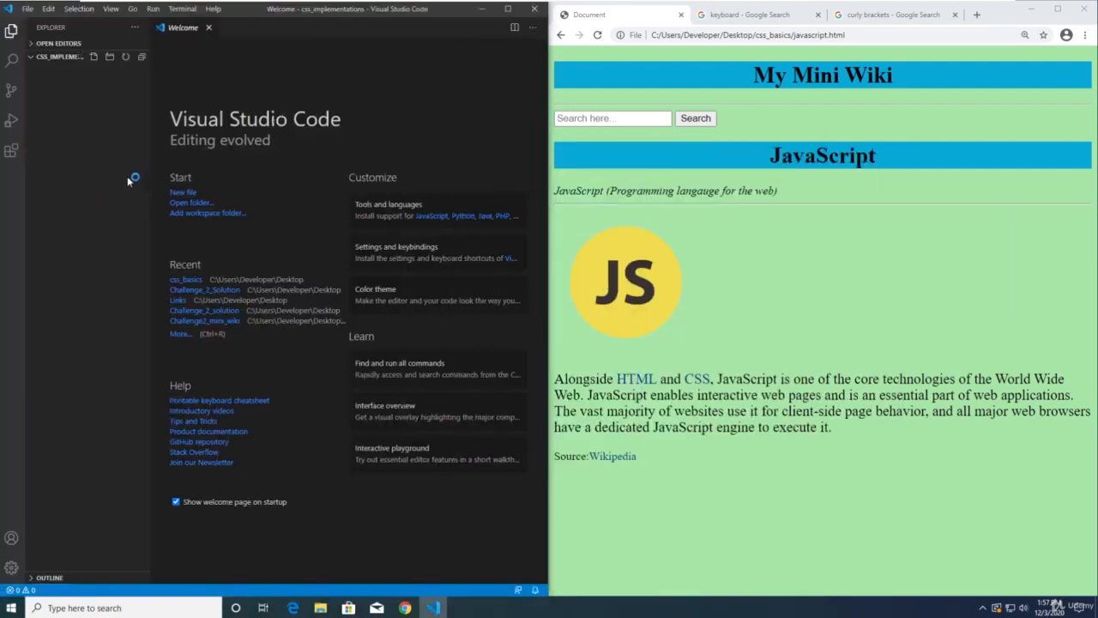
mouse_move(124, 133)
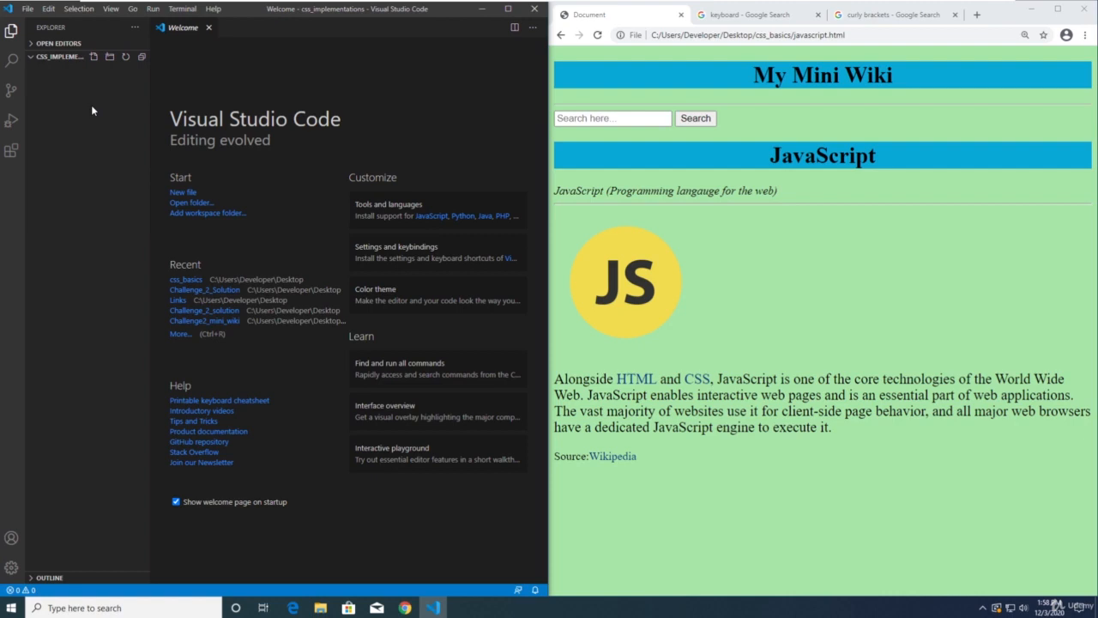
- Create a new index.html file in the workspace and close the Welcome page
right_click(72, 57)
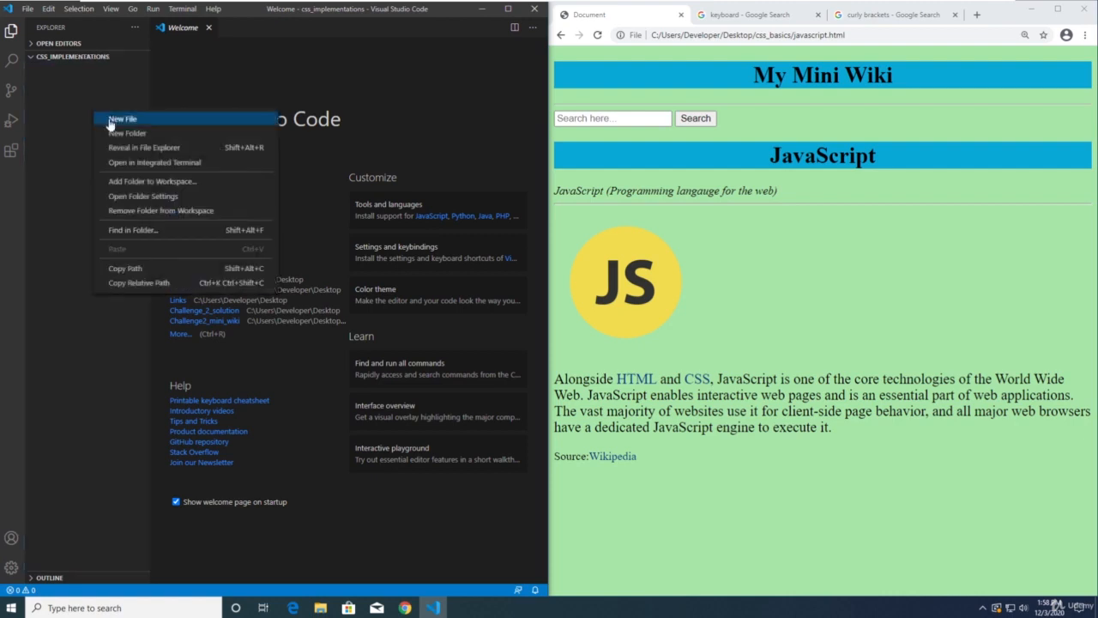
left_click(124, 119)
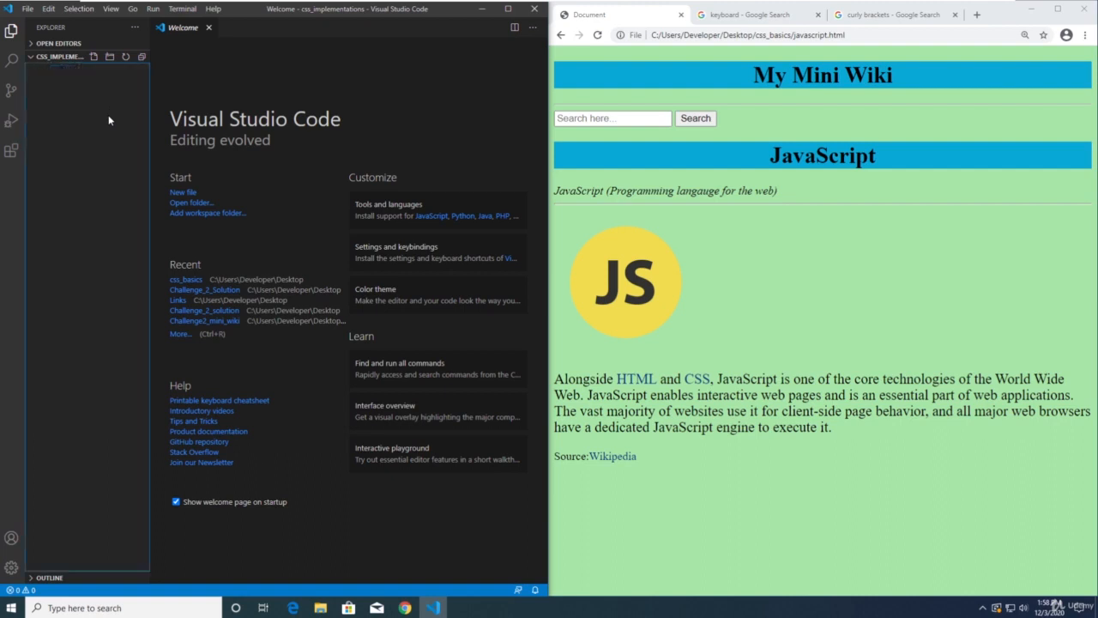
left_click(92, 55)
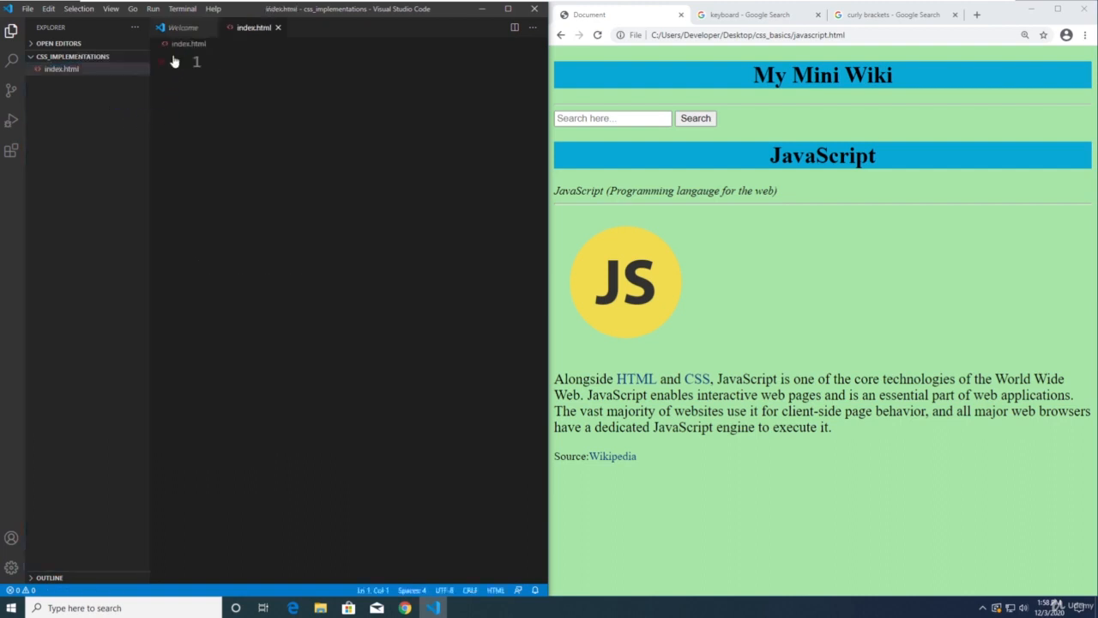
left_click(184, 28)
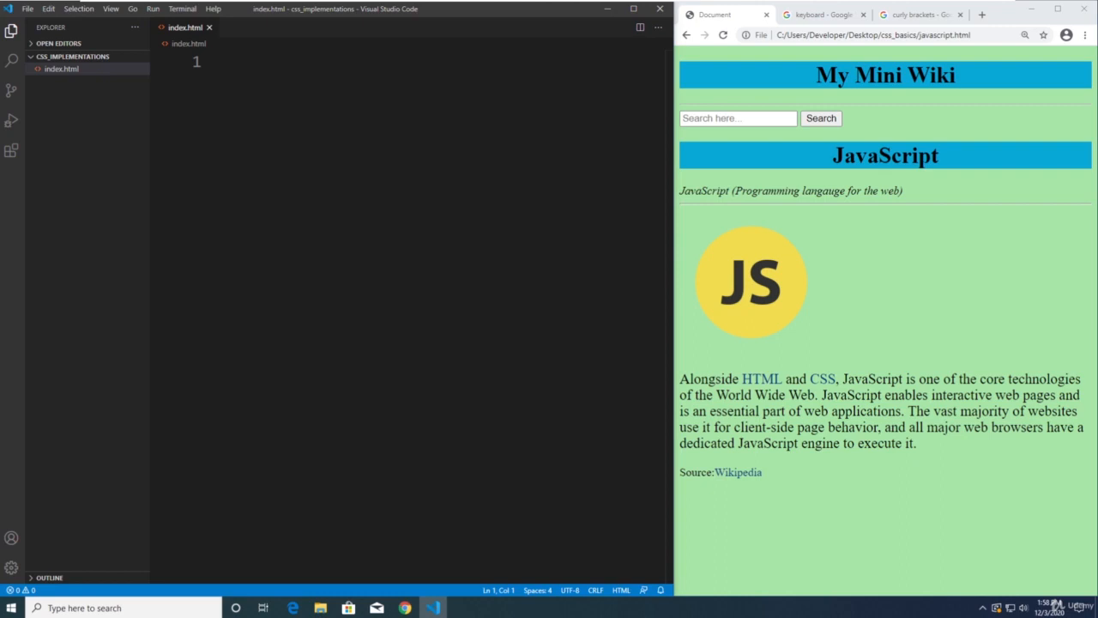
mouse_move(121, 100)
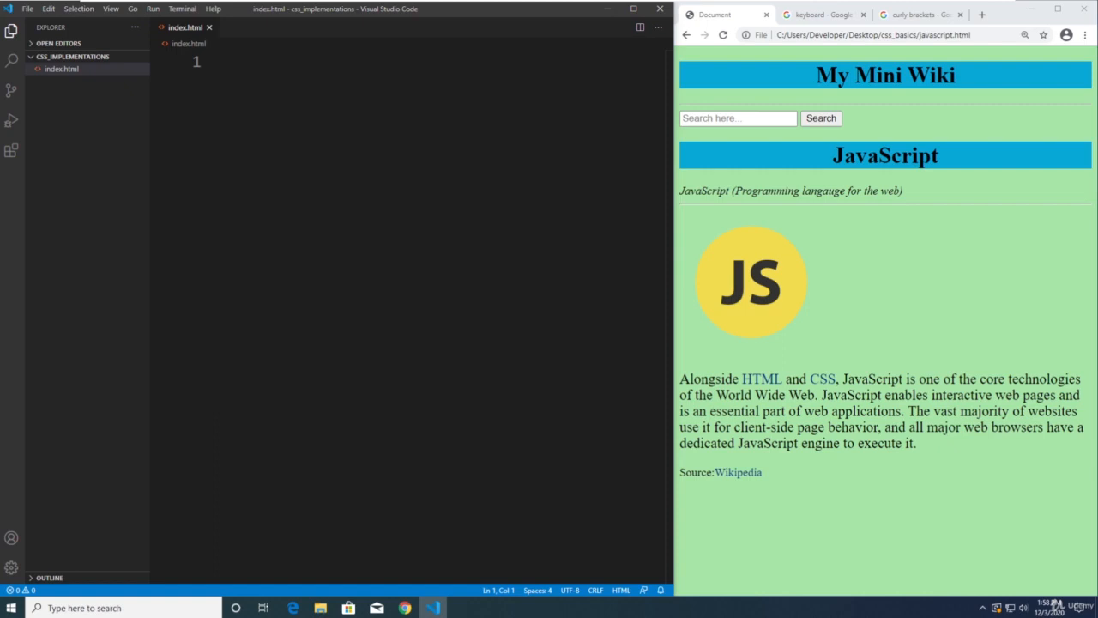
- Insert the HTML boilerplate with ! and set the page title to CSS IMPLEMENTATIONS
type("!DOCTYPE html>")
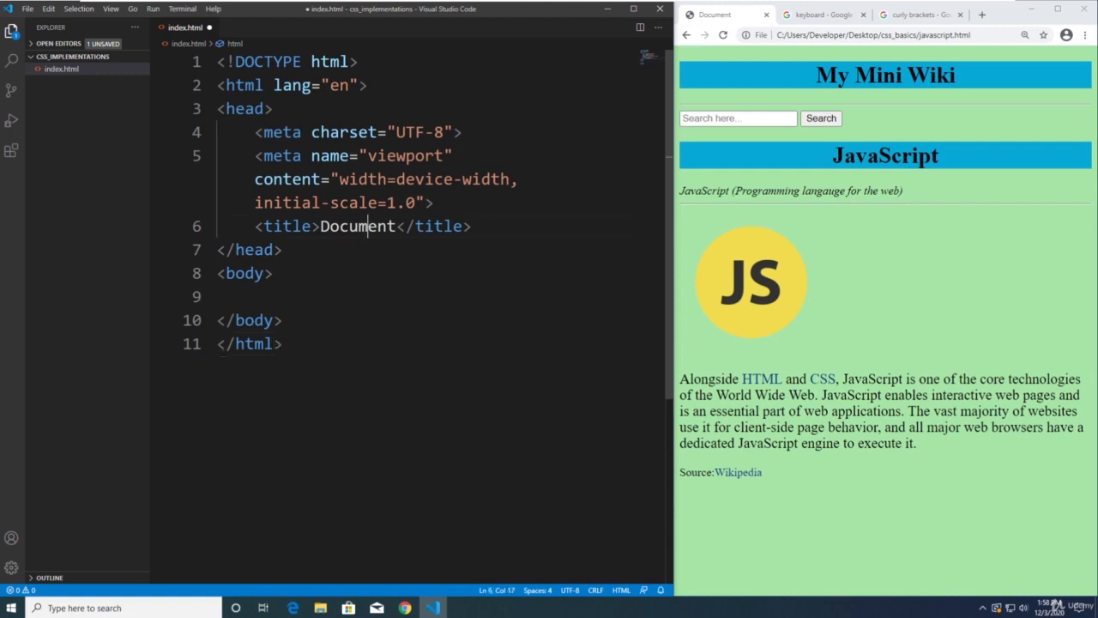
double_click(357, 227)
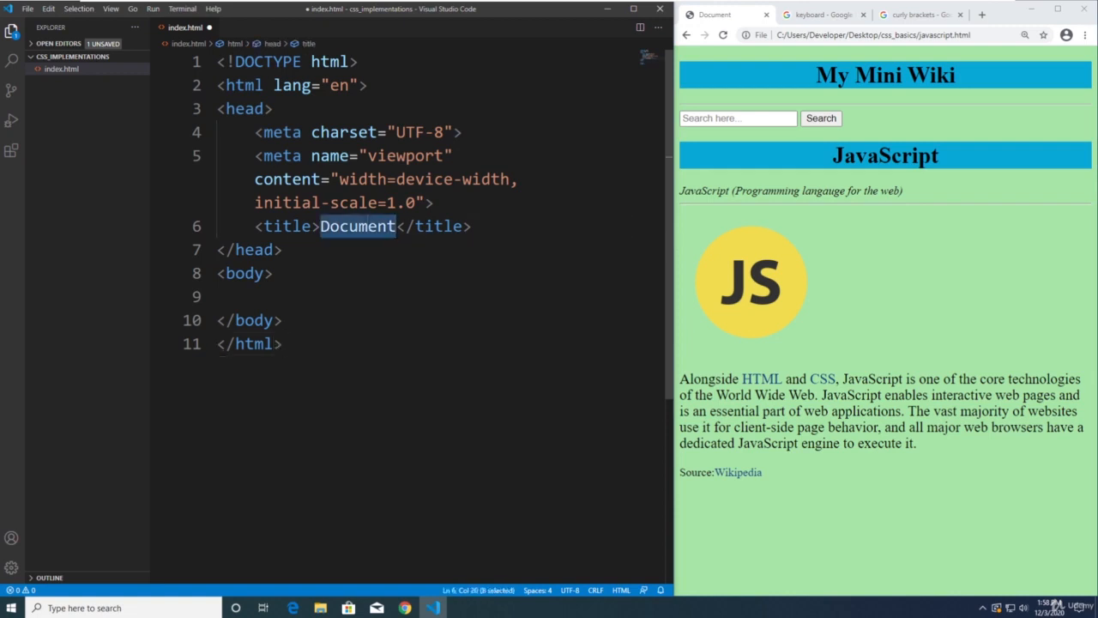
type("CSS IMP")
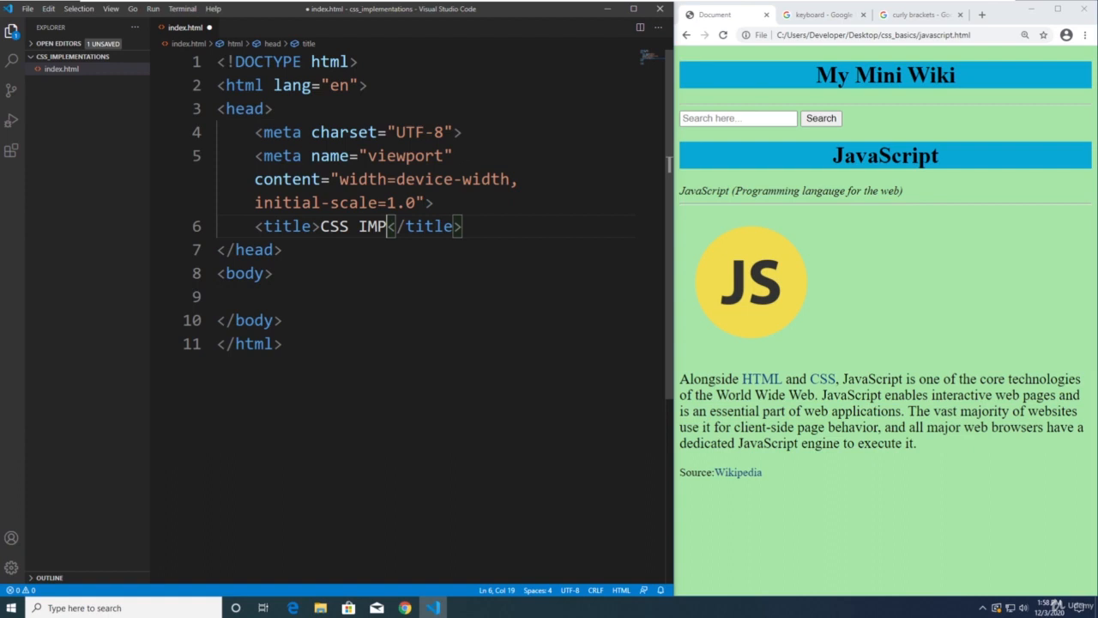
type("LEMENT")
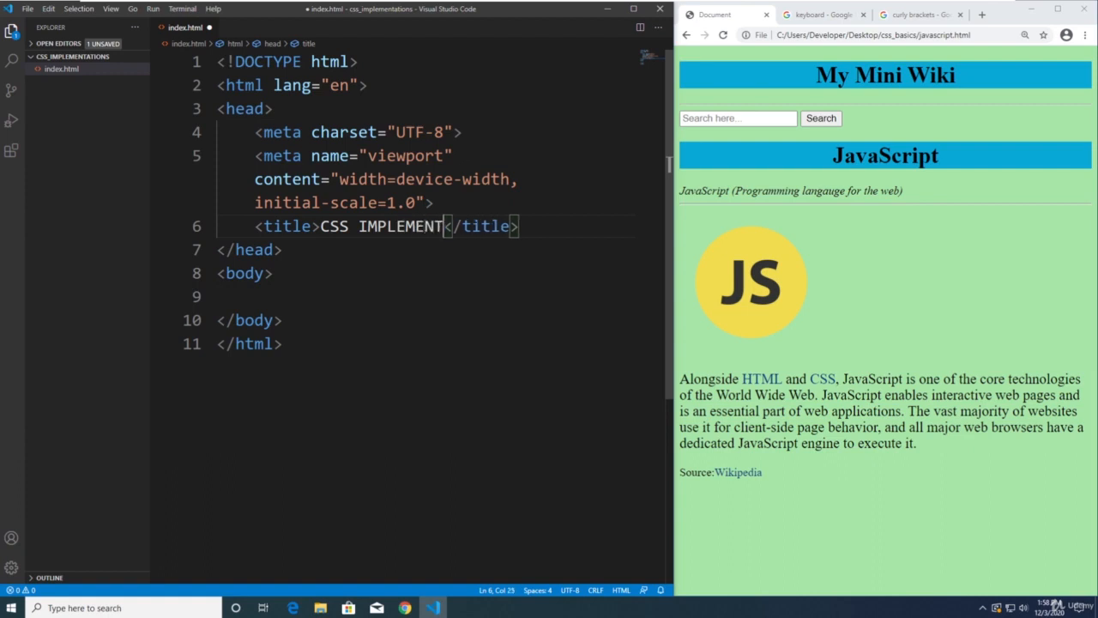
type("ATIONS")
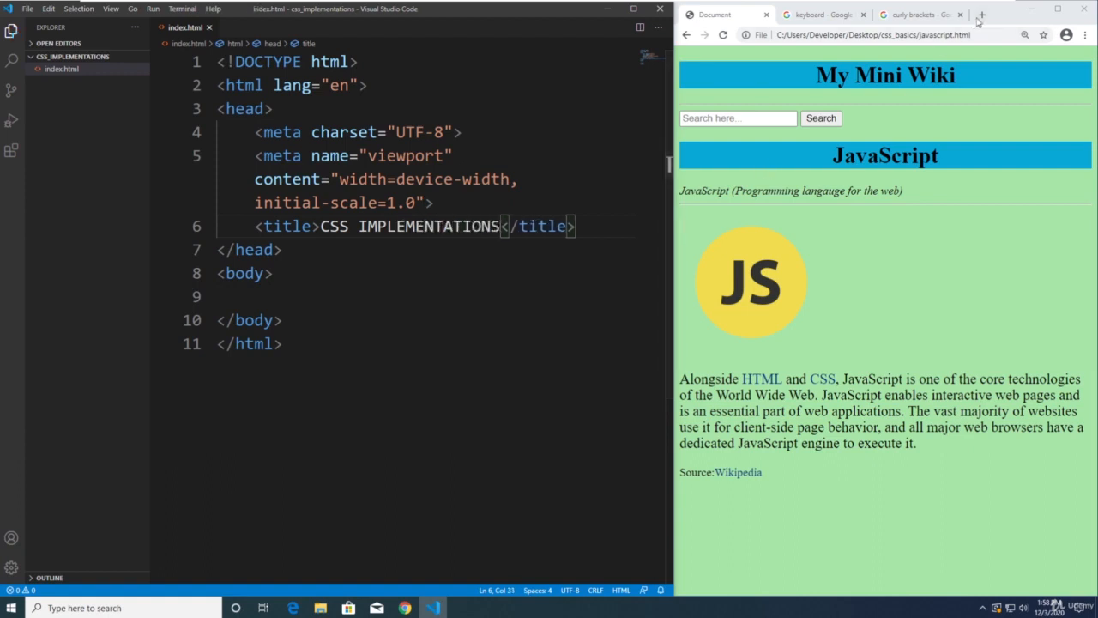
- Add an h1 heading reading CSS IMPLEMENTATIONS inside body, with a blank line above it
left_click(982, 14)
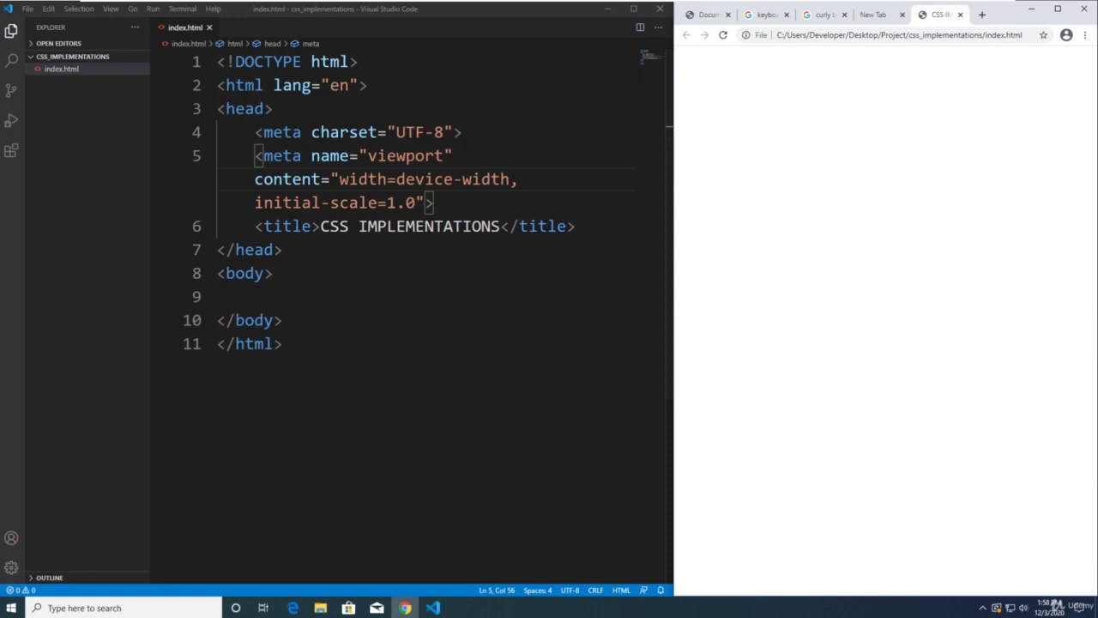
type("<H1></H1>")
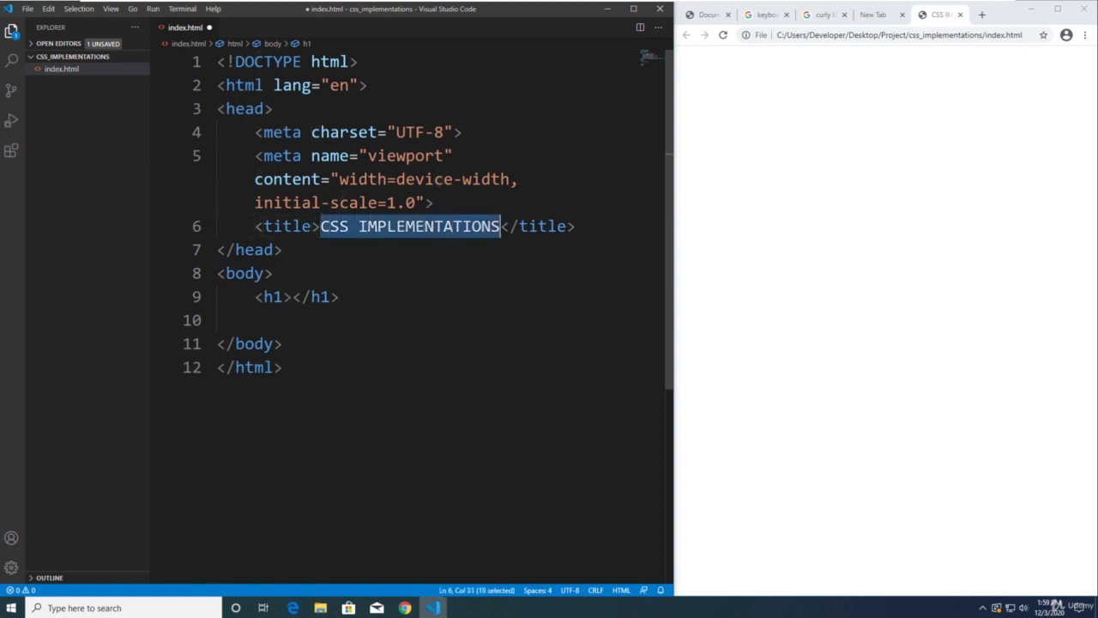
type("CSS IMPLEMENTATIONS")
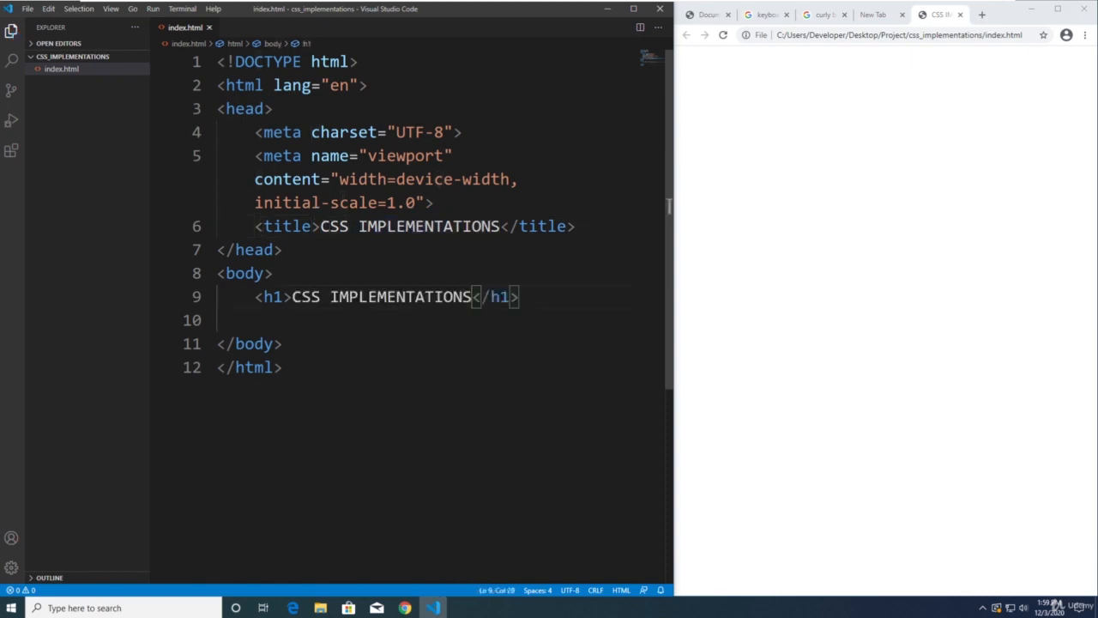
key("Enter")
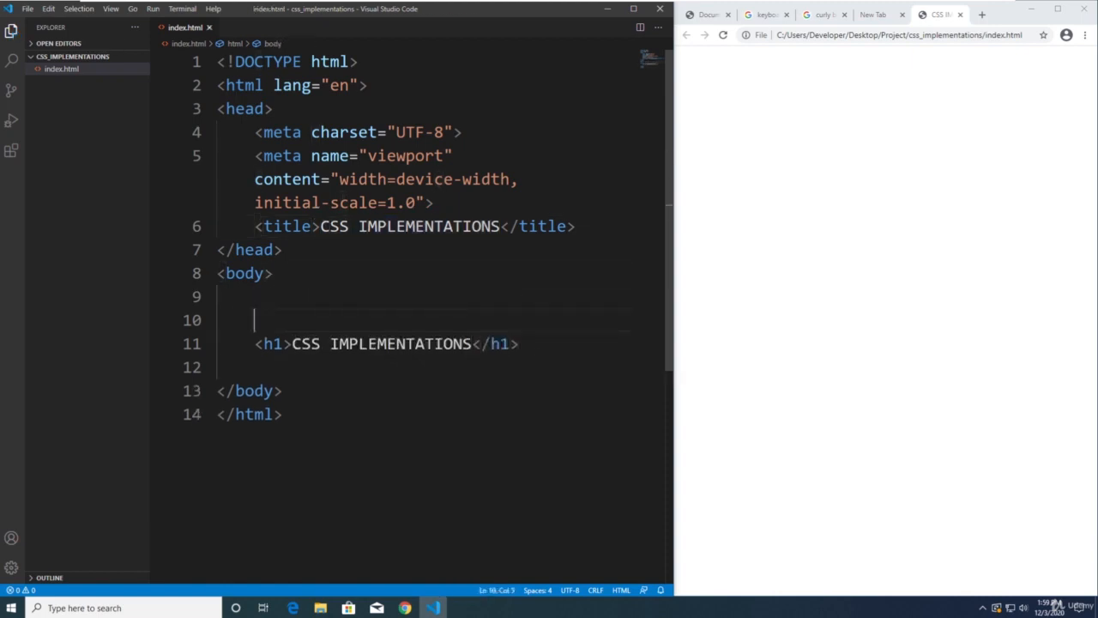
- Add an INTERNAL CSS style block to index.html and save the file
key("Enter")
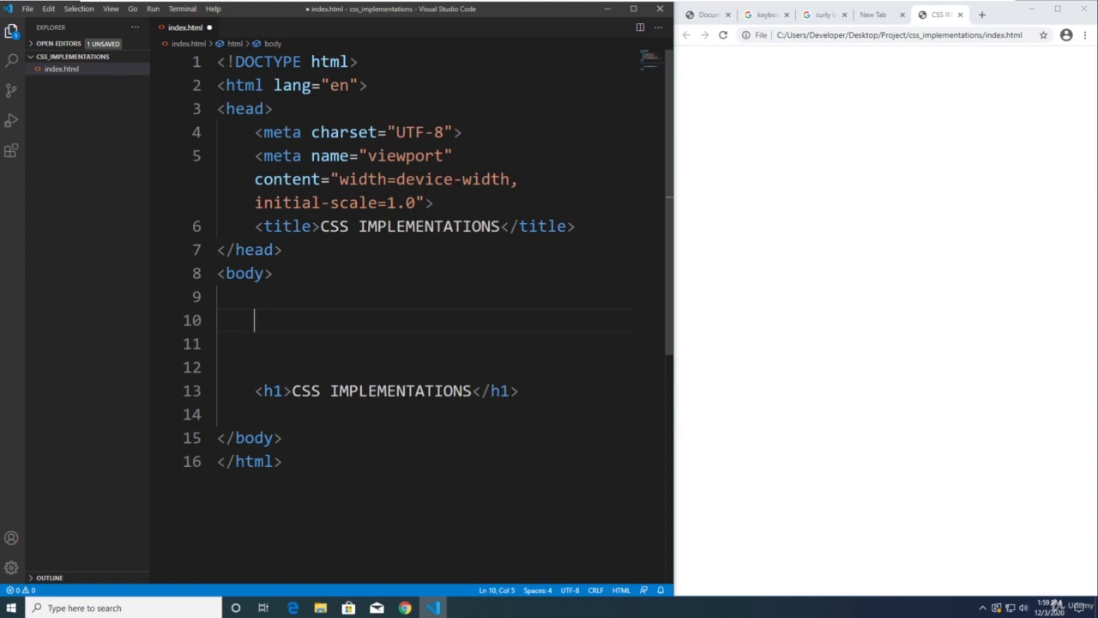
type("INTERN")
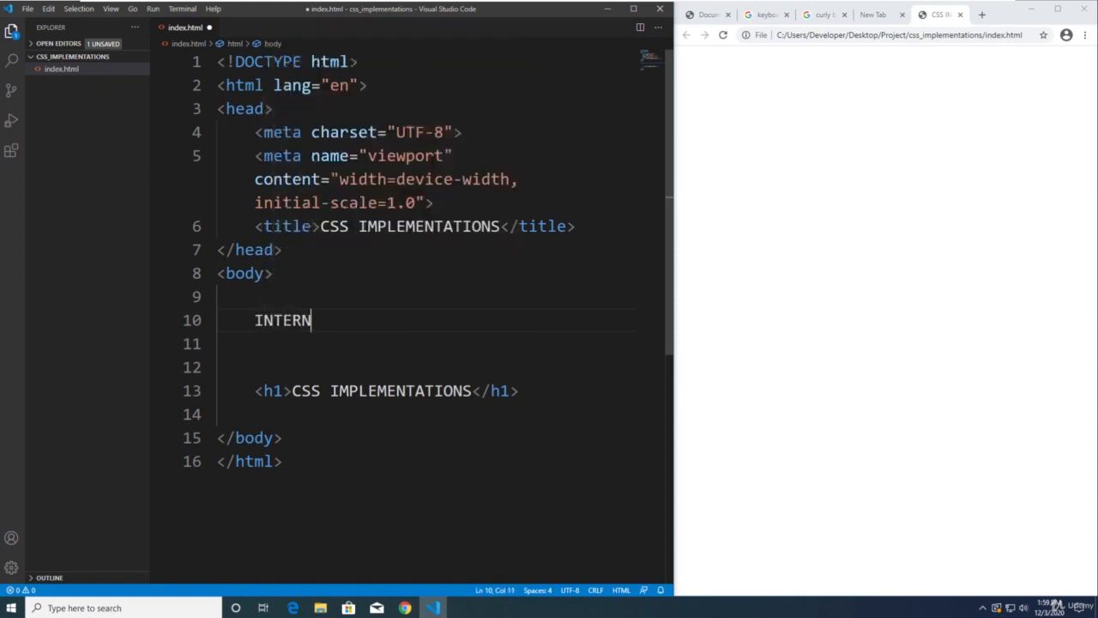
type("AL CSS")
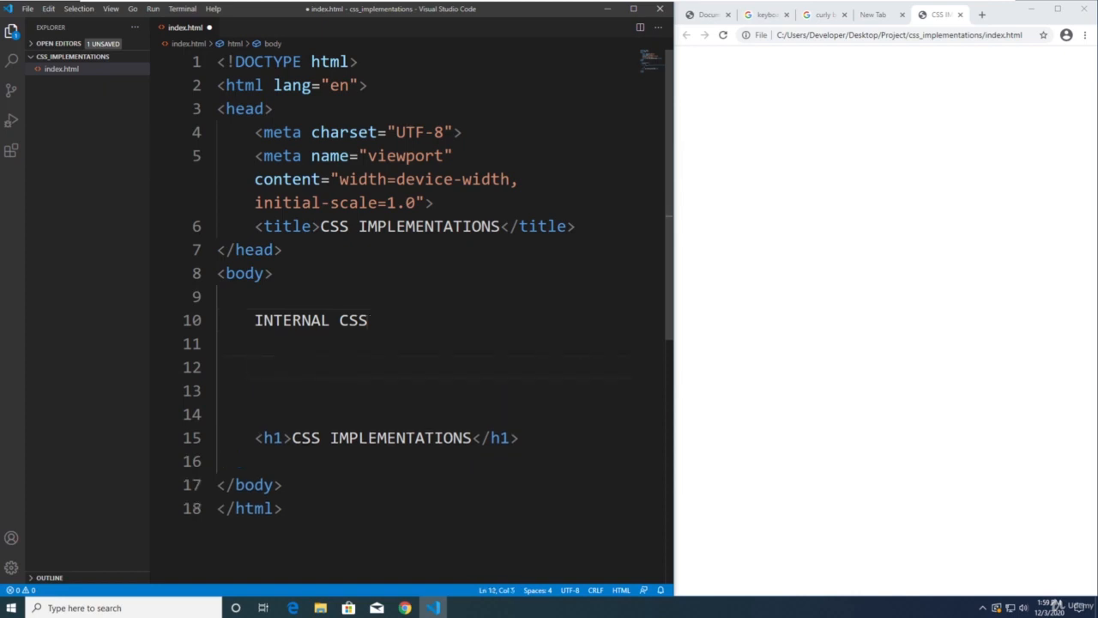
type("style></style>")
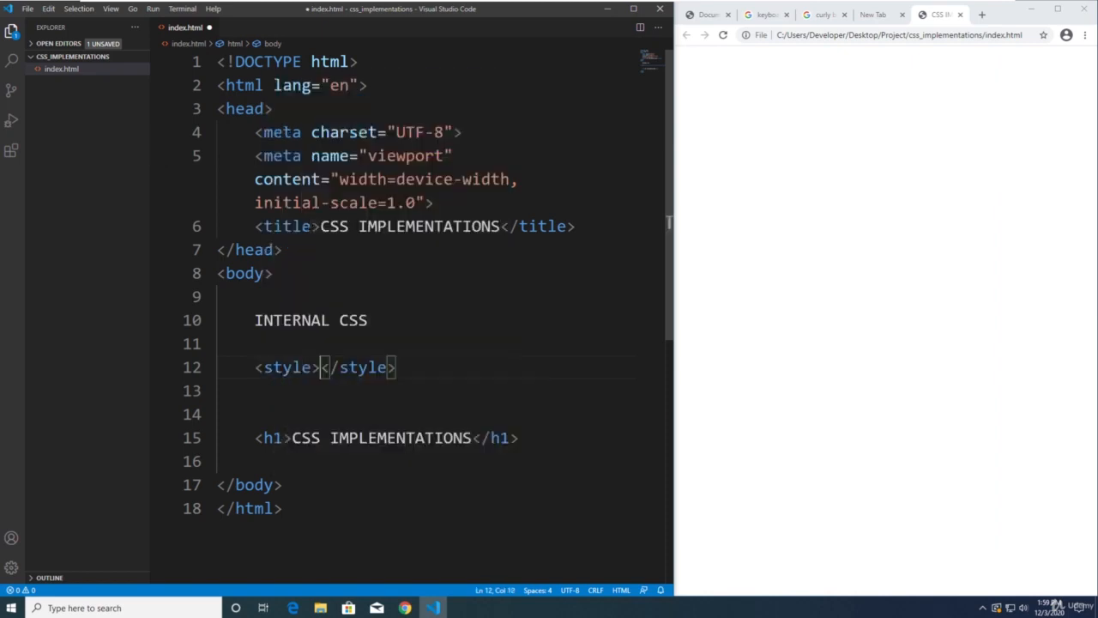
key("Enter")
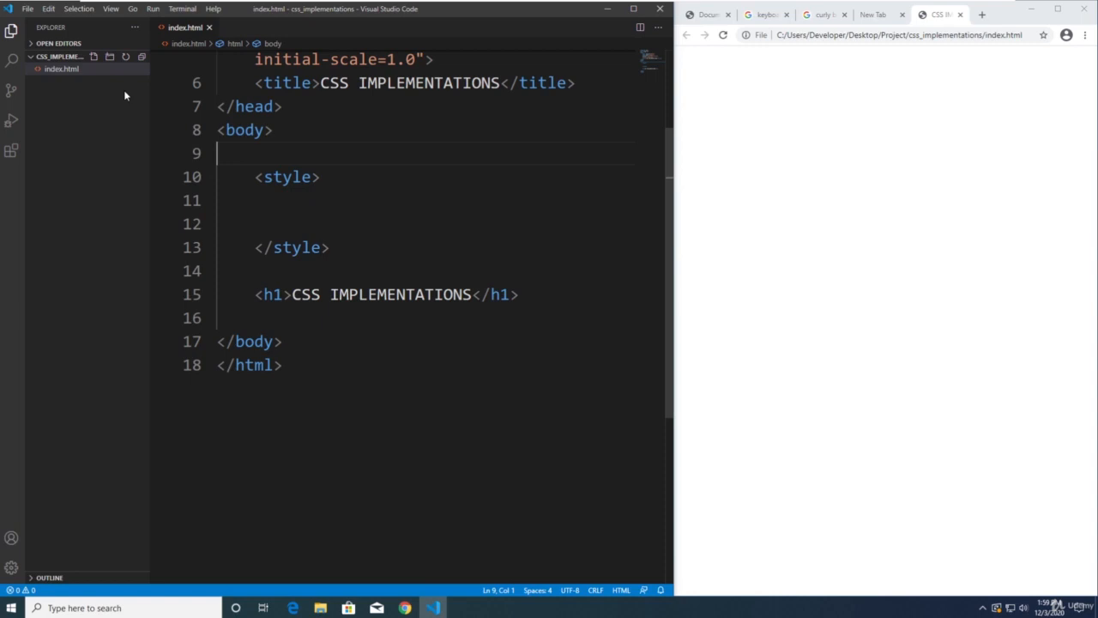
scroll("up", 3)
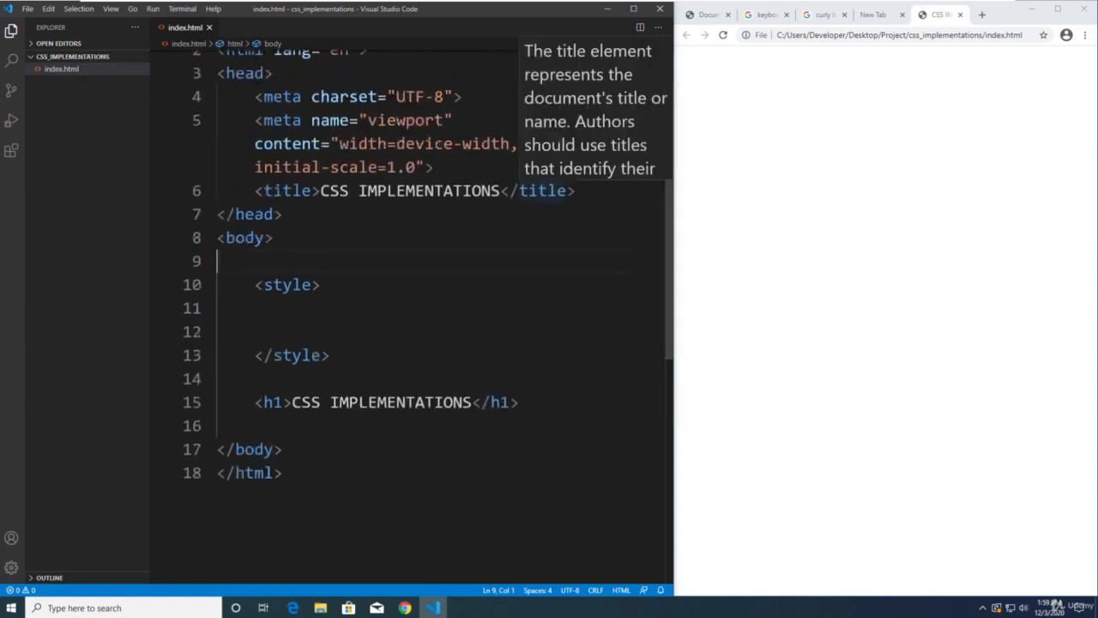
left_click(292, 309)
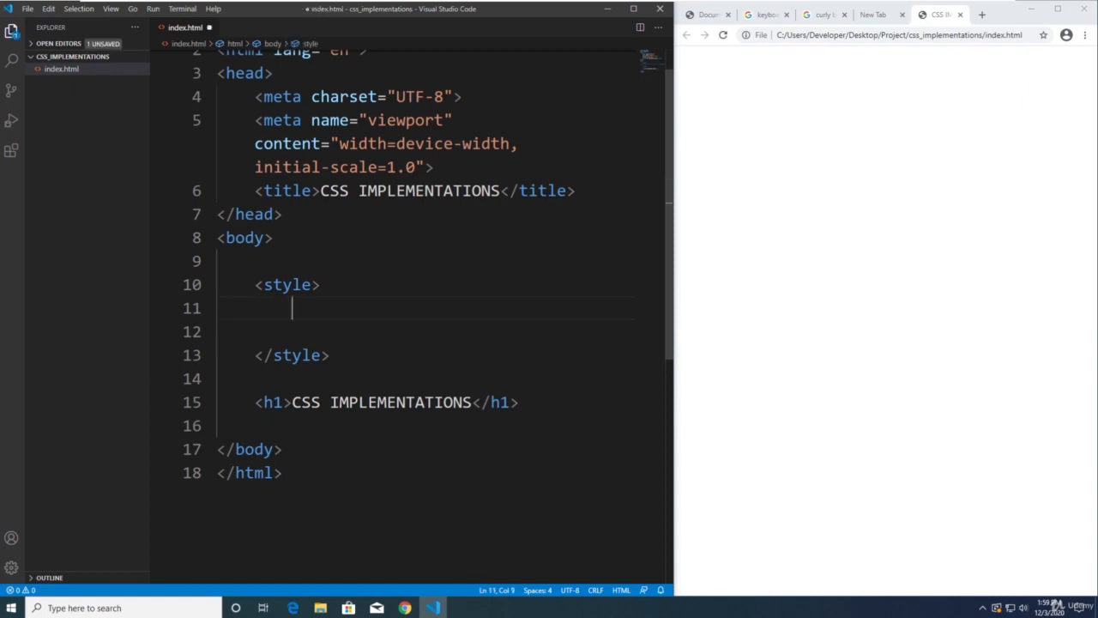
left_click(283, 285)
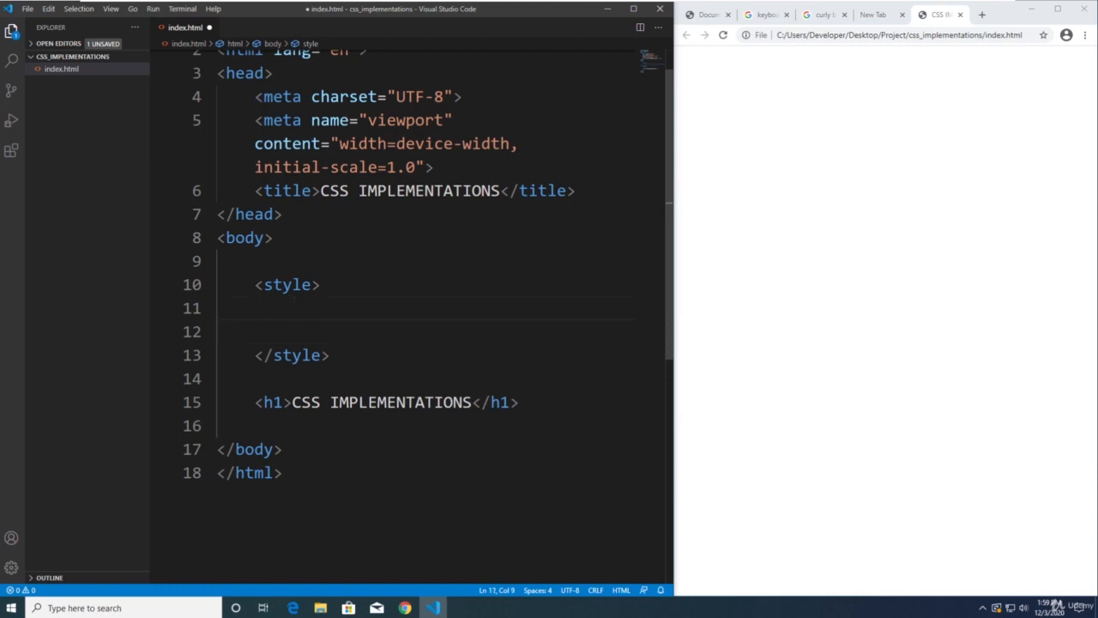
left_click(223, 331)
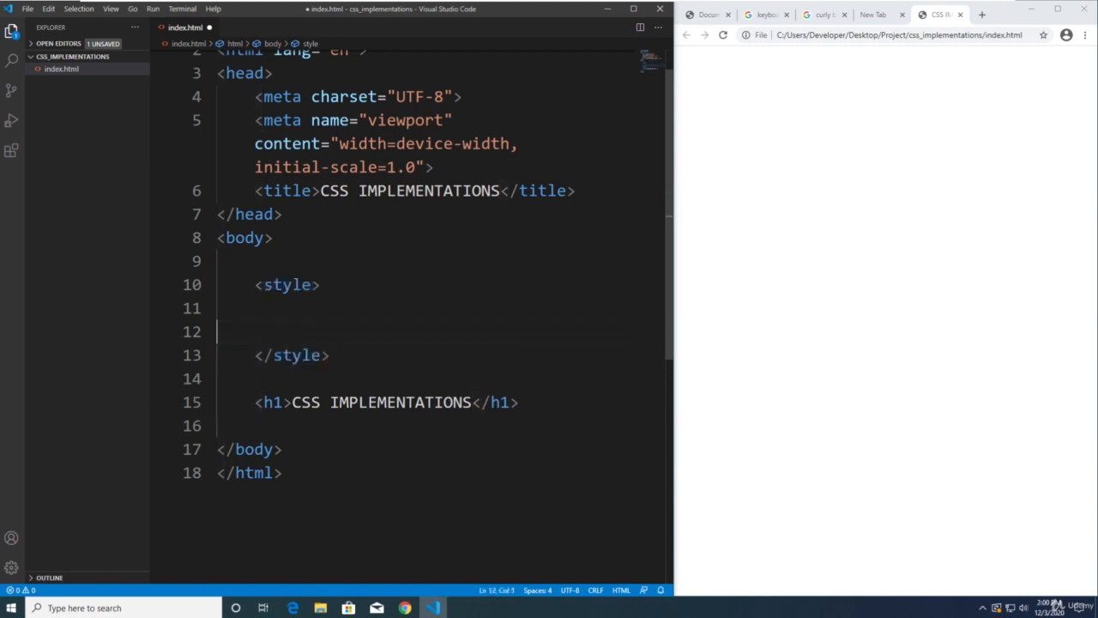
left_click(292, 308)
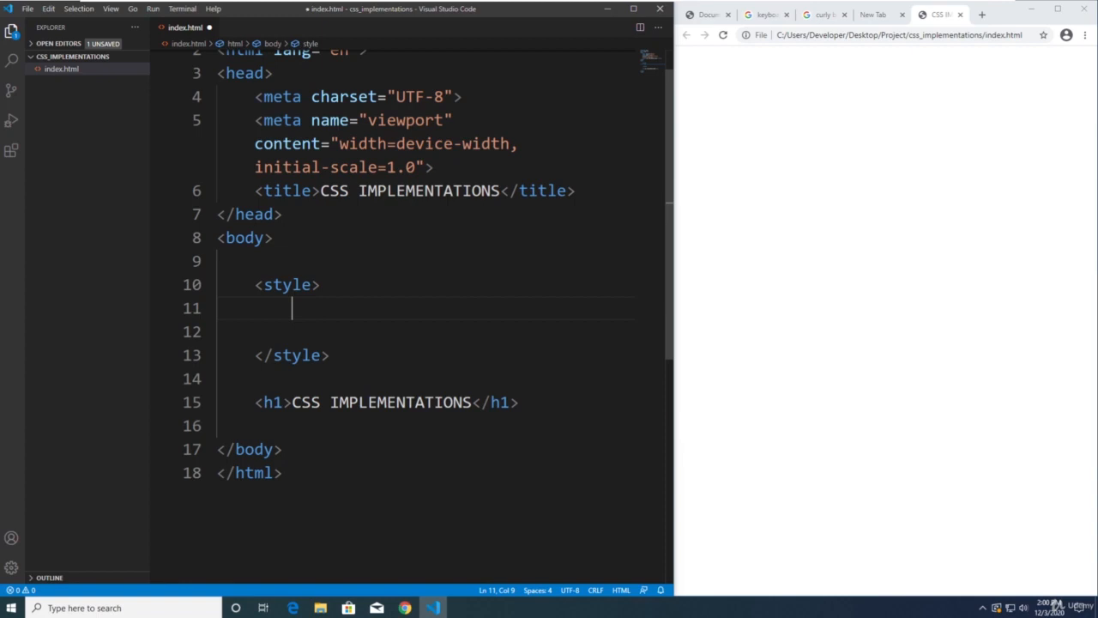
key("ctrl+s")
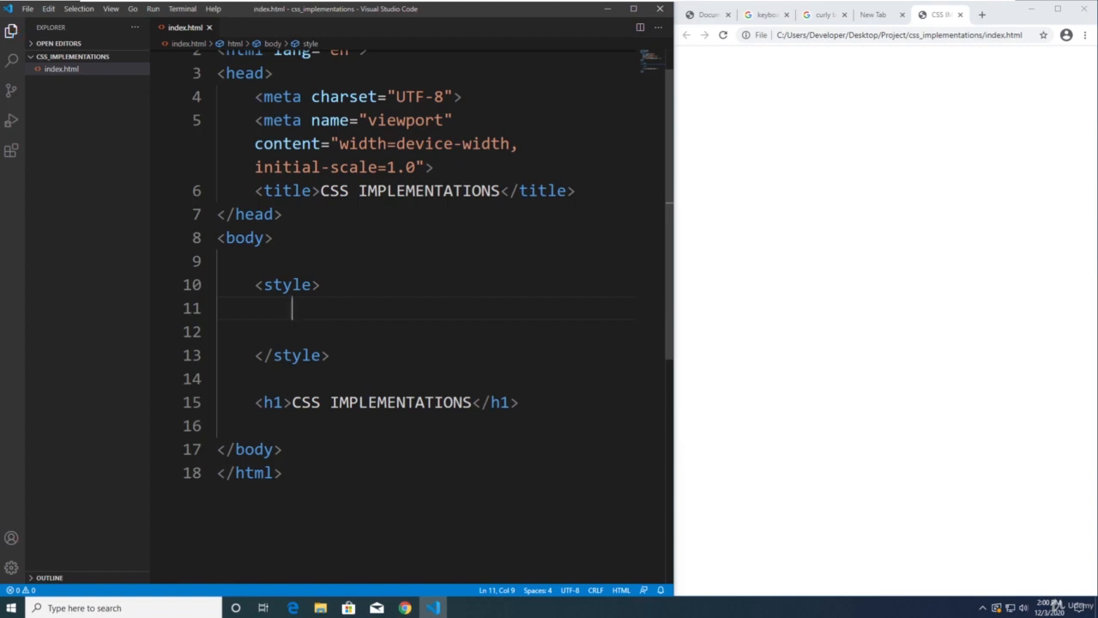
key("enter")
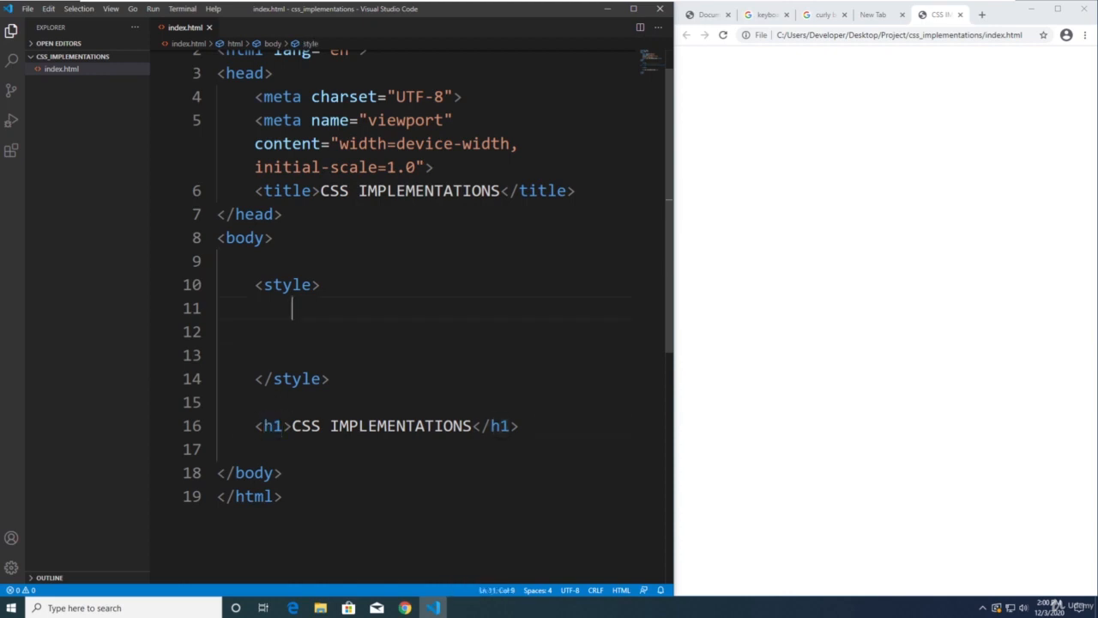
- Write an h1 rule with color rgb(252,252,252) and background-color gray, save and reload Chrome
type("h1")
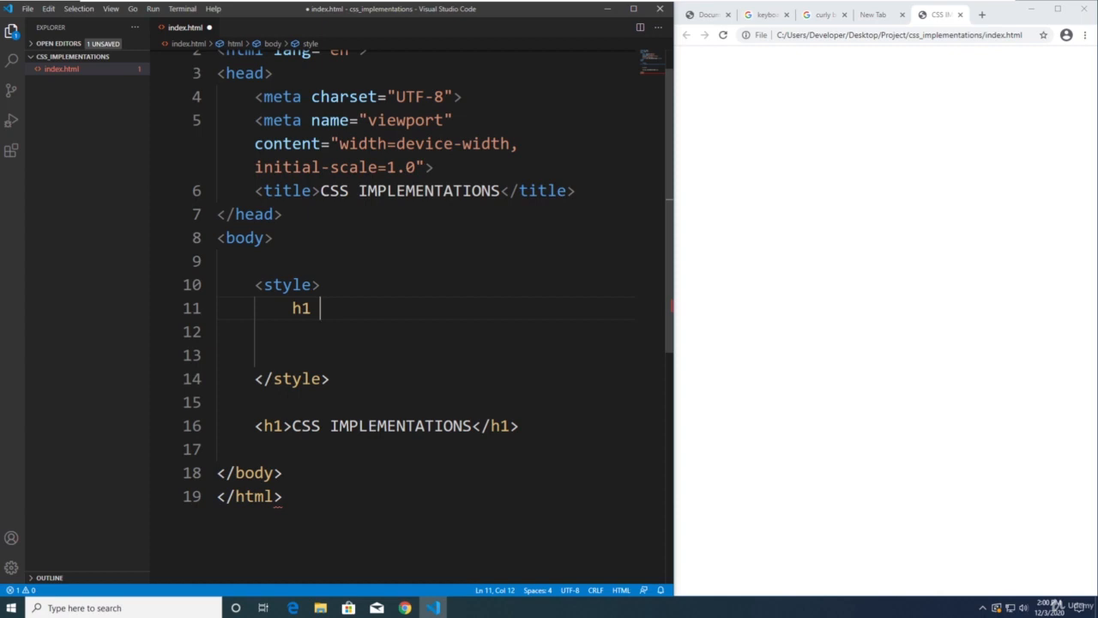
type("{")
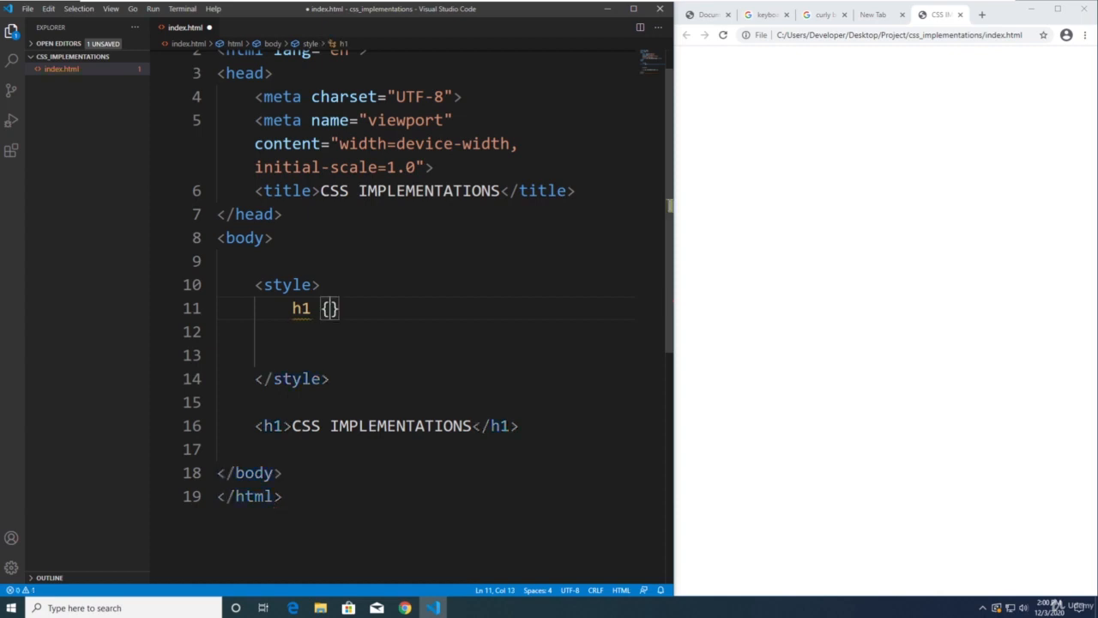
key("Enter")
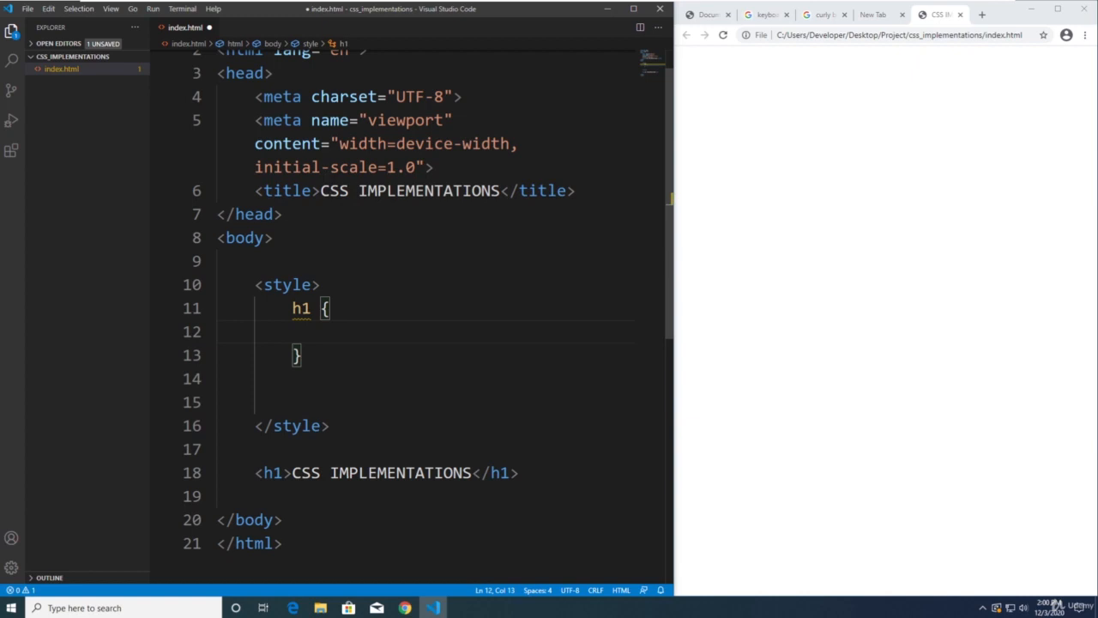
type("color: red;")
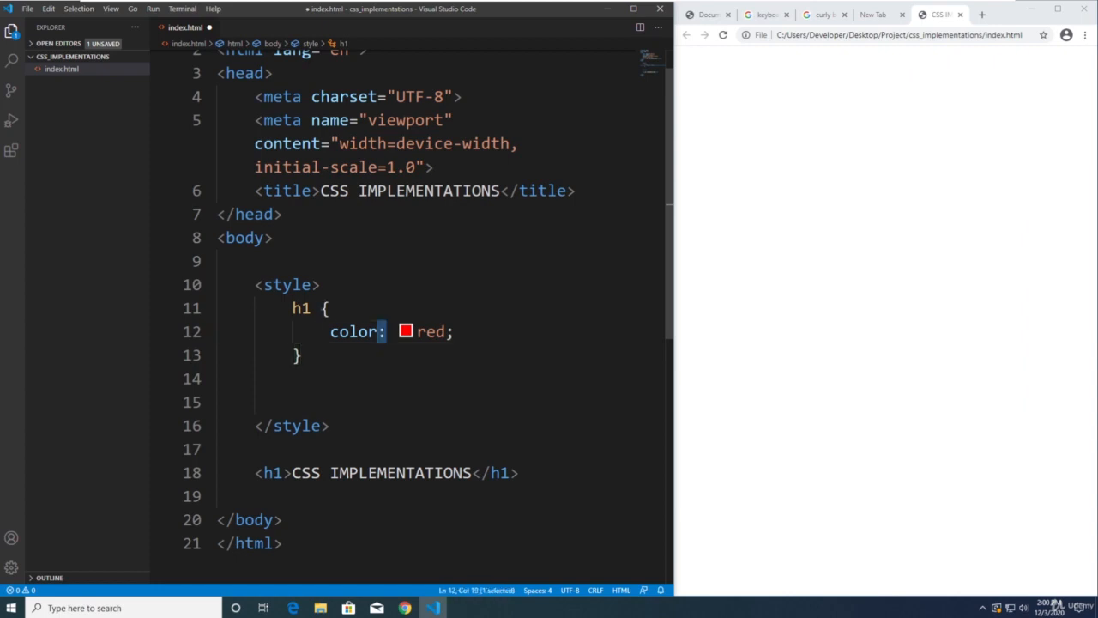
key("ctrl+s")
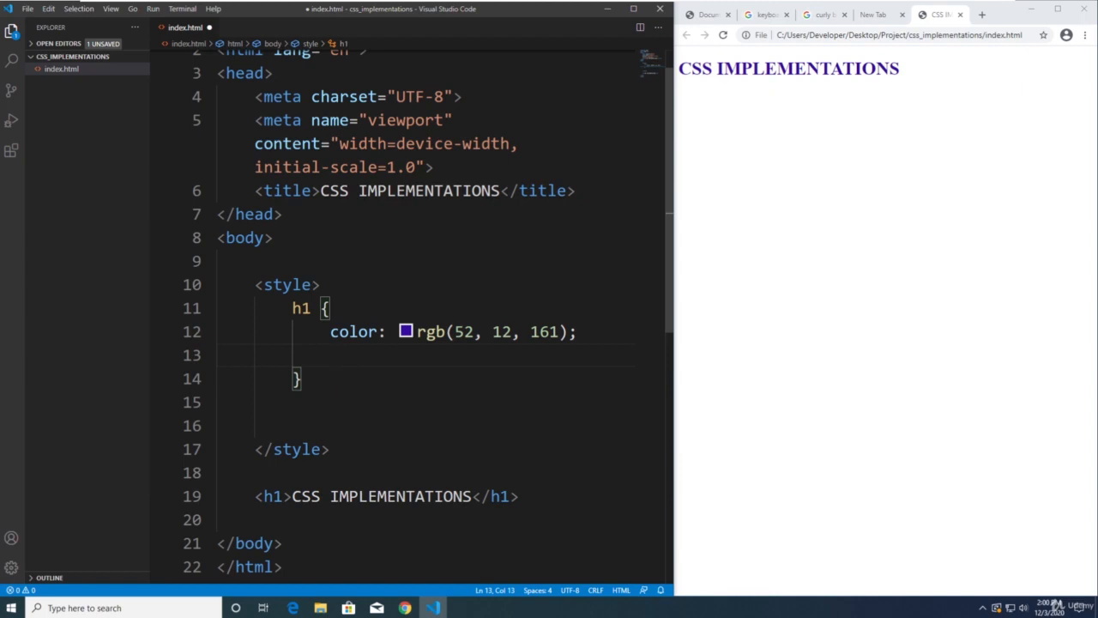
type("background-color: gray;")
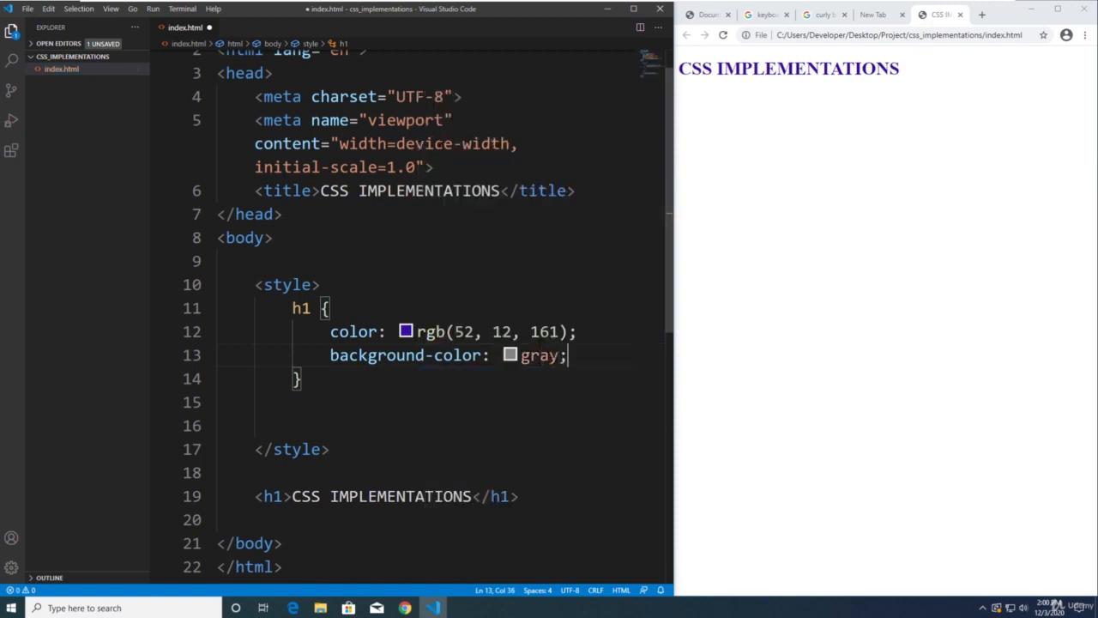
key("ctrl+s")
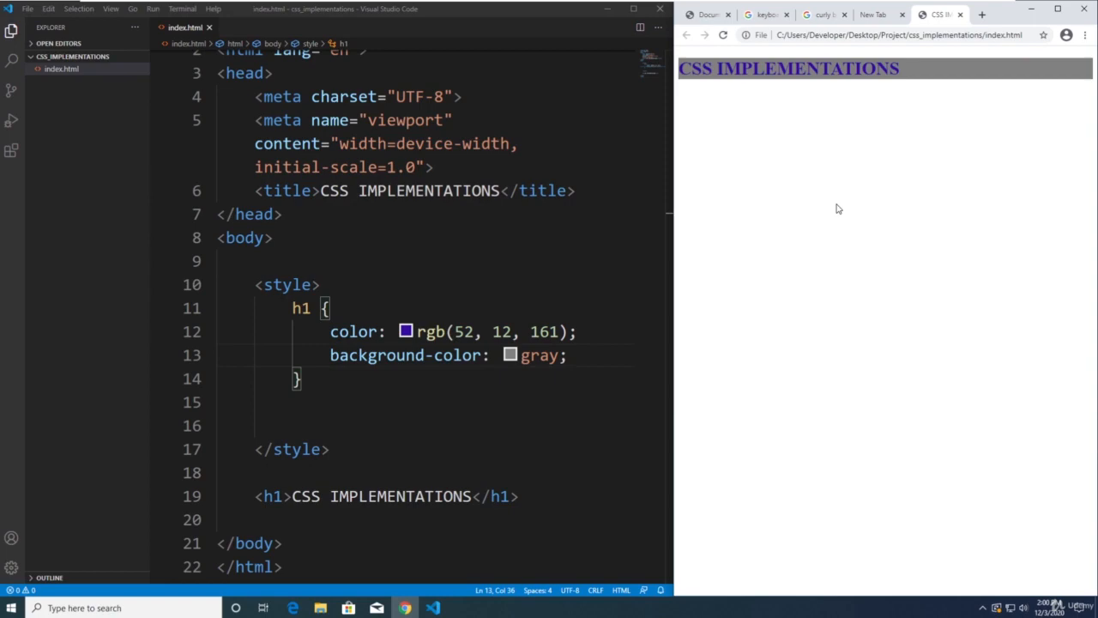
mouse_move(863, 147)
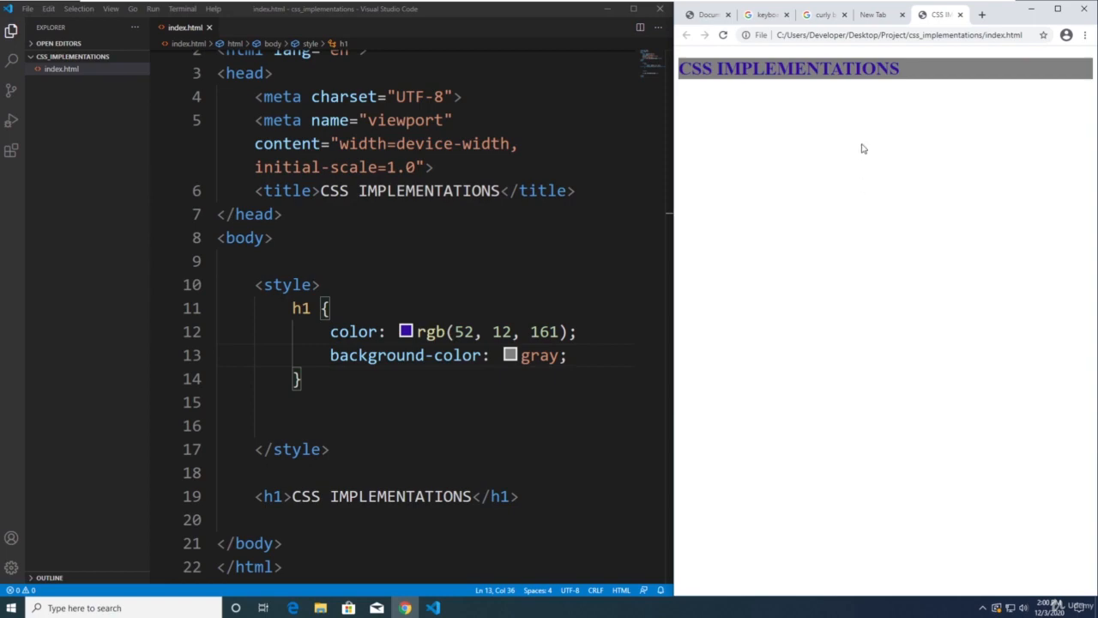
left_click(1057, 10)
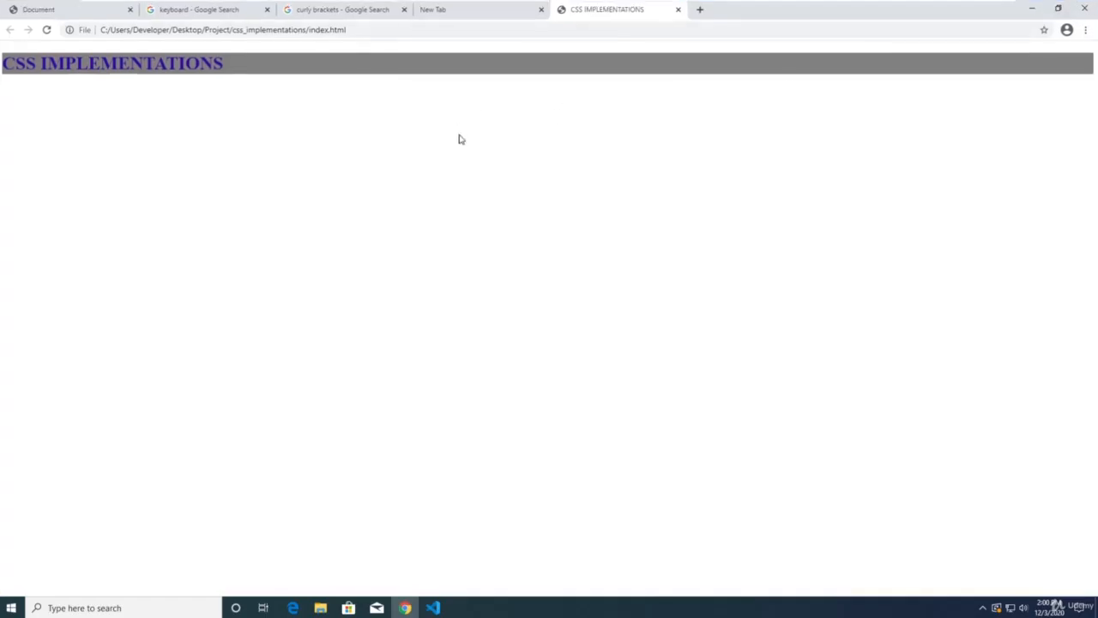
left_click(432, 608)
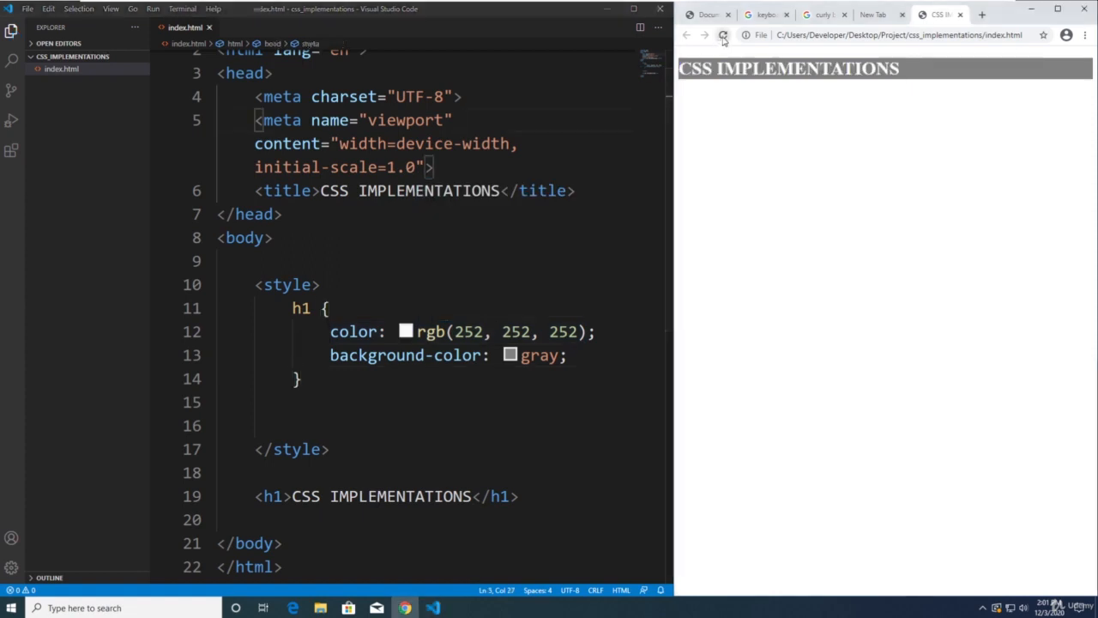
- Add margin-top: 12px to the h1 rule and save
left_click(724, 35)
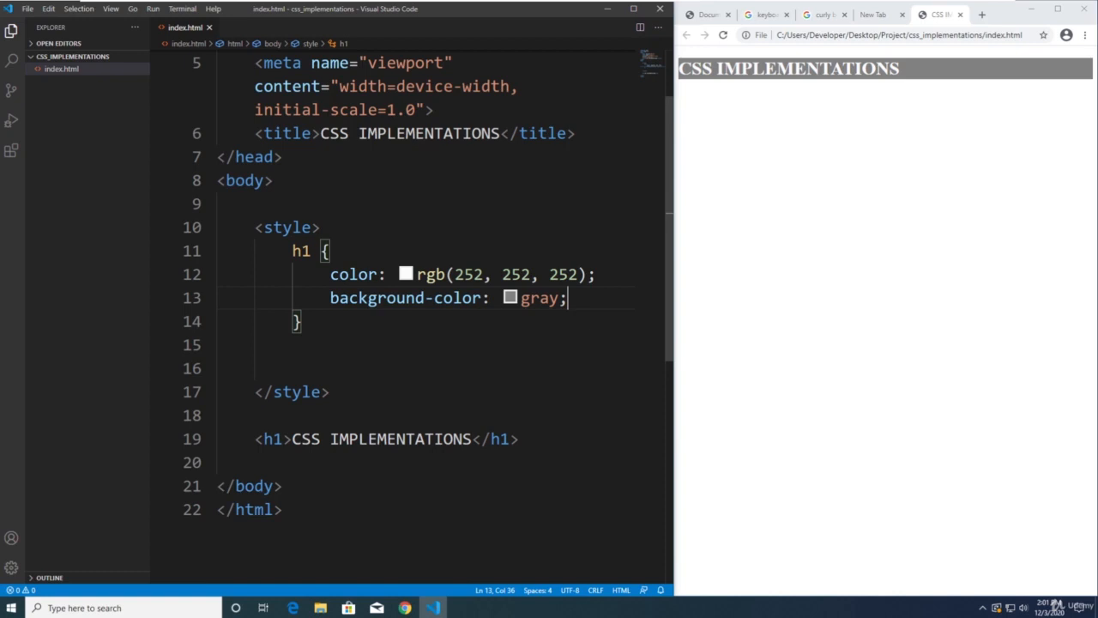
scroll("up", 3)
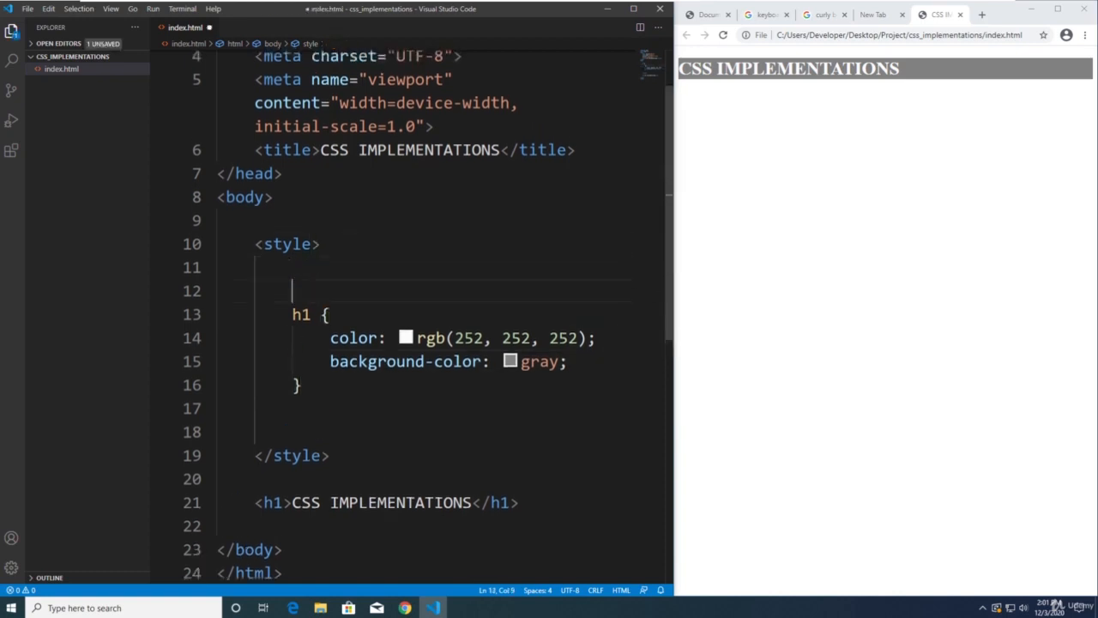
key("ctrl+s")
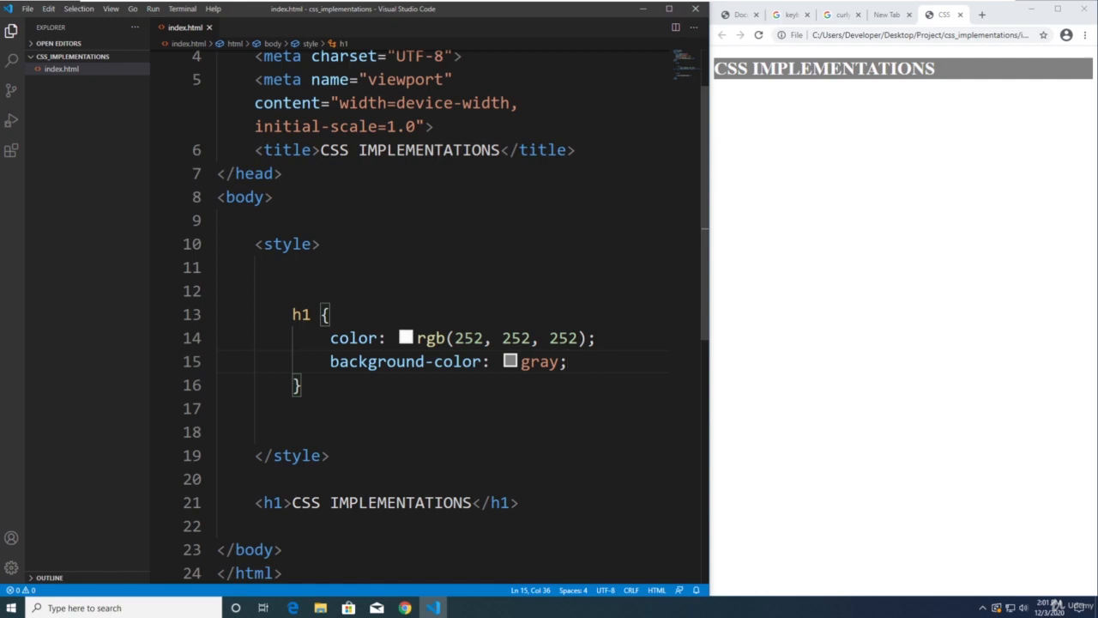
key("enter")
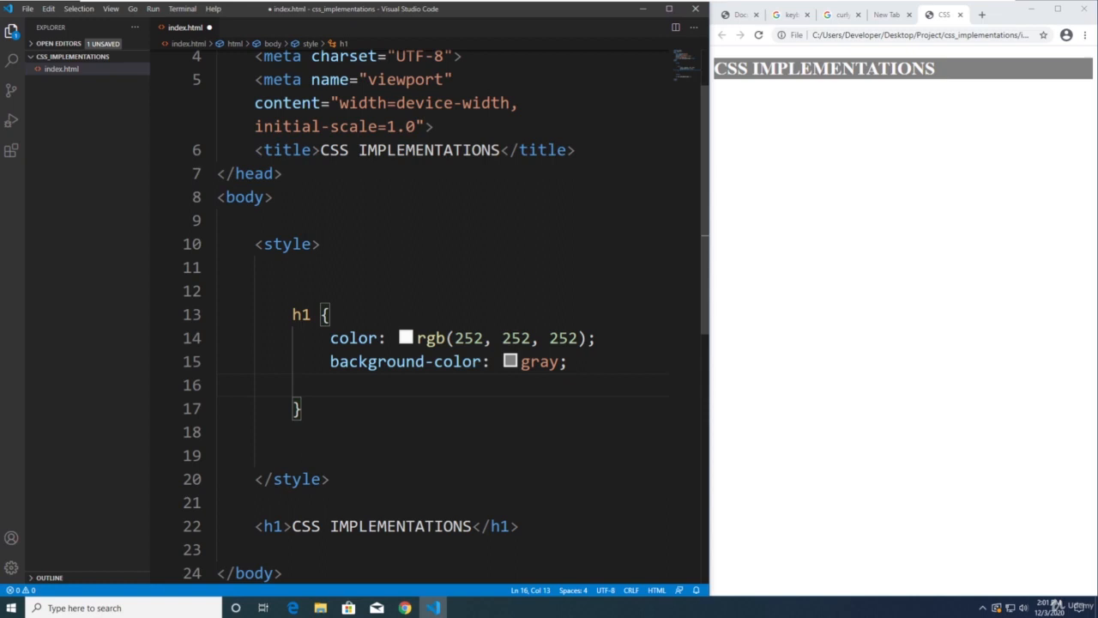
type("margin-top:")
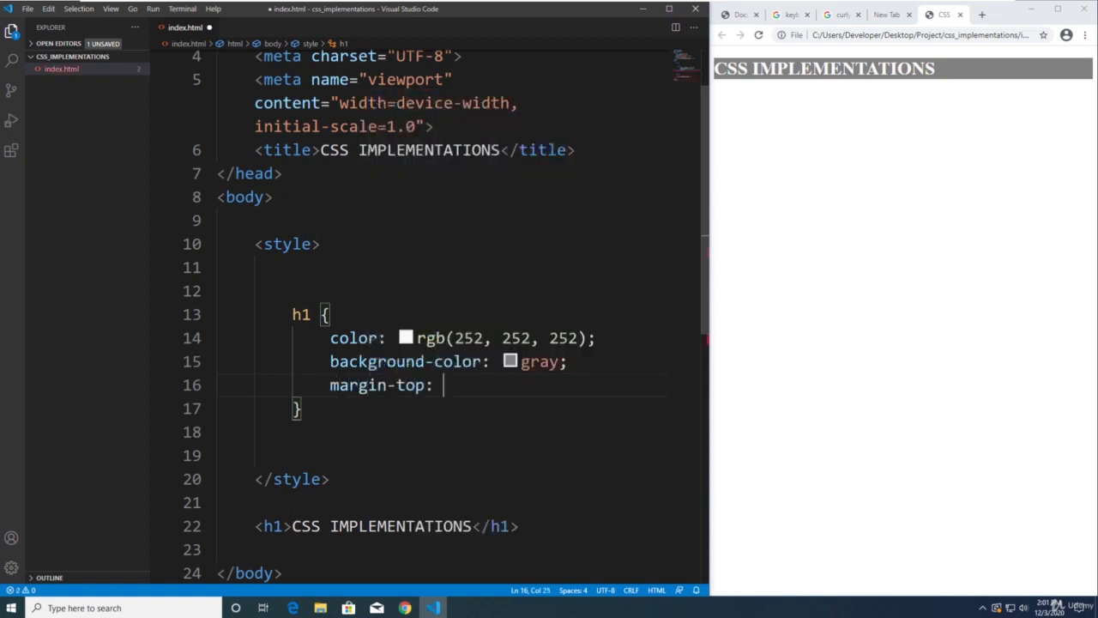
type("12px;")
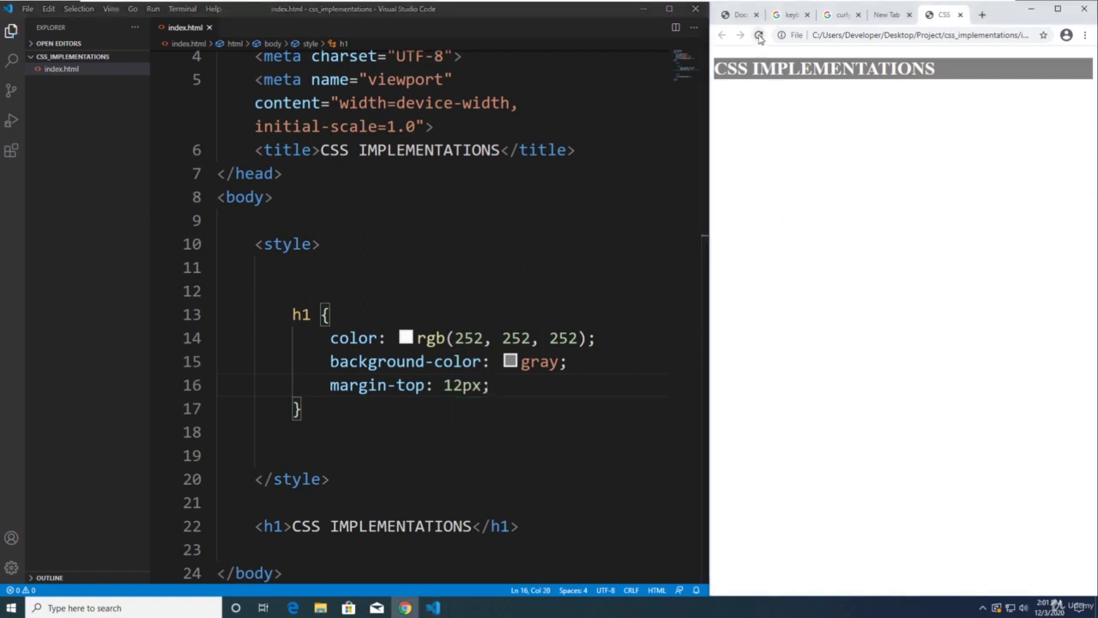
- Change the h1 top margin to 200px and reload the preview to show the heading pushed down
left_click(758, 34)
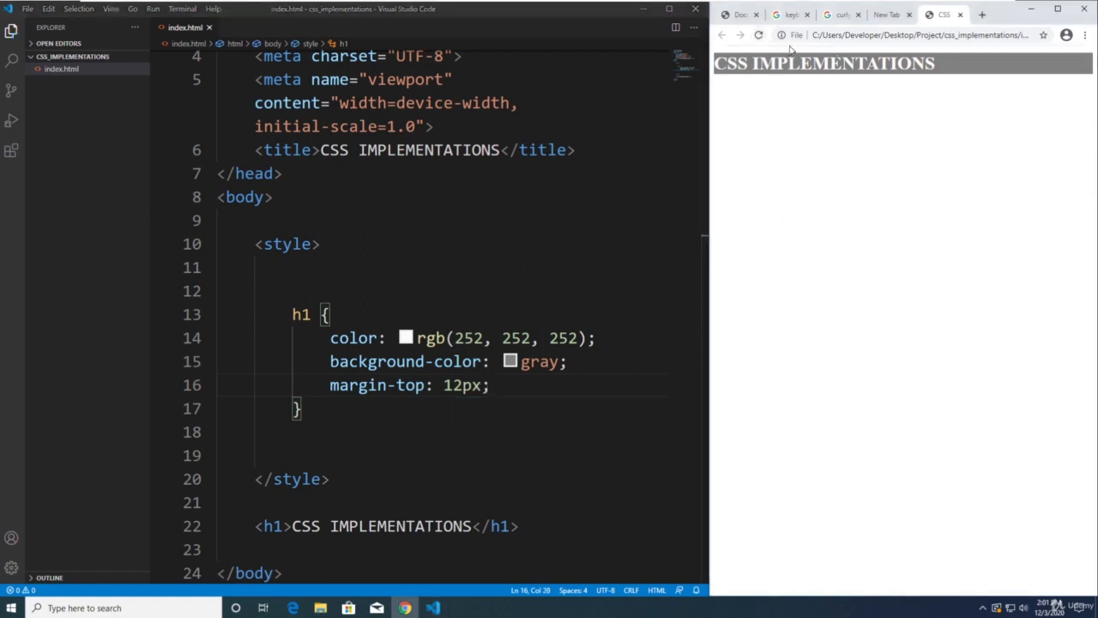
double_click(462, 385)
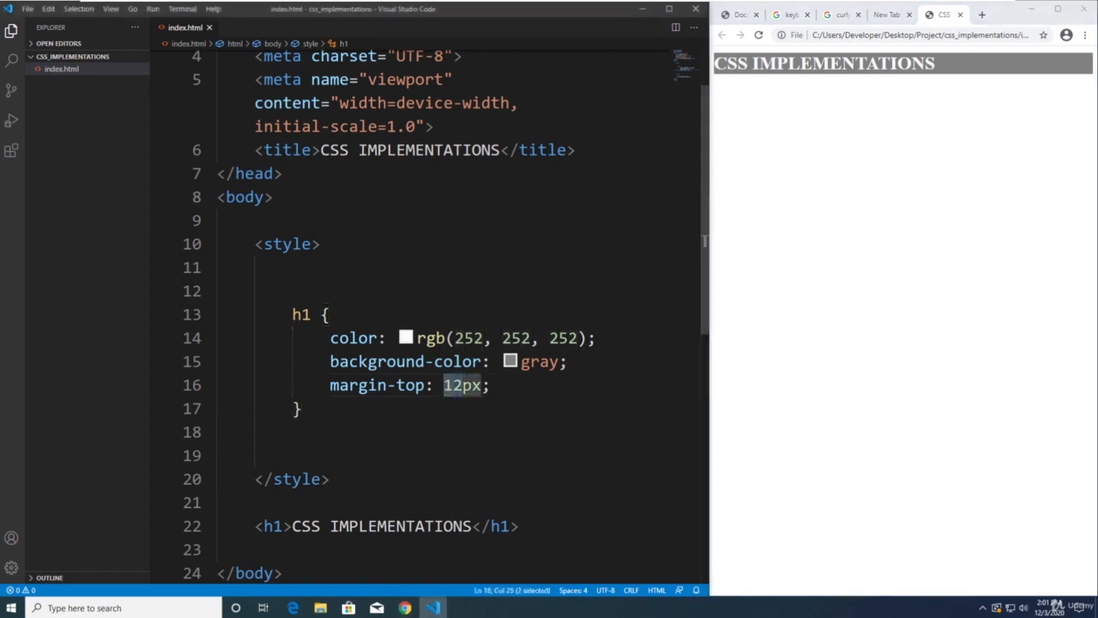
left_click(298, 408)
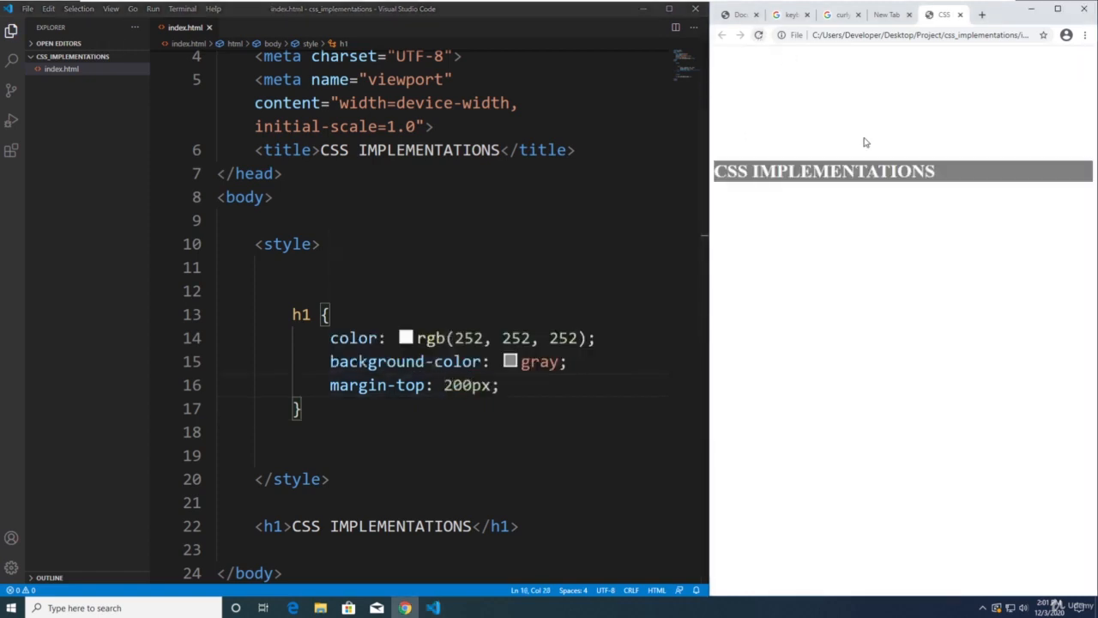
mouse_move(769, 86)
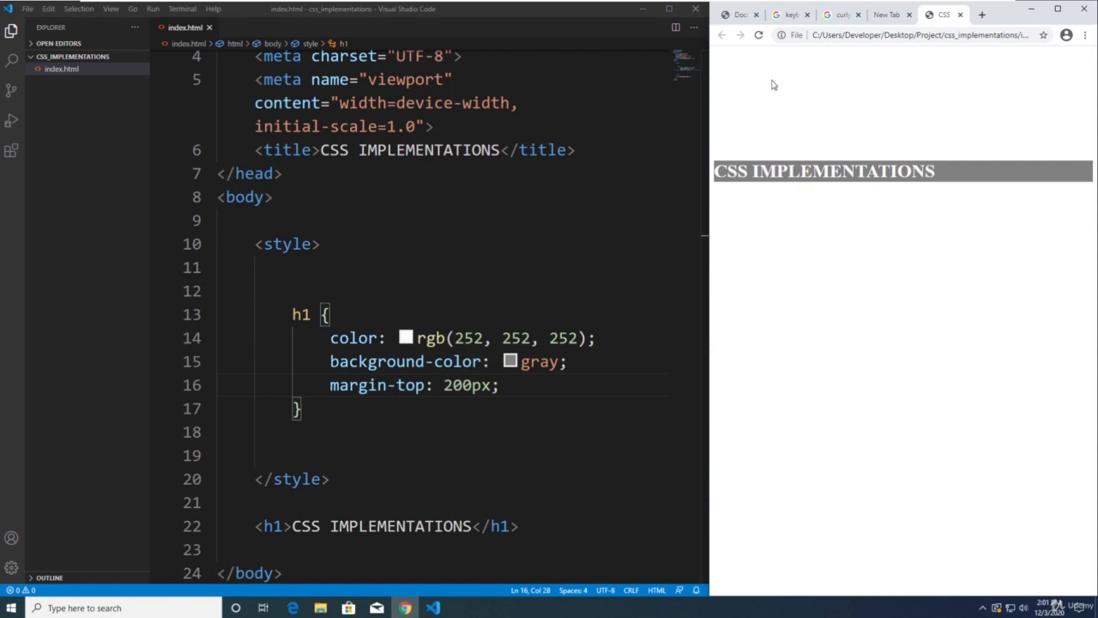
mouse_move(783, 108)
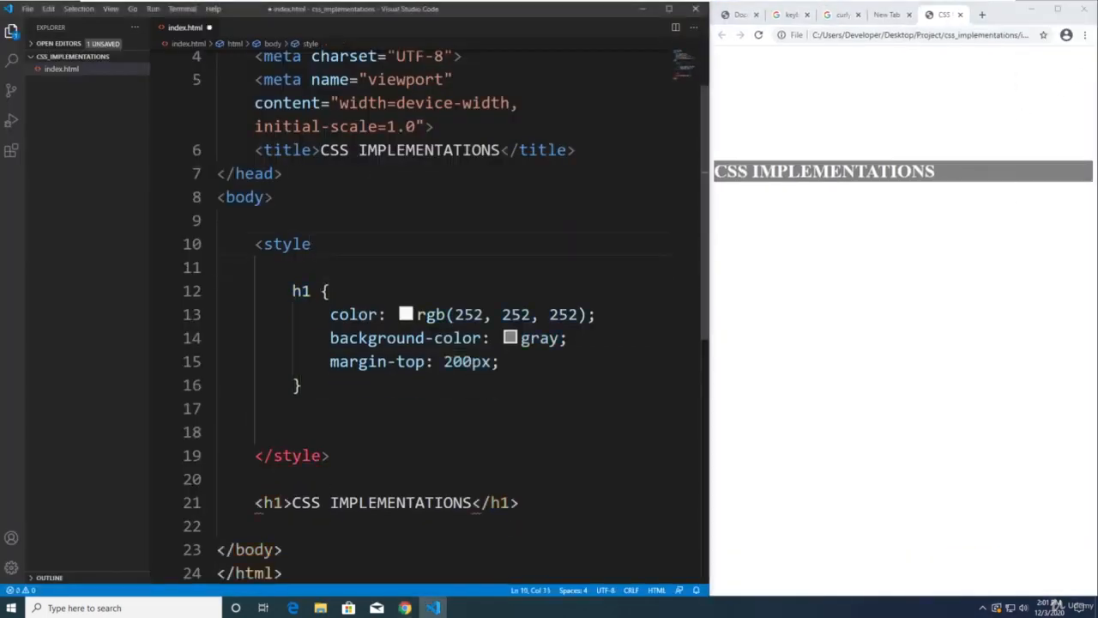
- Add a body rule with margin: 0 above the h1 rule, save and reload the Chrome preview
left_click(319, 244)
type(">")
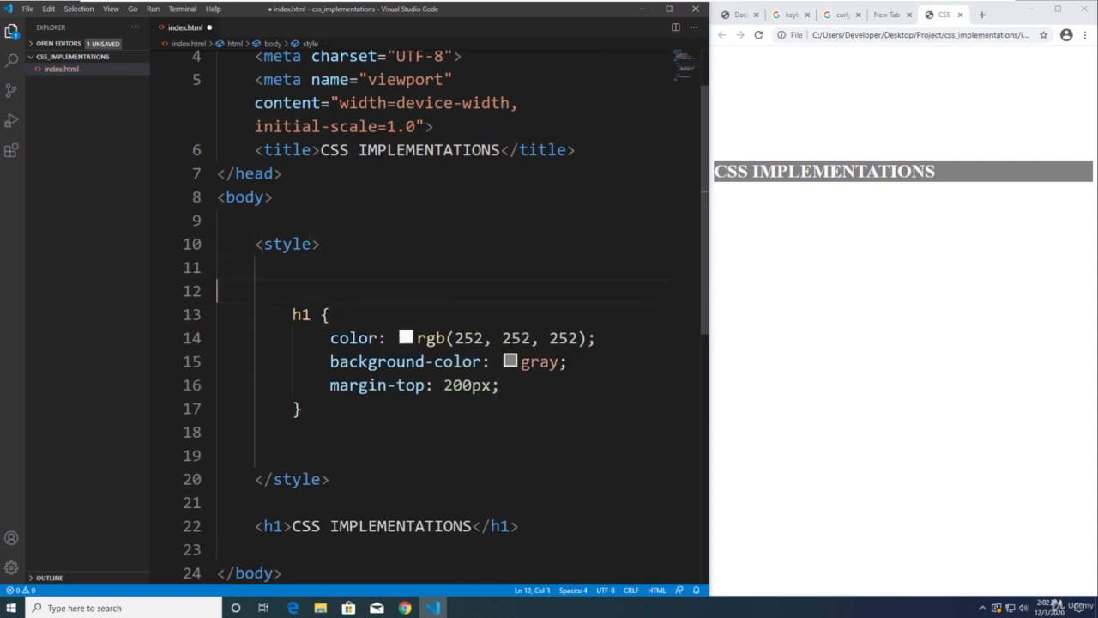
type("body {")
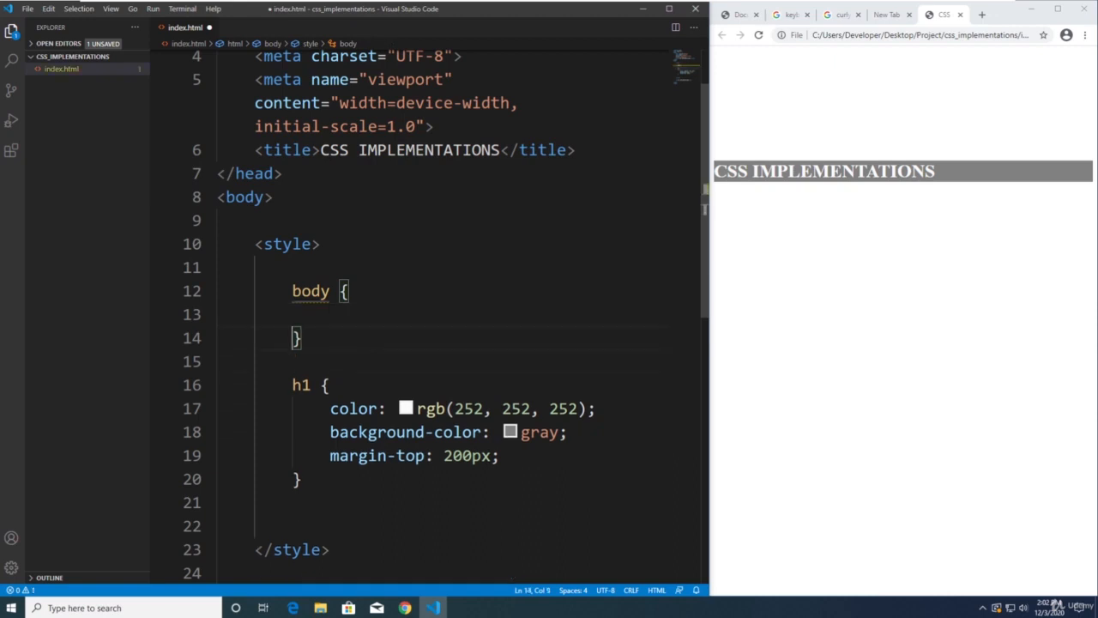
type("margin: 0")
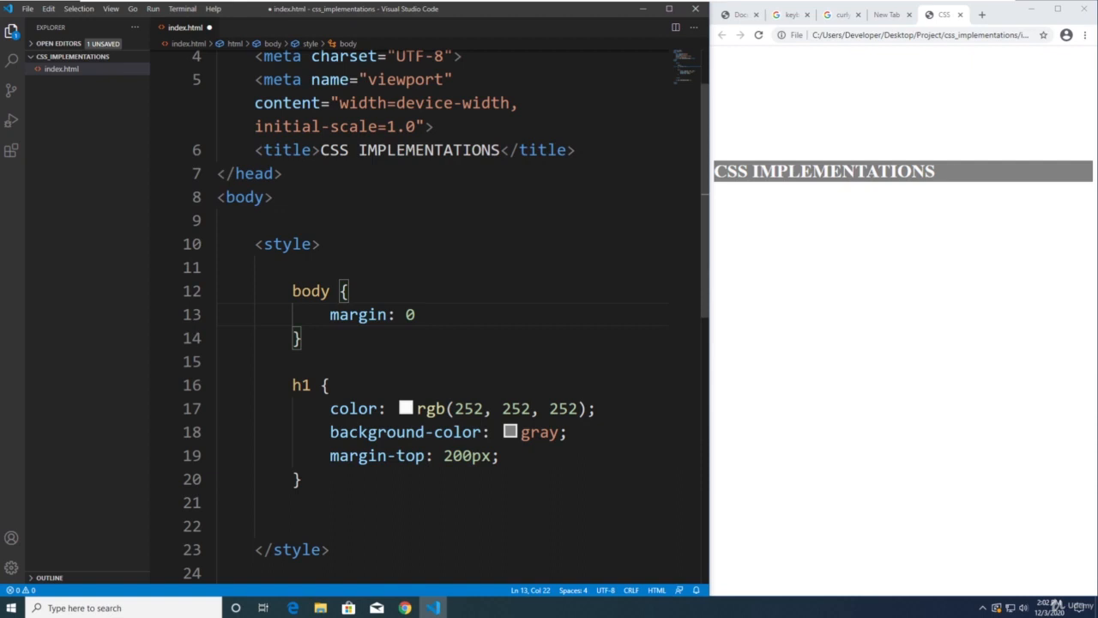
type(";")
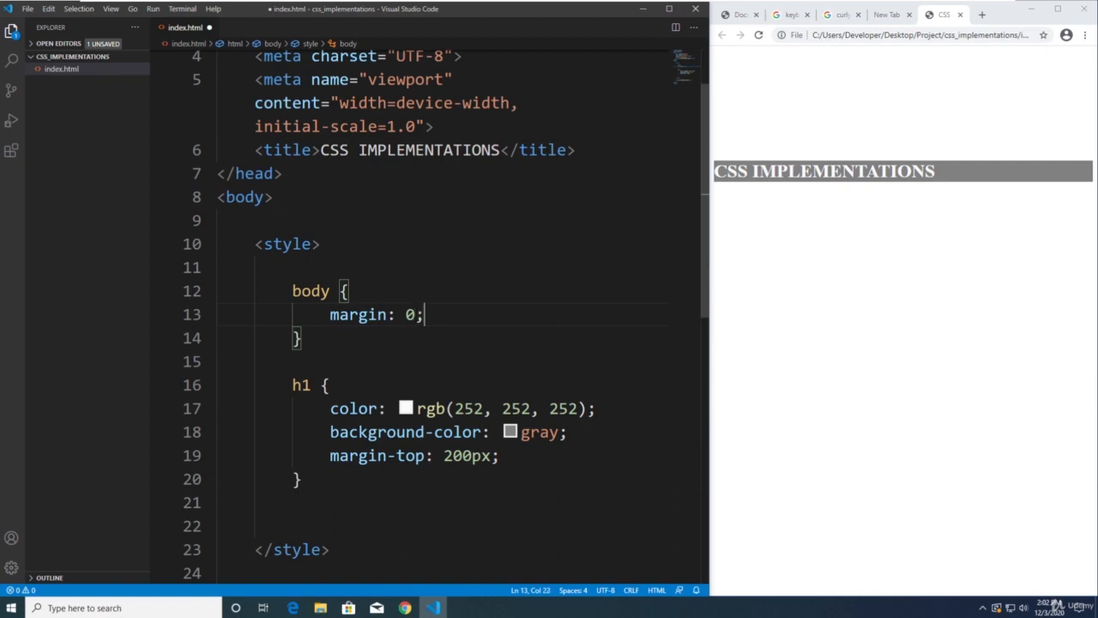
key("ctrl+s")
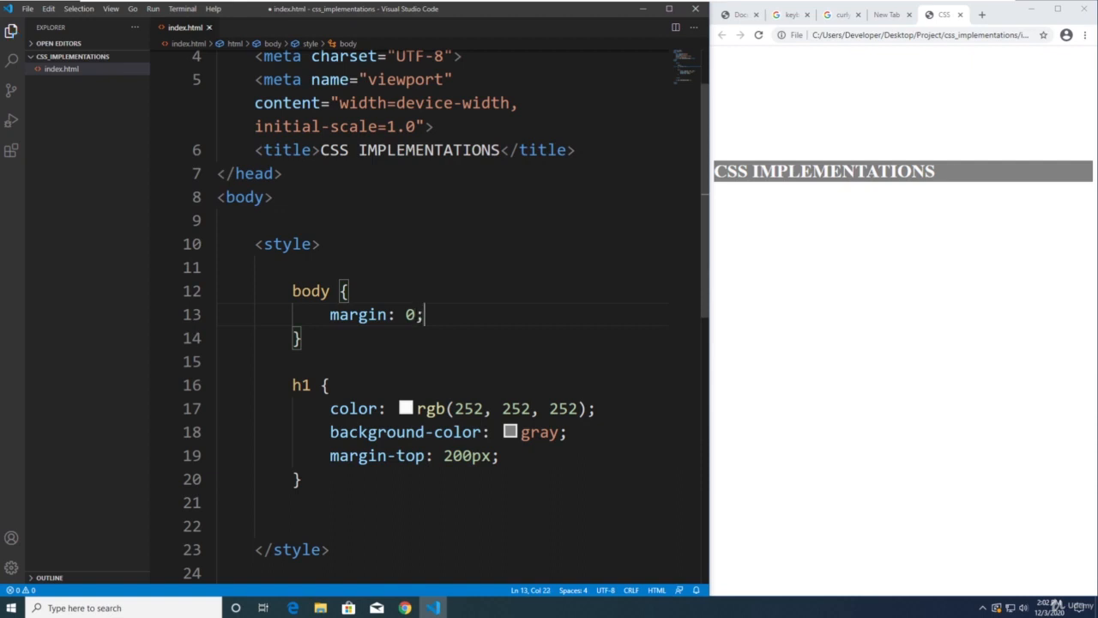
left_click(759, 34)
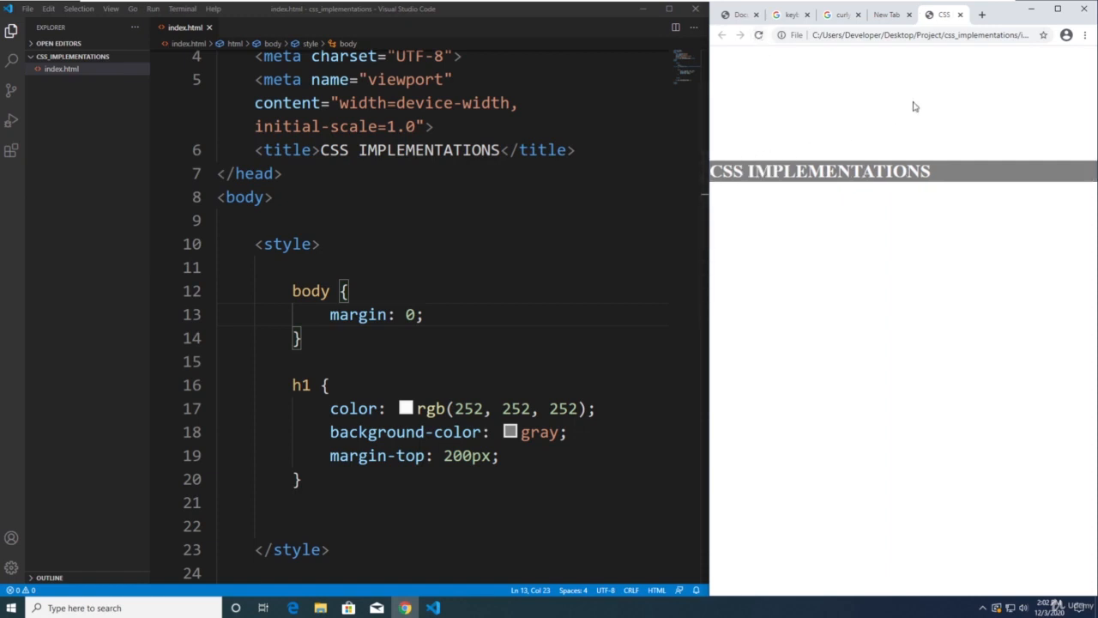
left_click(1057, 14)
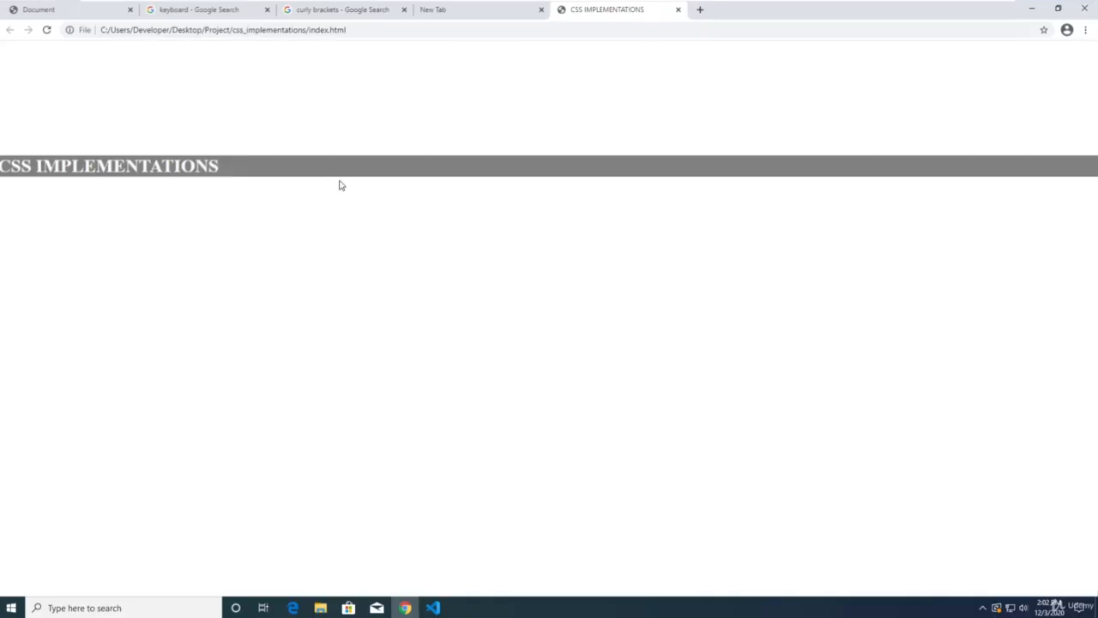
left_click(432, 607)
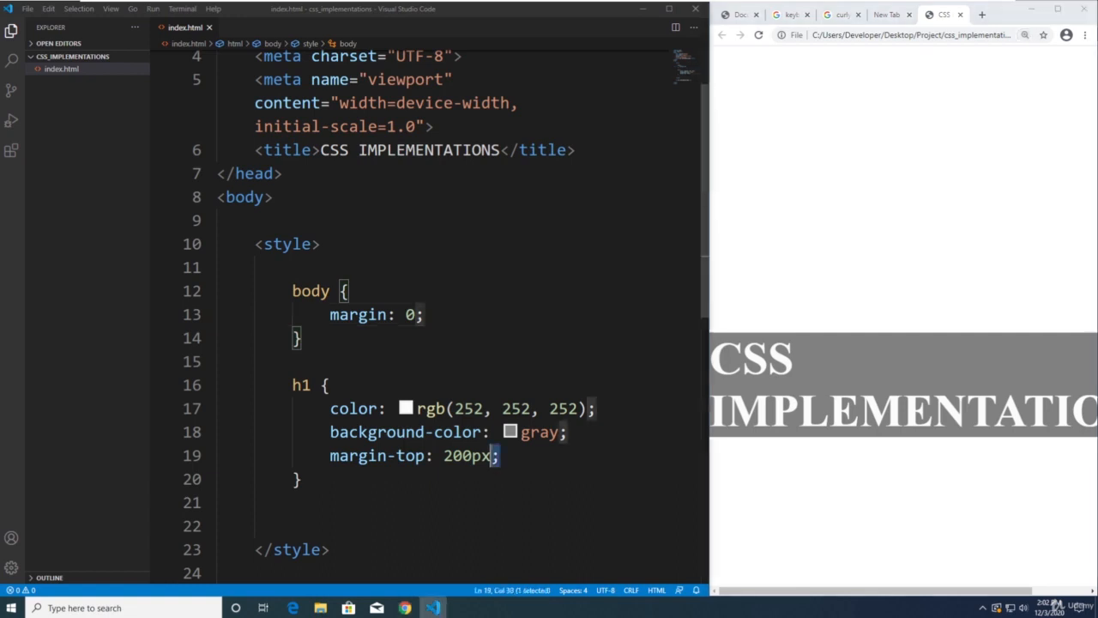
- Comment out the body margin: 0 declaration with Ctrl+/
triple_click(412, 457)
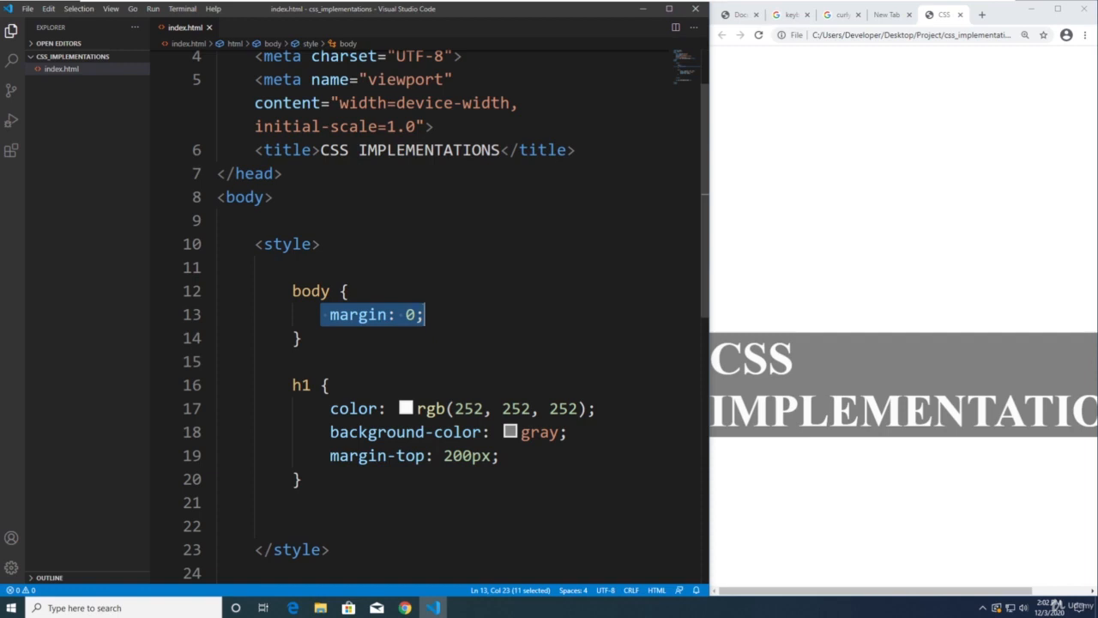
key("Ctrl+/")
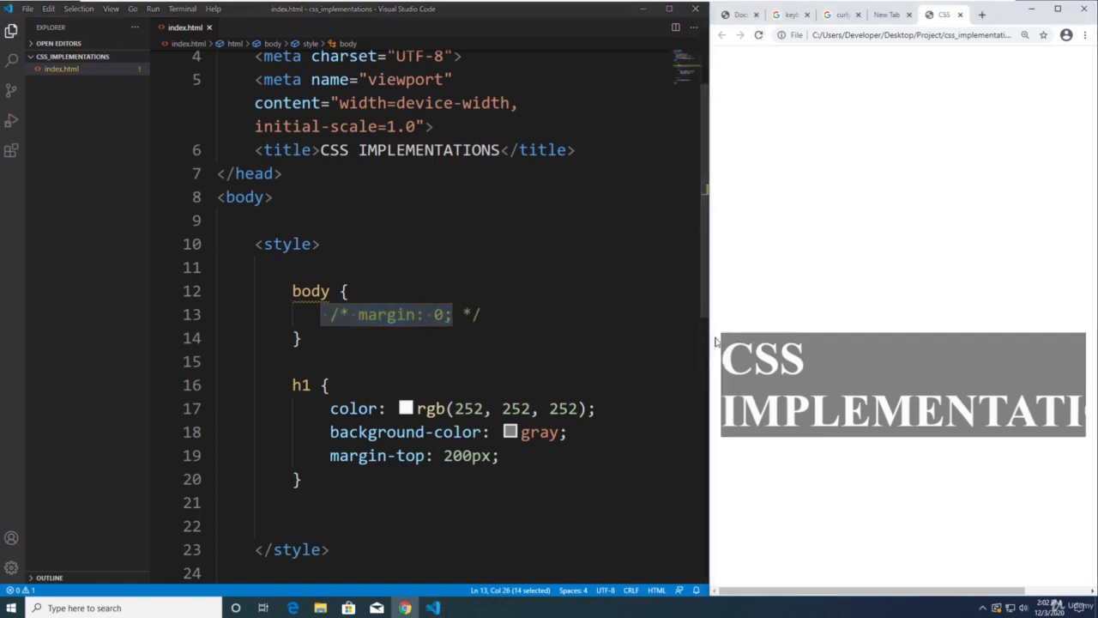
mouse_move(906, 456)
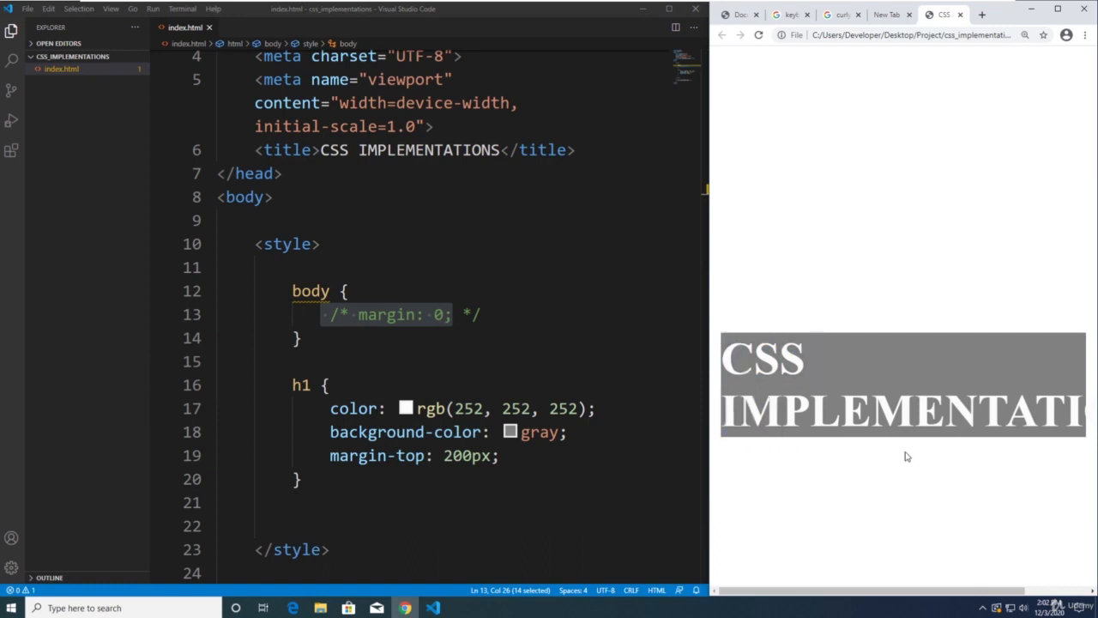
mouse_move(783, 292)
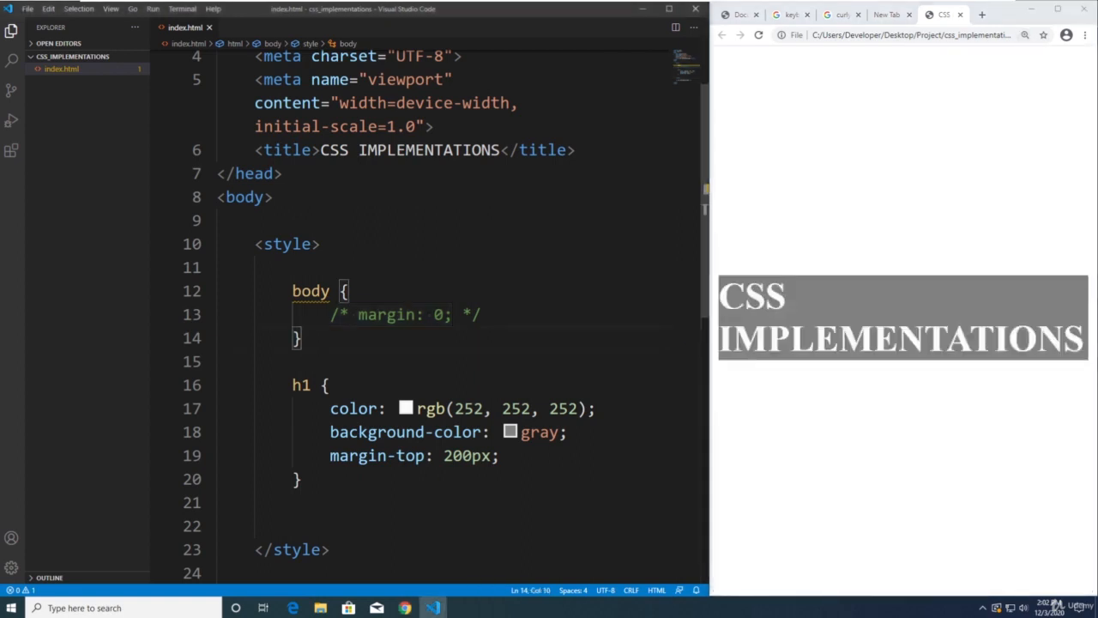
- Uncomment the h1 color and body margin rules, then delete the whole style block and save
left_click_drag(432, 314, 483, 314)
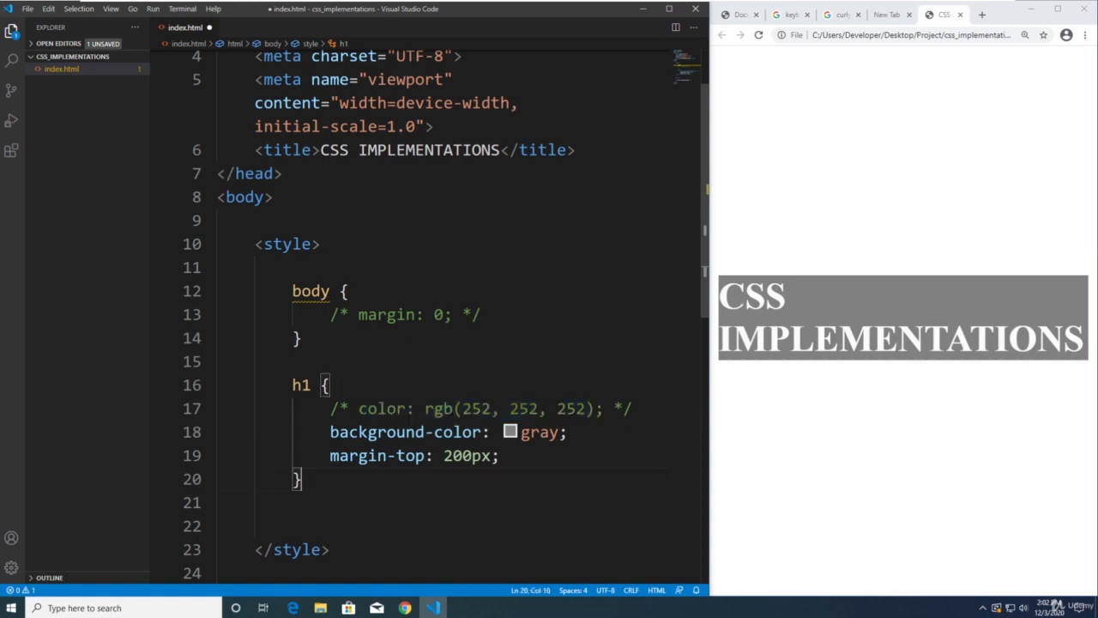
type("ctrl")
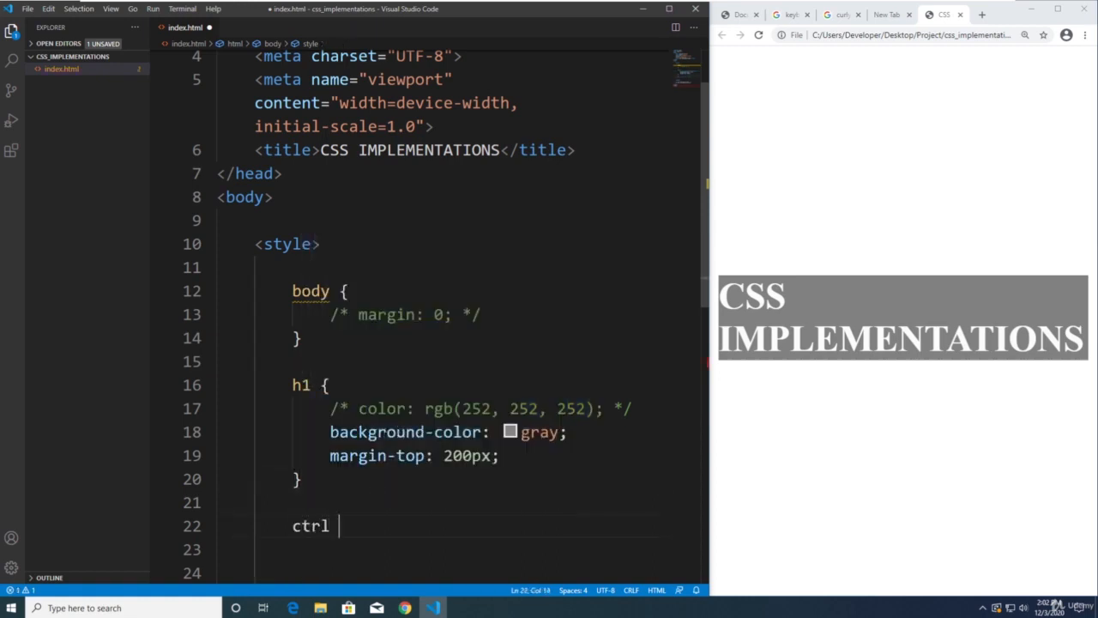
type("+ /")
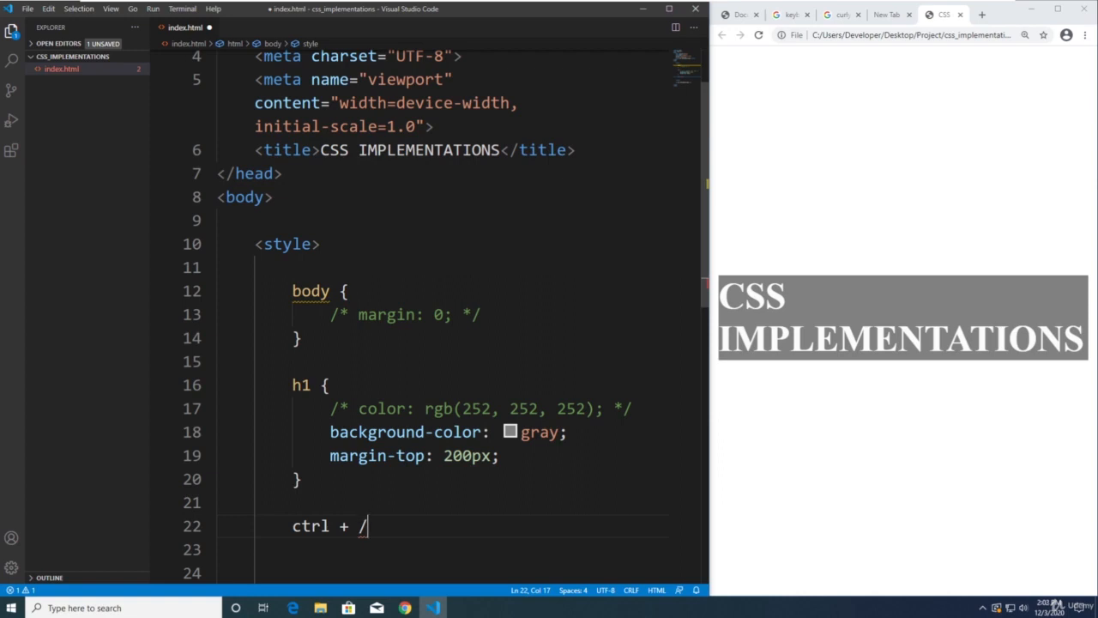
scroll("down", 3)
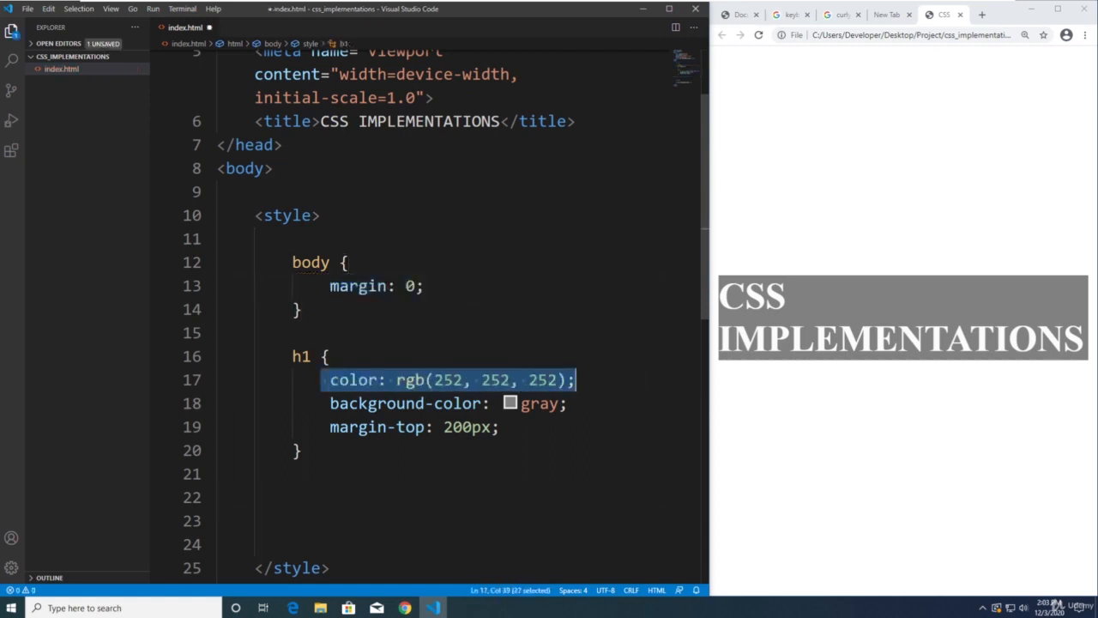
key("ctrl+s")
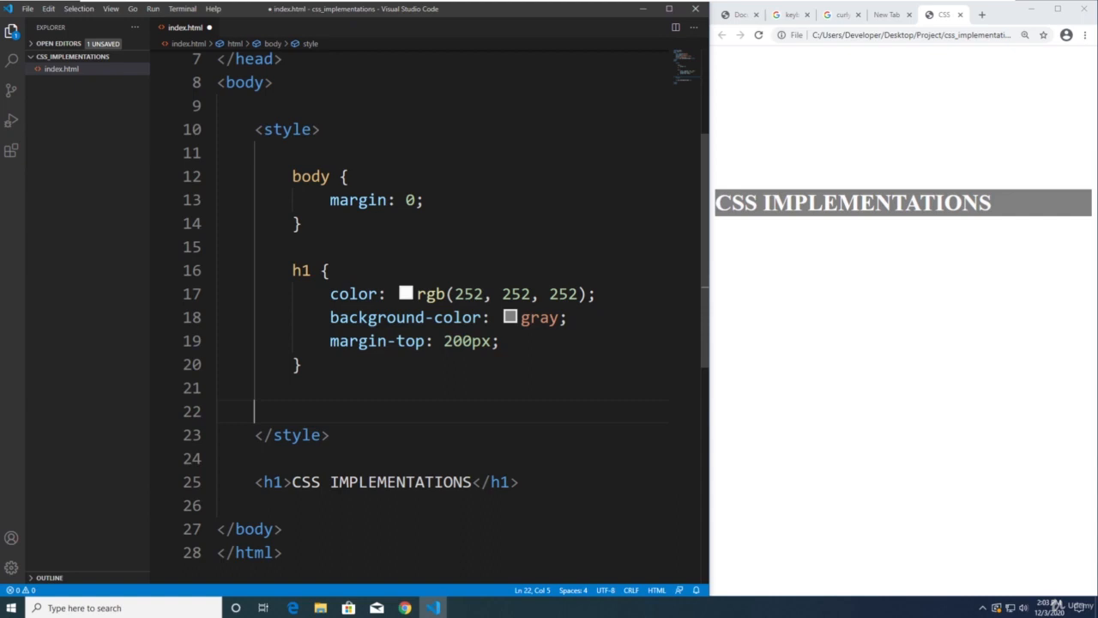
key("ctrl+s")
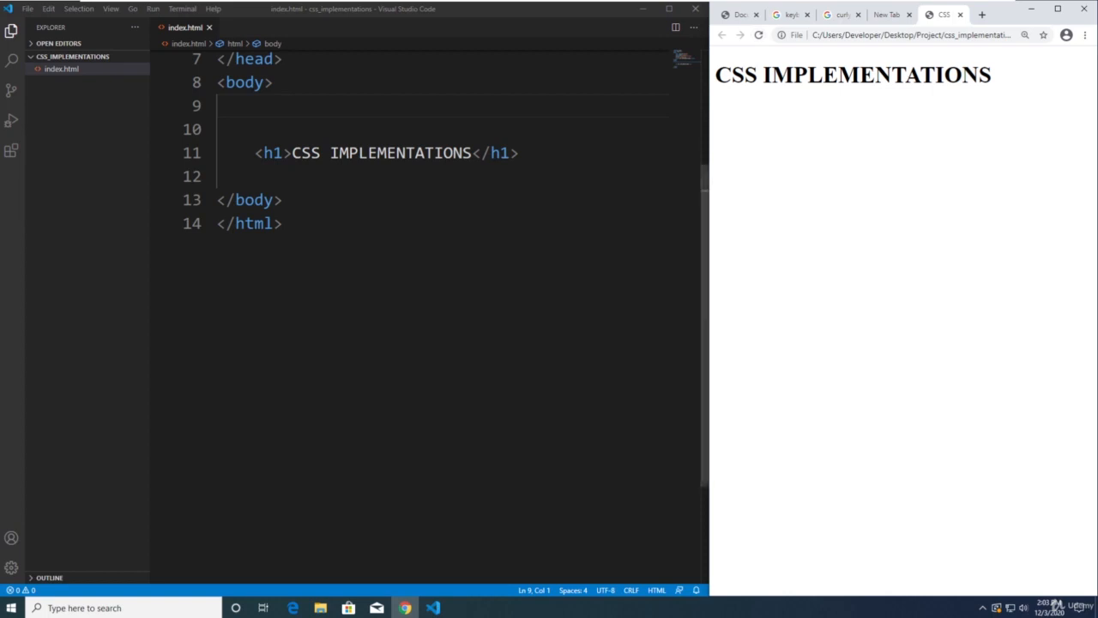
- Give the h1 opening tag an inline style with font-size: 50px
scroll("up", 3)
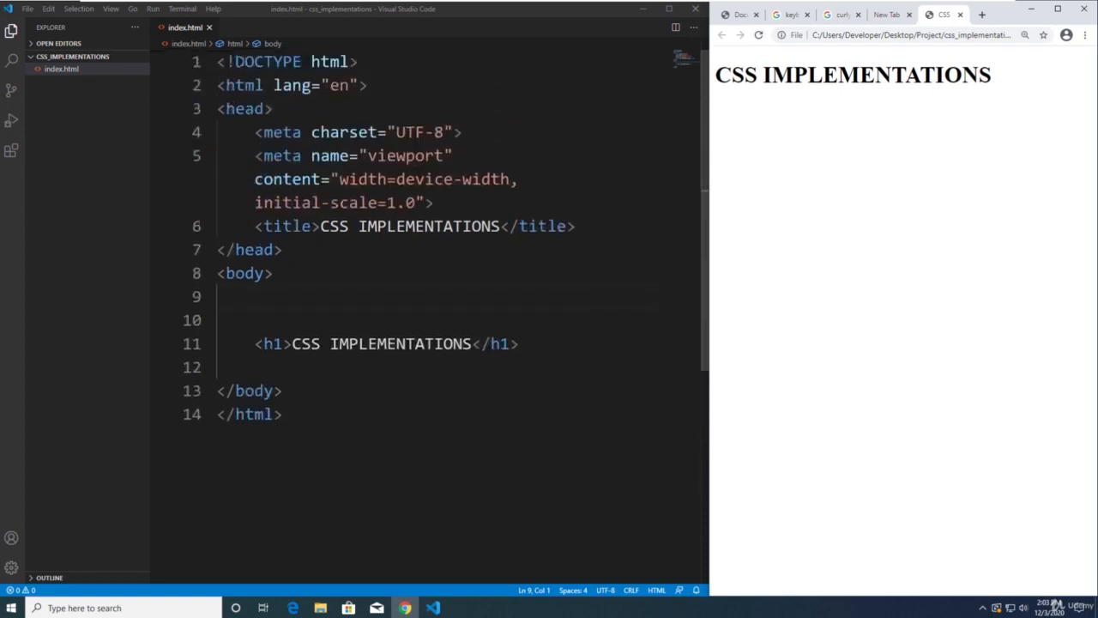
left_click(271, 343)
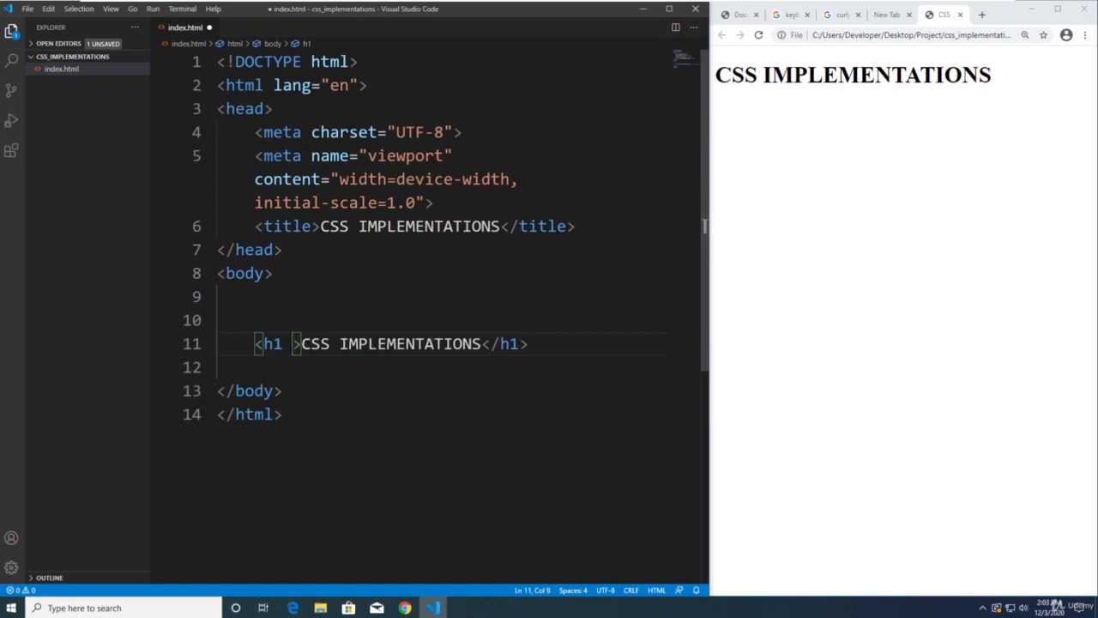
type("style=\"")
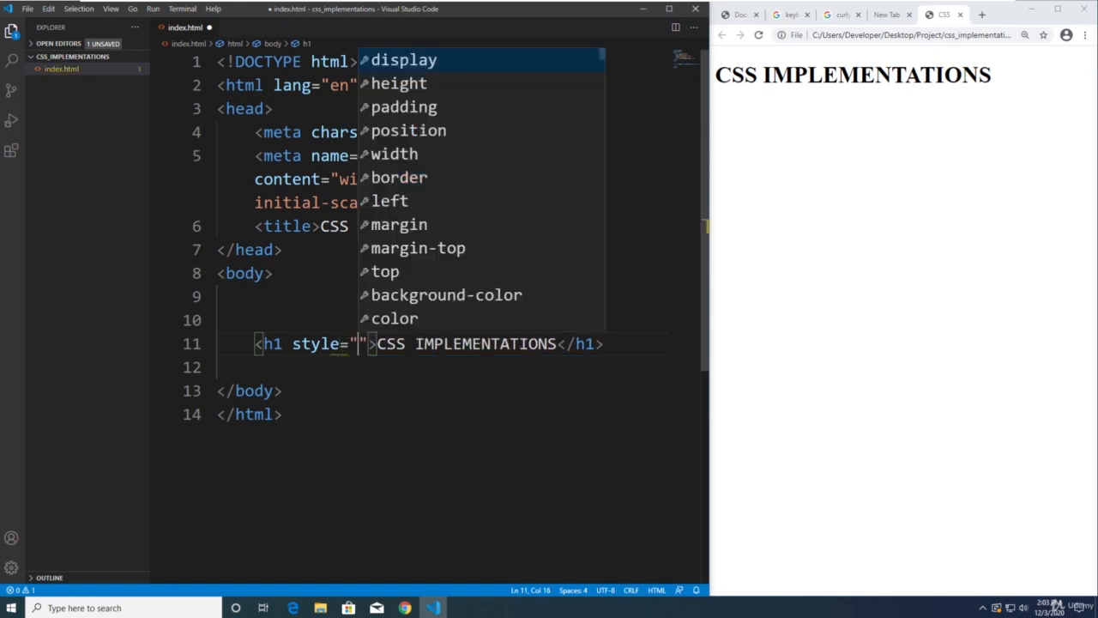
key("Escape")
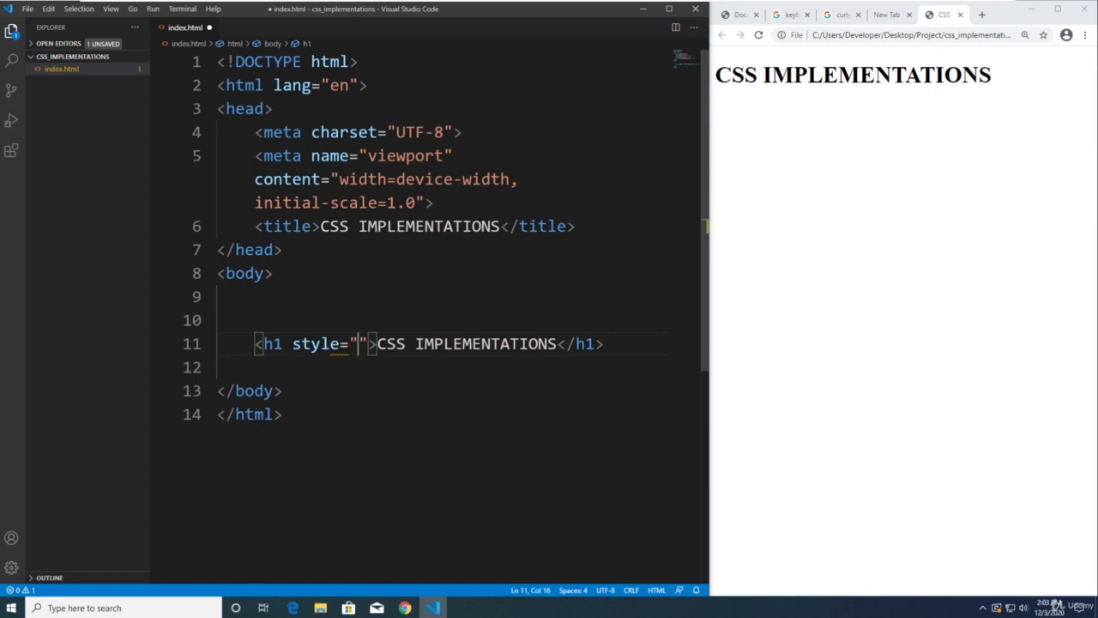
type("font-size:")
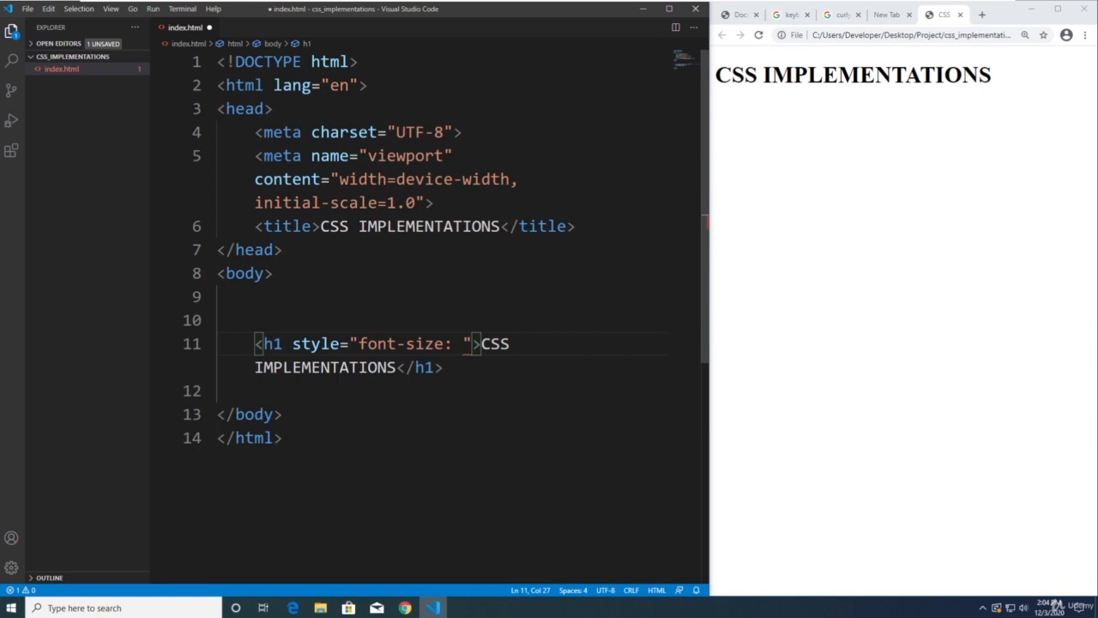
type("50px")
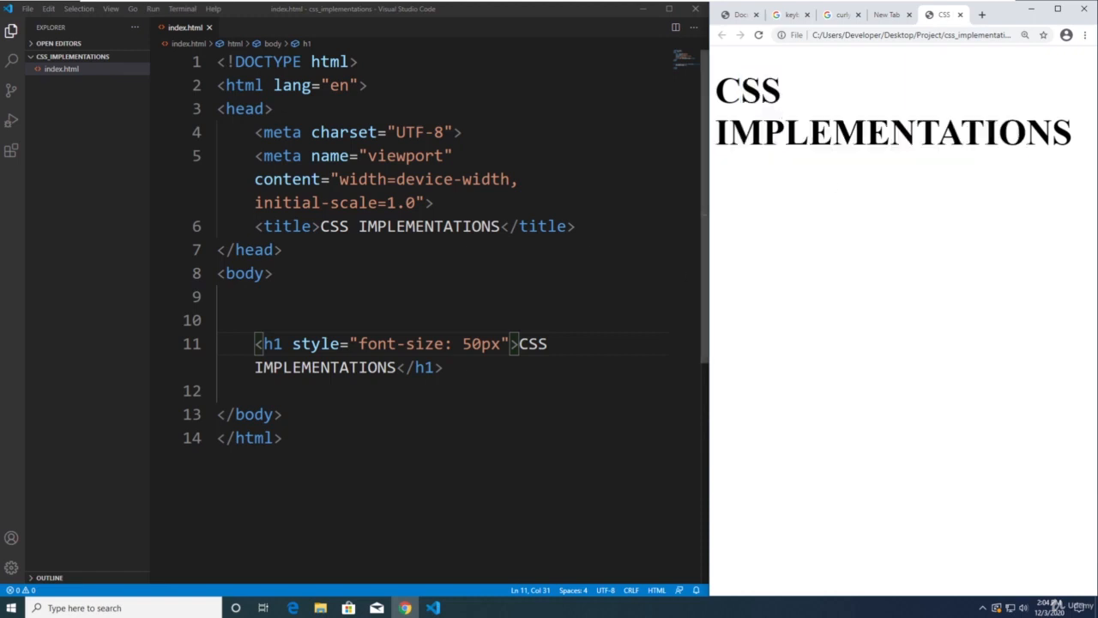
mouse_move(271, 343)
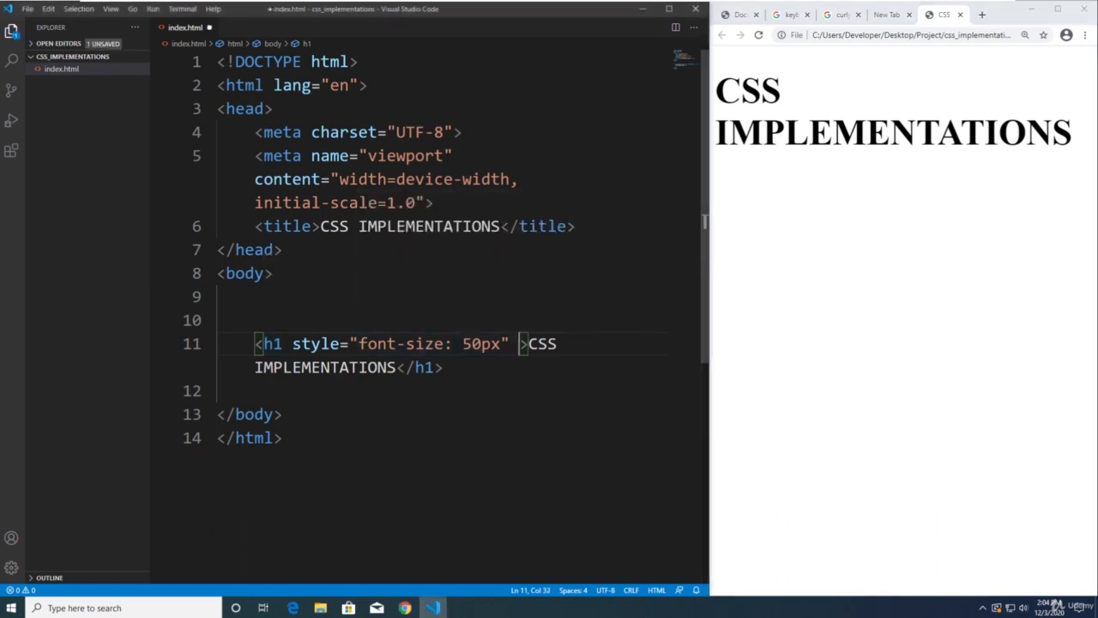
type("s")
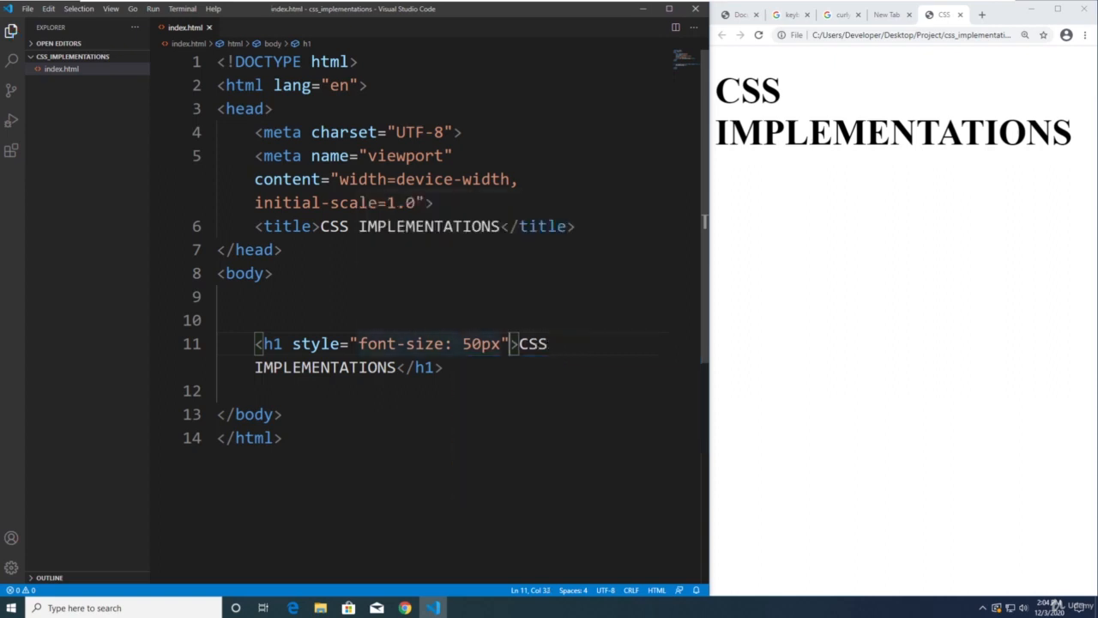
double_click(481, 343)
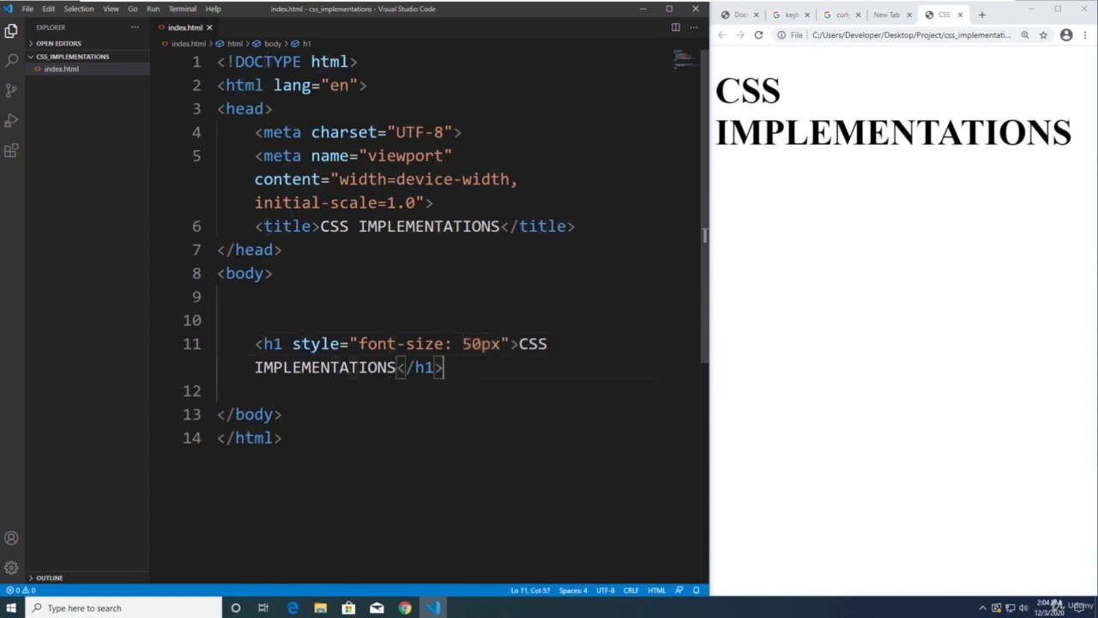
double_click(481, 343)
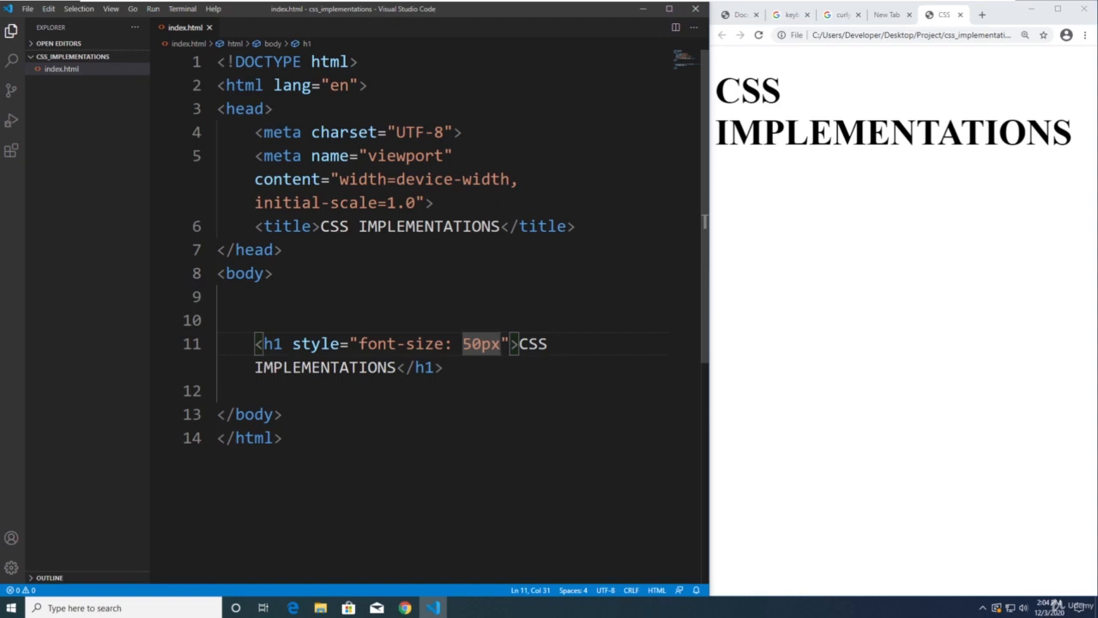
type(";")
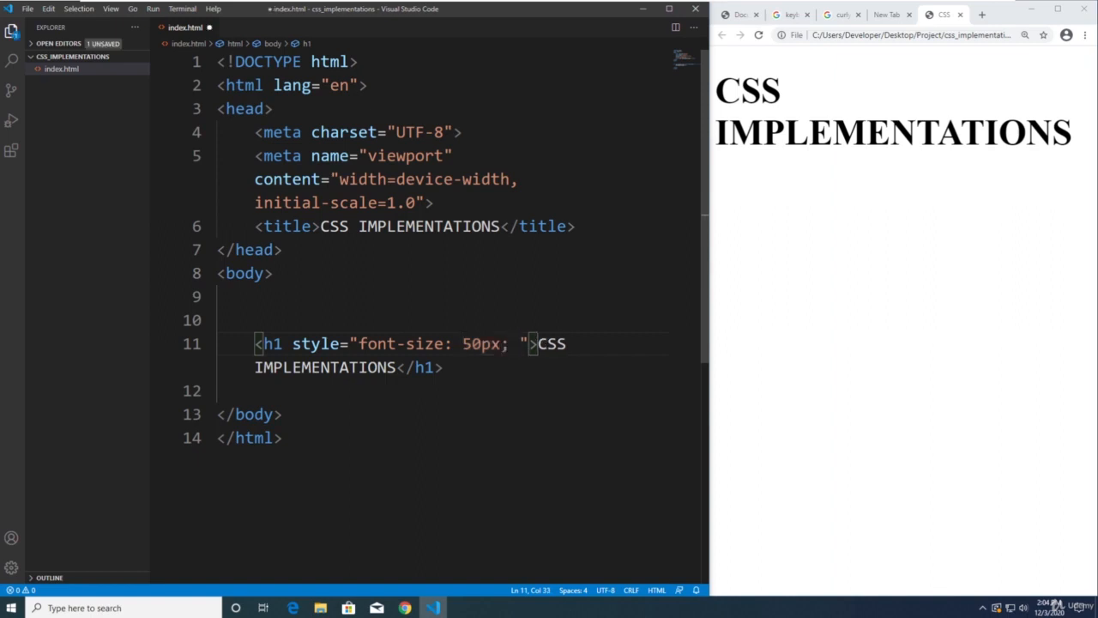
- Add background: green to the h1 inline style and save to refresh the preview
type("background:")
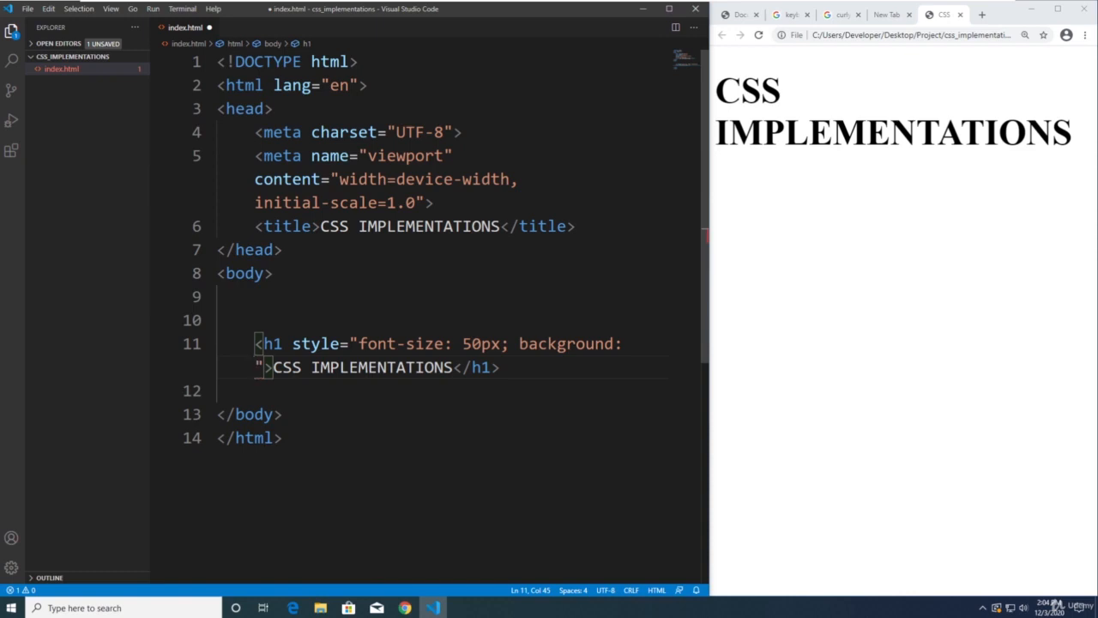
type("green")
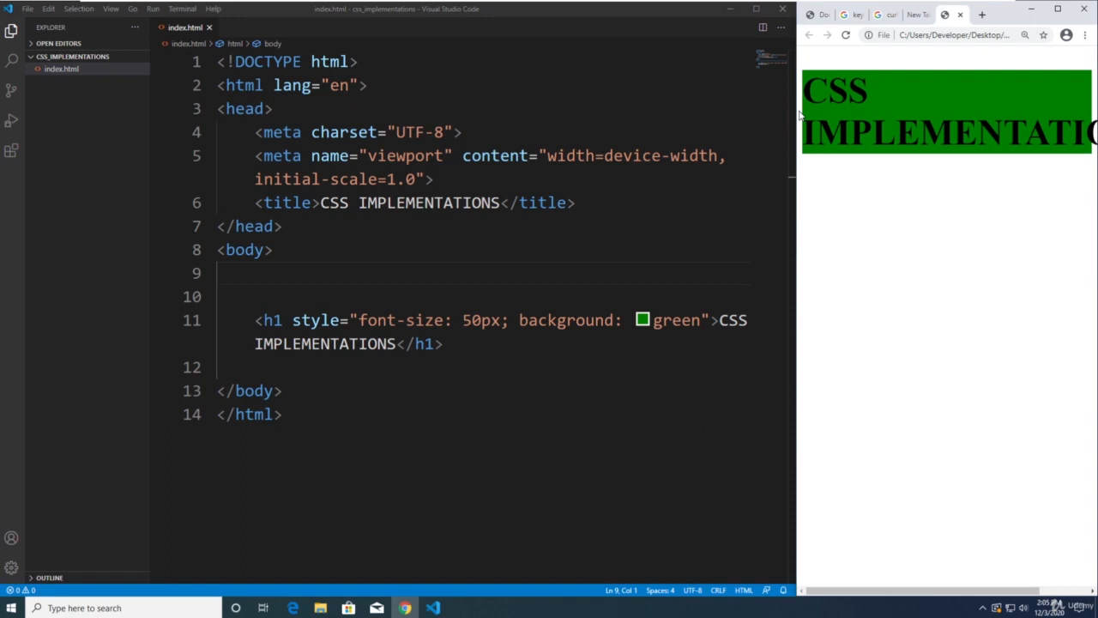
mouse_move(816, 186)
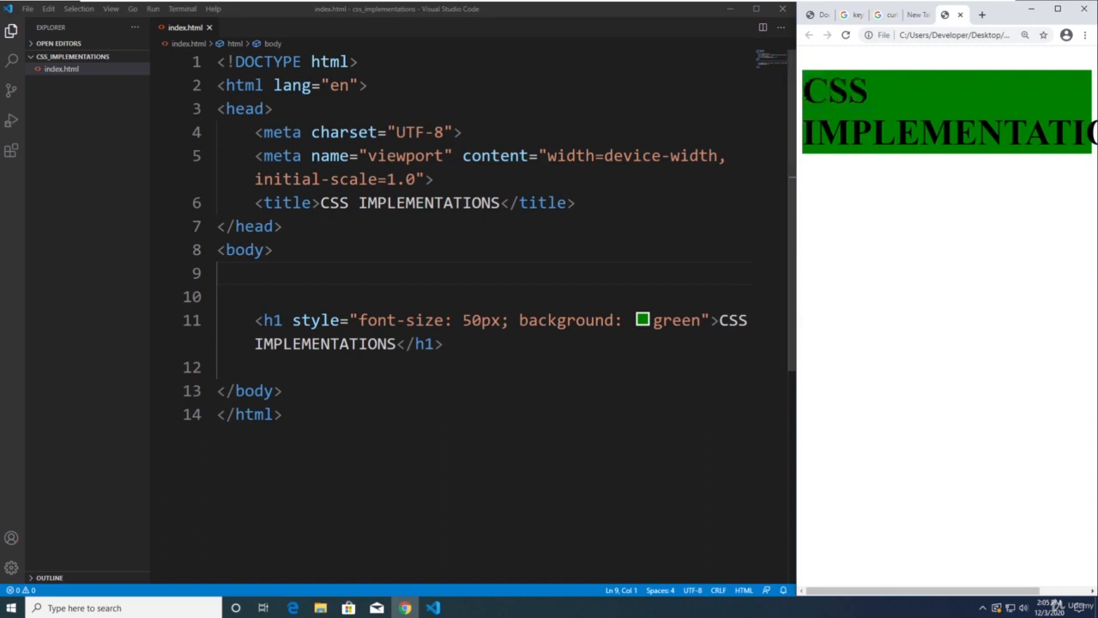
mouse_move(244, 249)
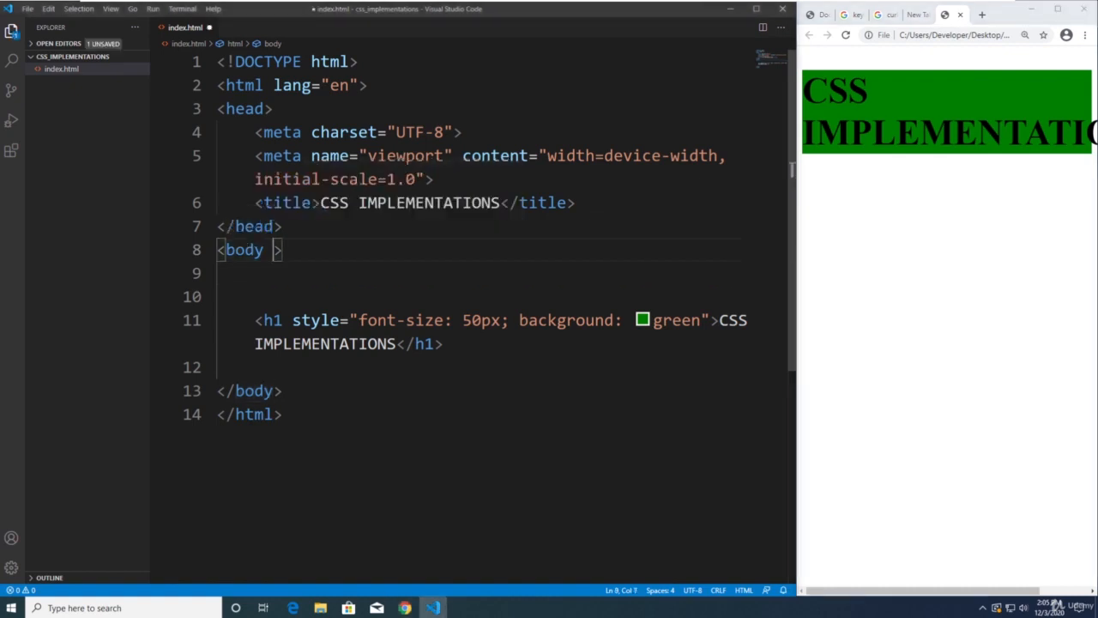
- Give the body tag an inline style with margin: 0 and background: paleturquoise, then refresh Chrome
type("style=\"")
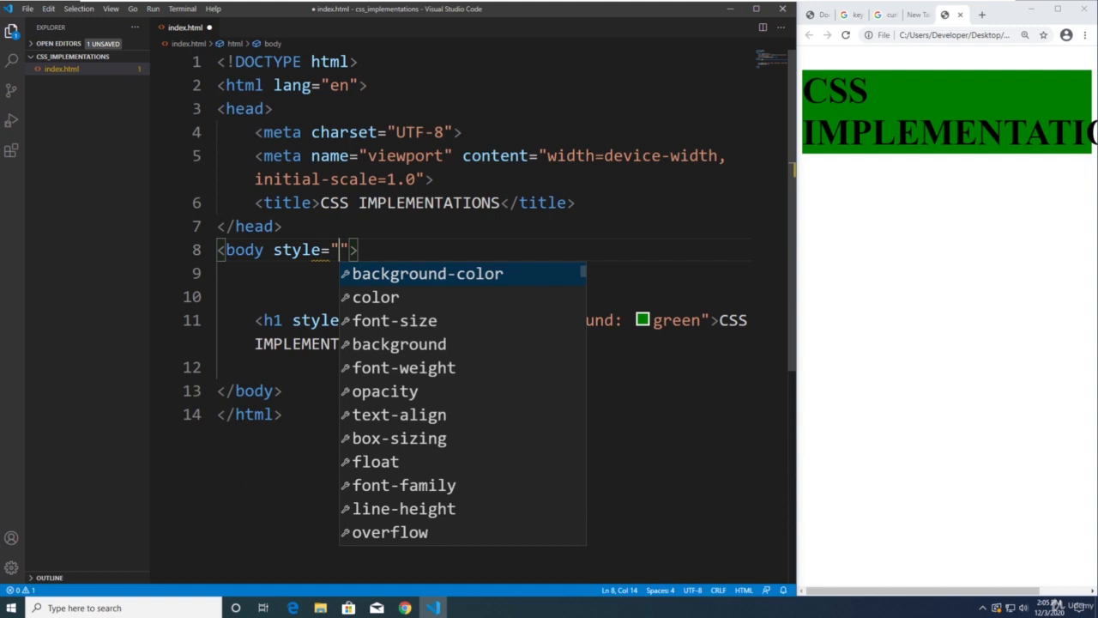
type("margin: 0")
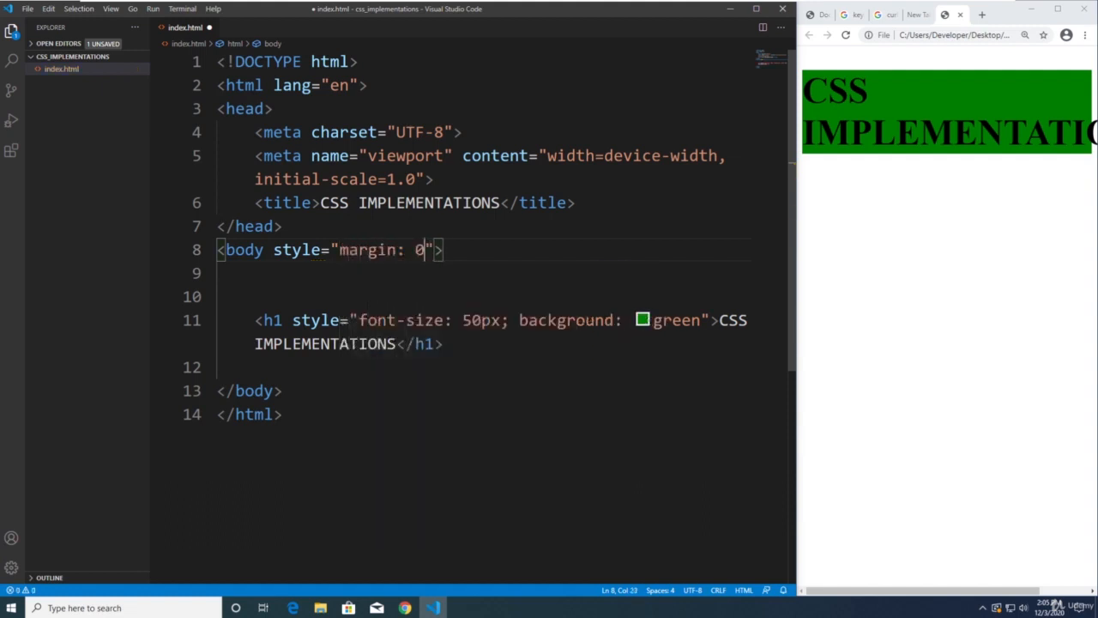
left_click(846, 34)
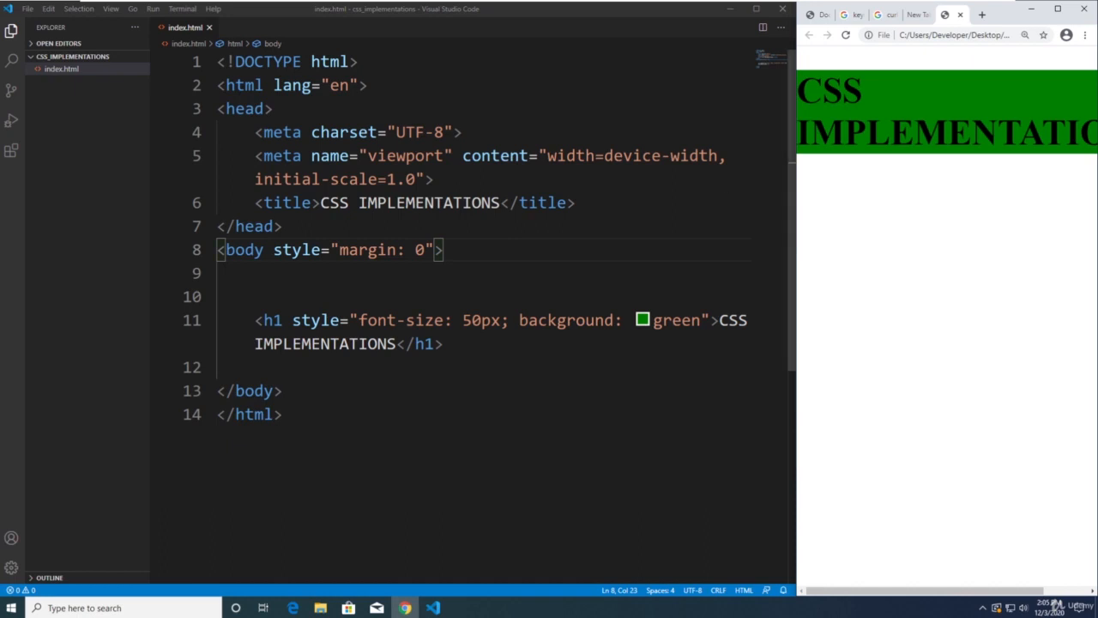
mouse_move(288, 202)
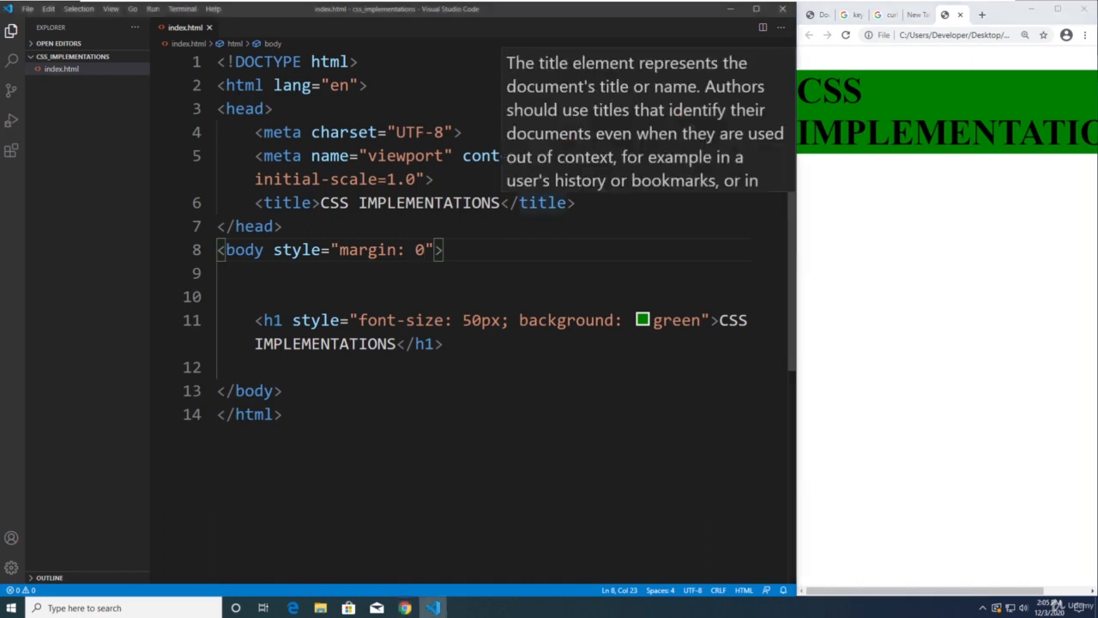
type(";")
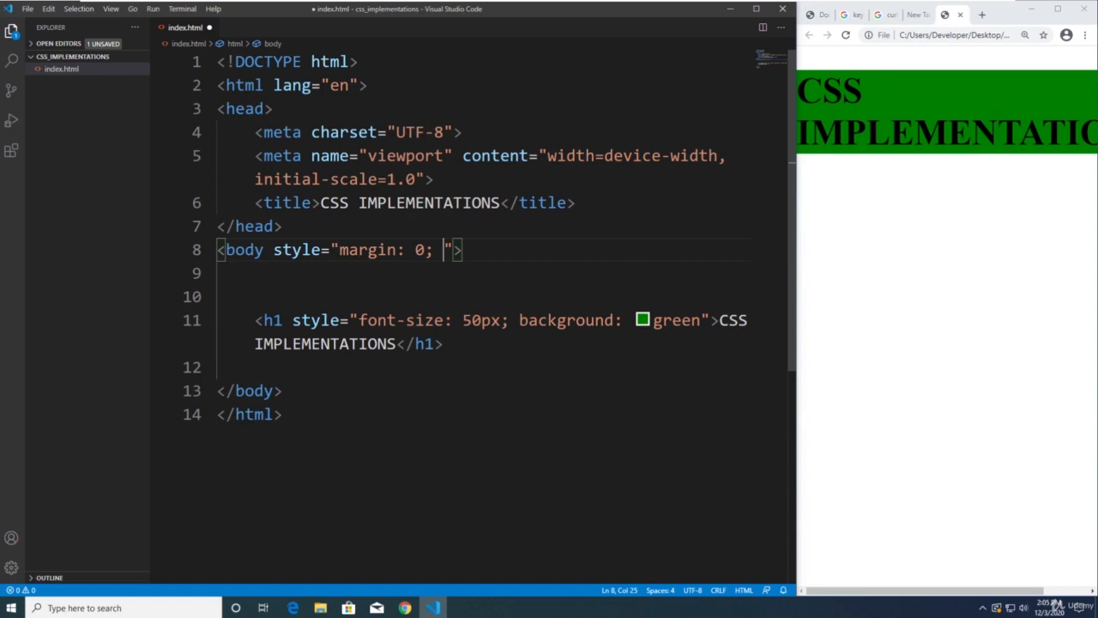
type("backgr")
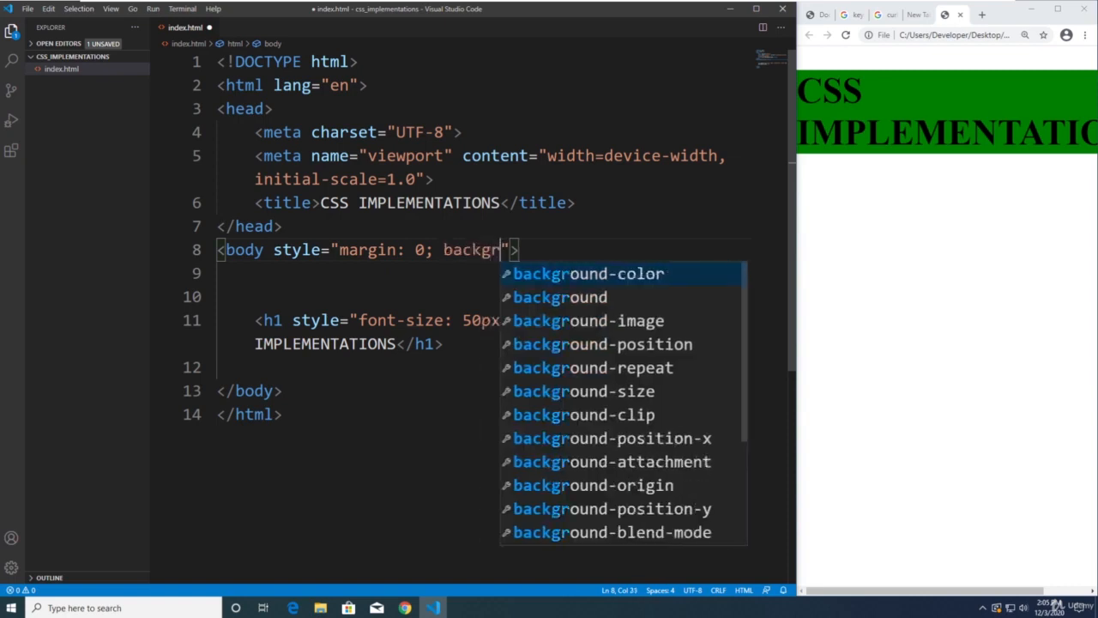
left_click(559, 297)
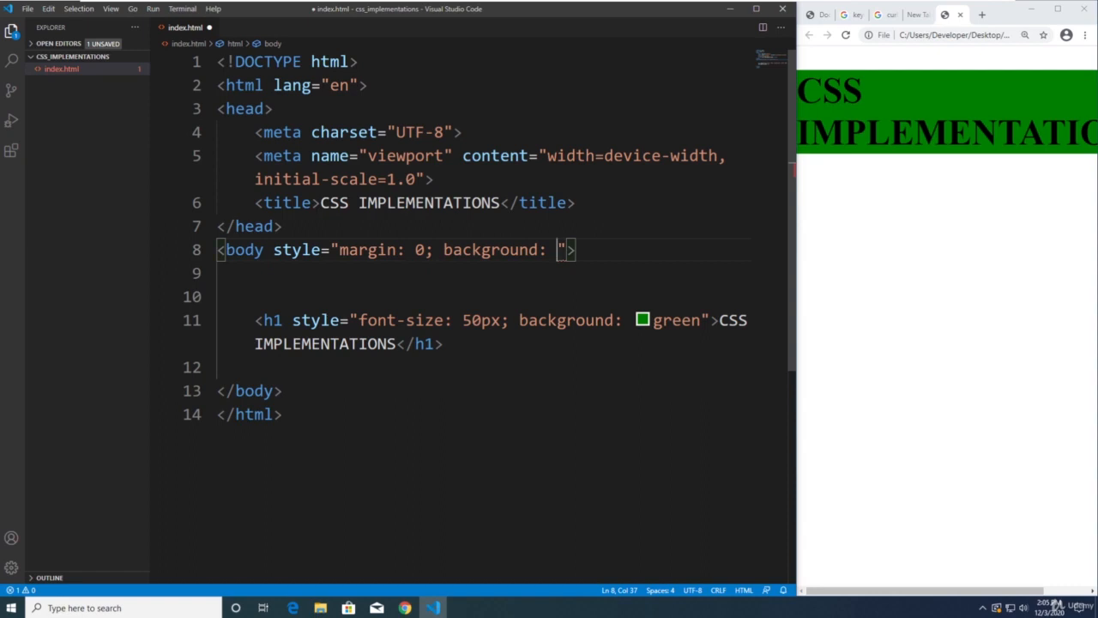
type("poi")
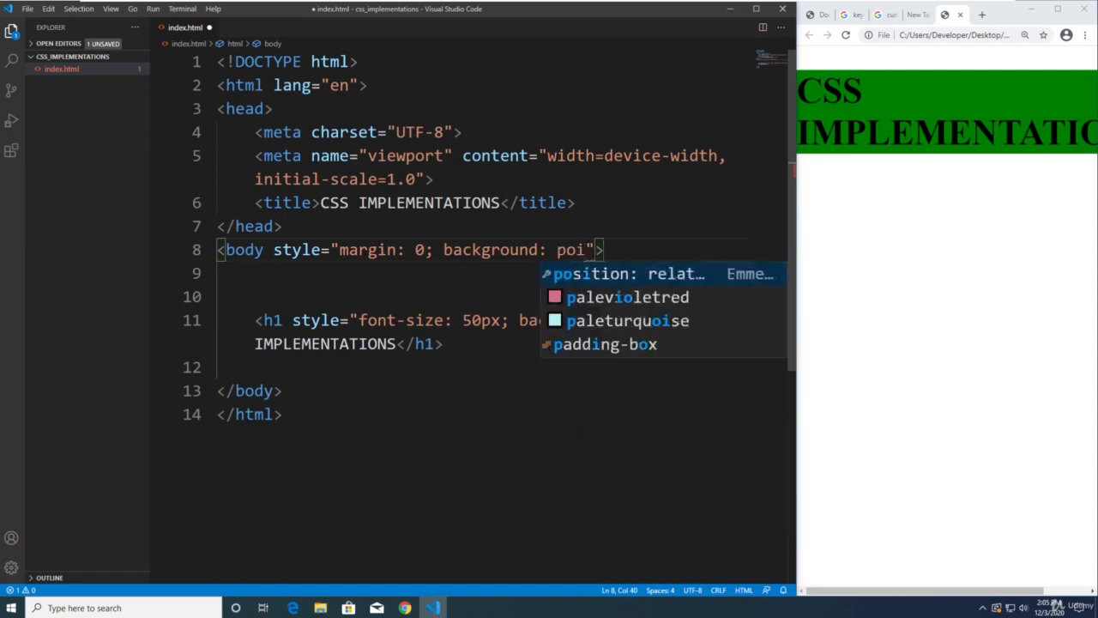
left_click(628, 321)
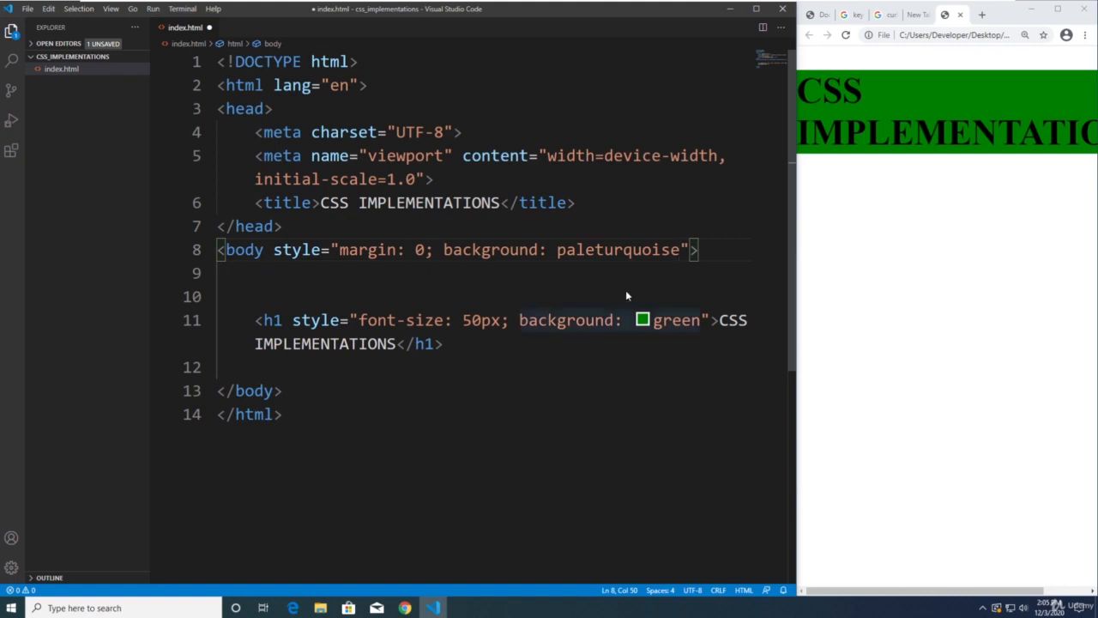
left_click(846, 35)
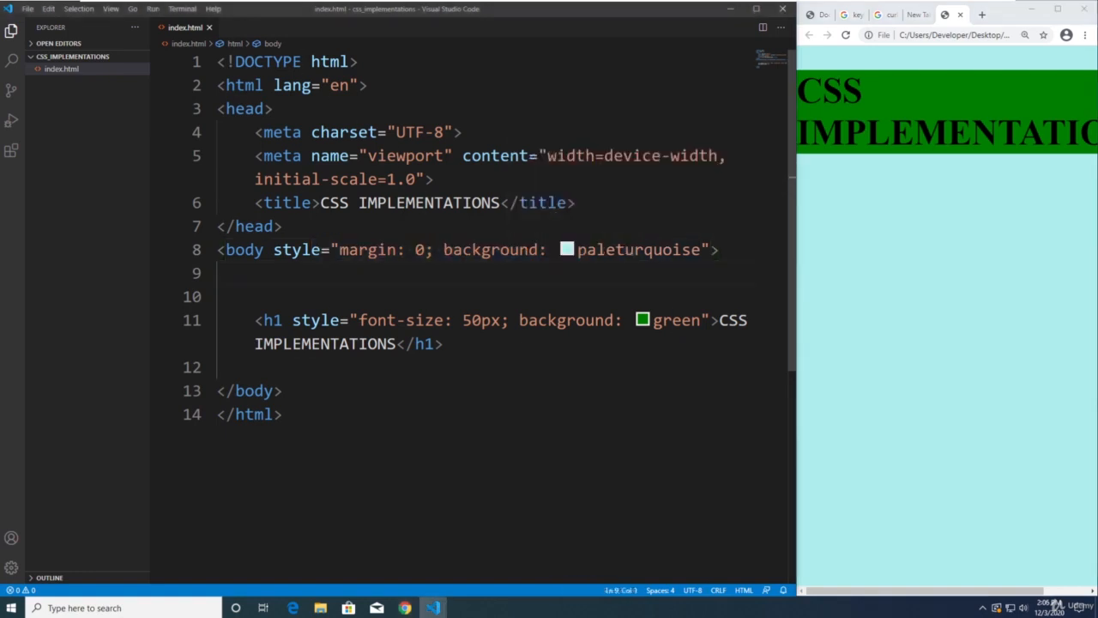
- Add a throwaway <style> block, then delete it along with the inline styles on body and h1
key("enter")
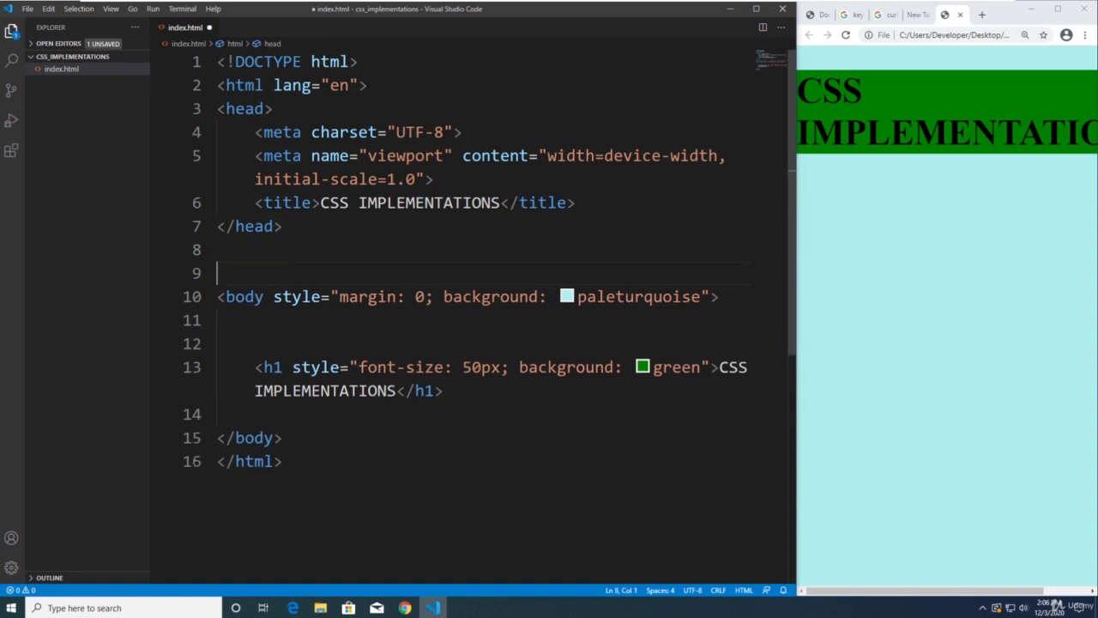
type("style>")
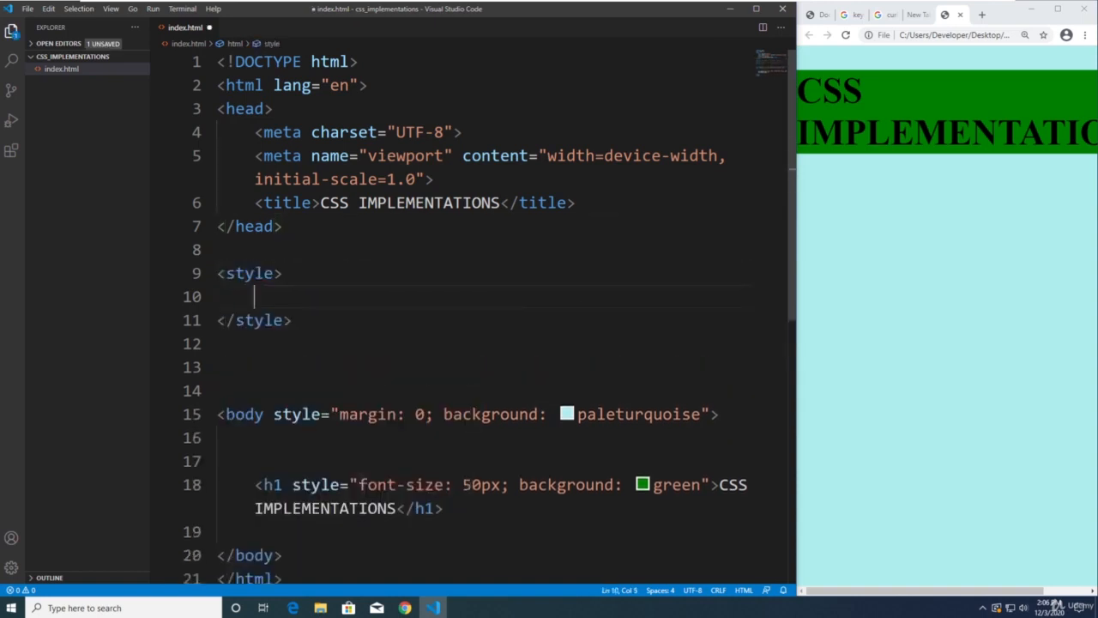
type("asdfas")
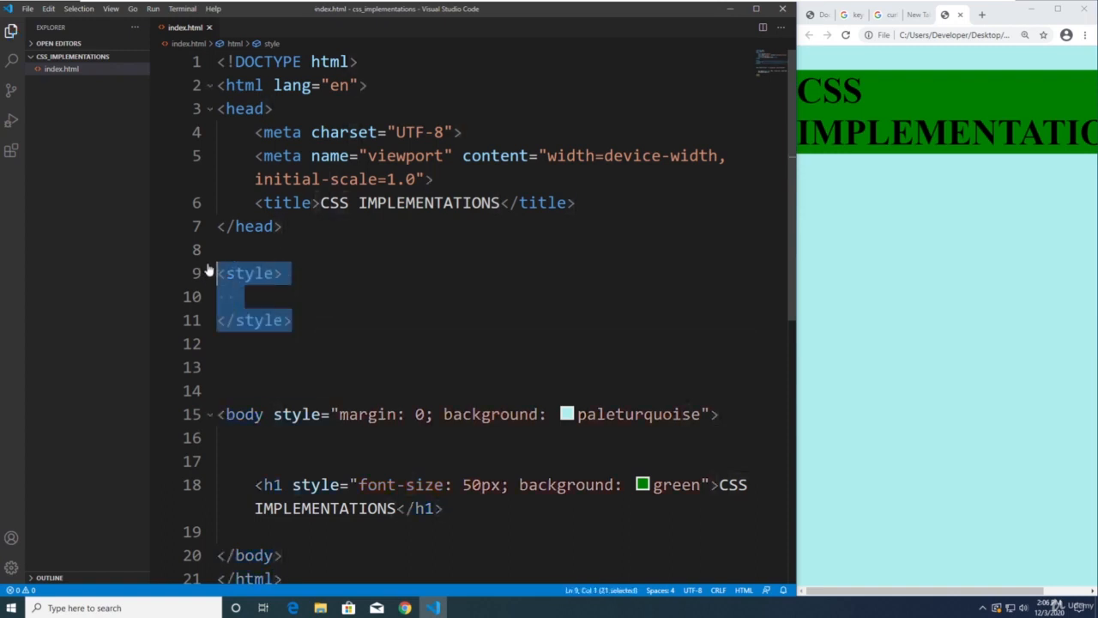
key("Delete")
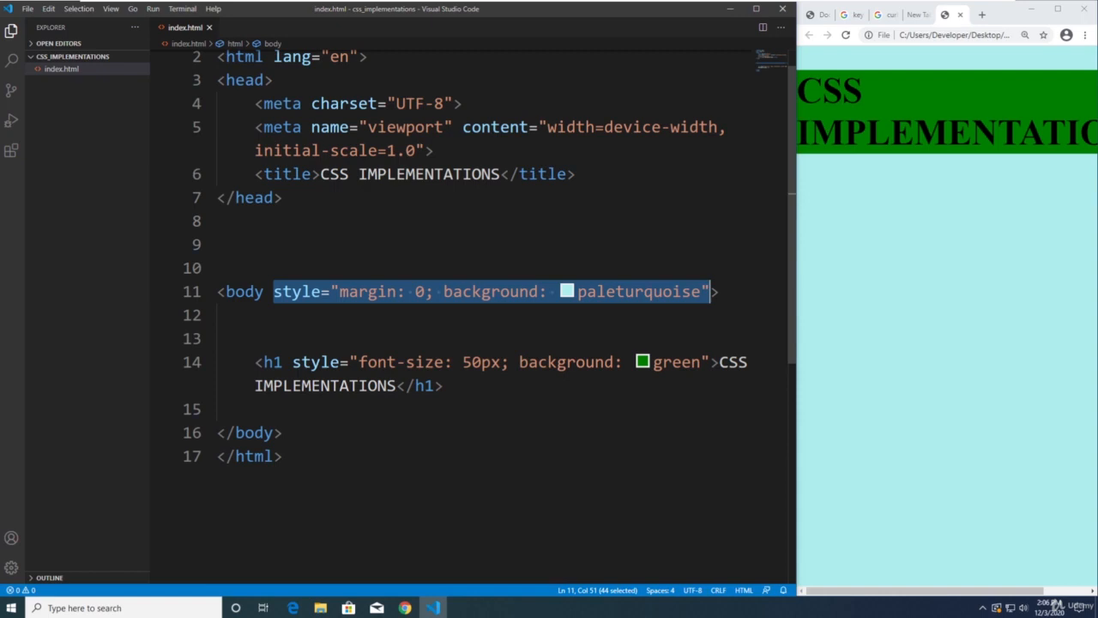
key("Delete")
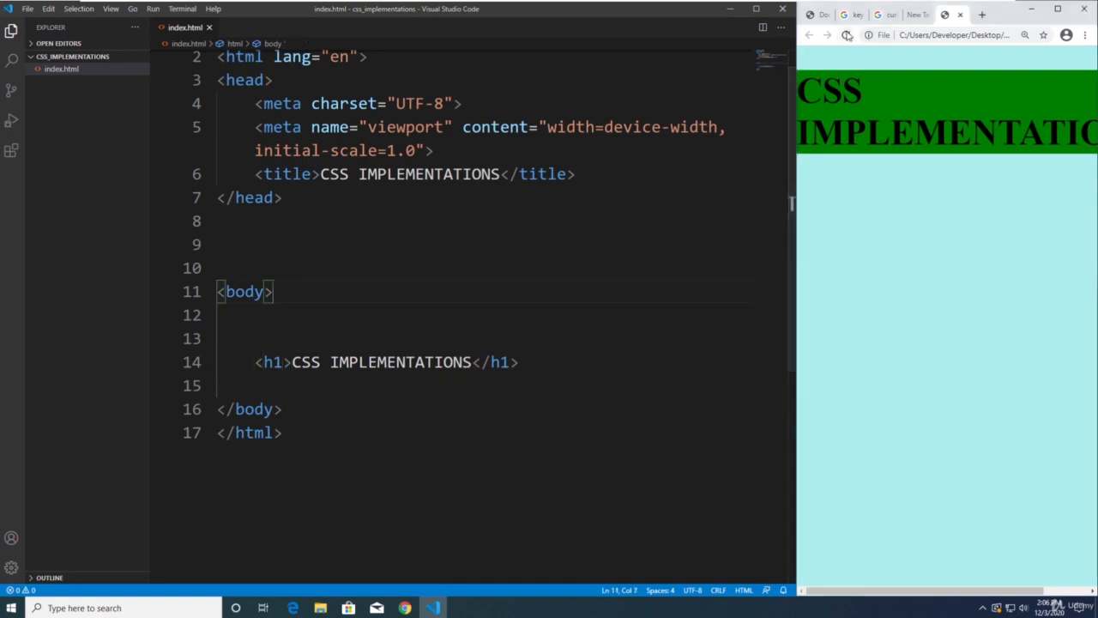
left_click(845, 35)
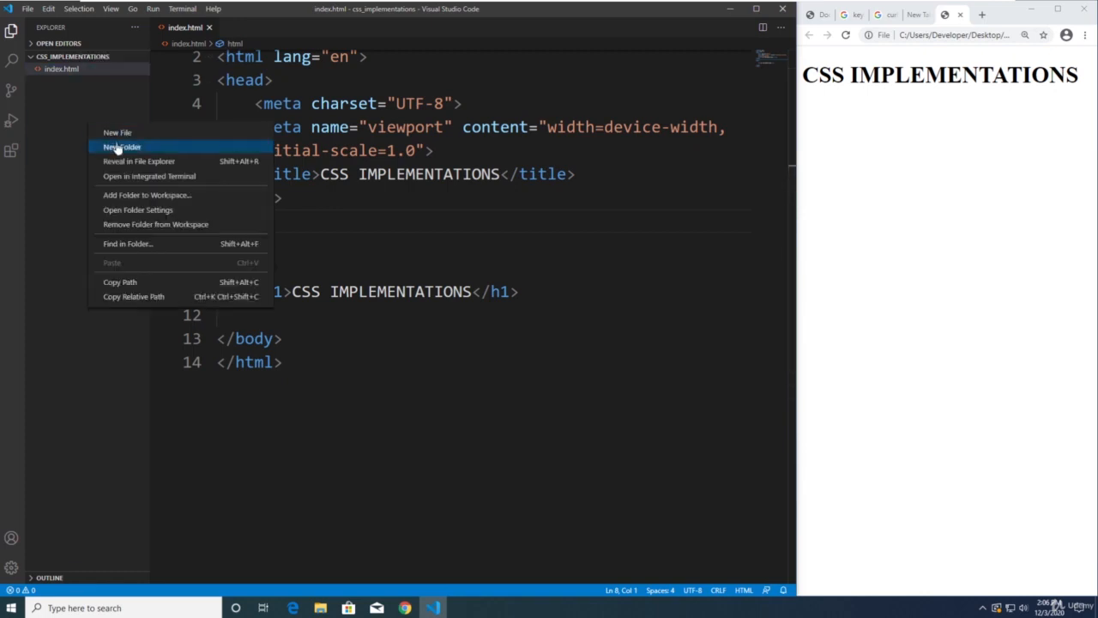
- Create a css folder containing an empty mystyle.css, then return to index.html
left_click(123, 147)
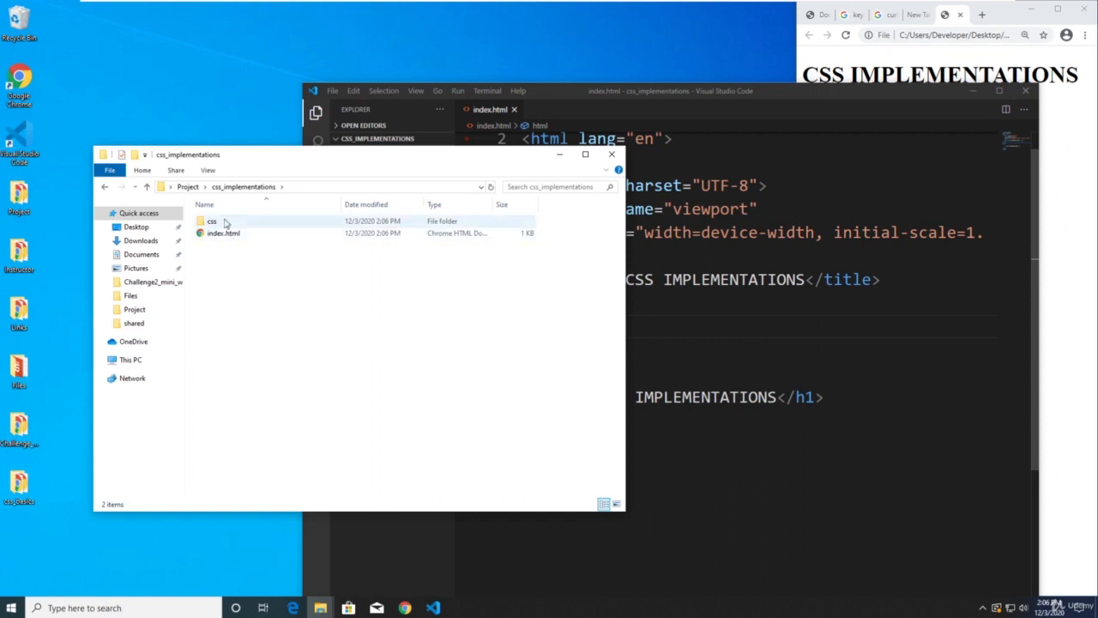
left_click(213, 219)
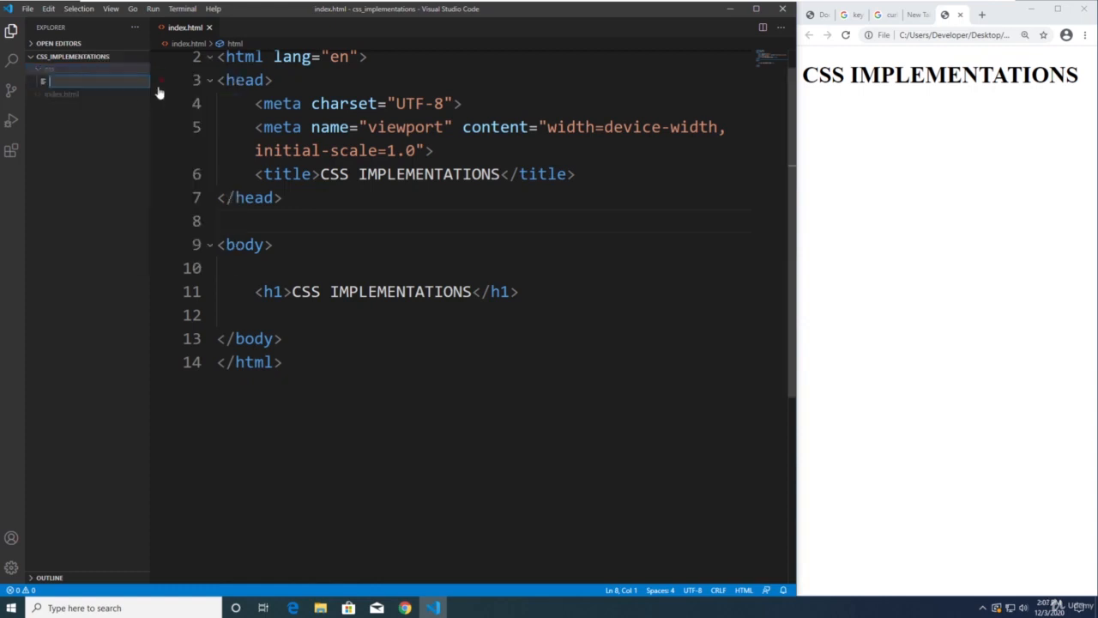
type("mystyle.d")
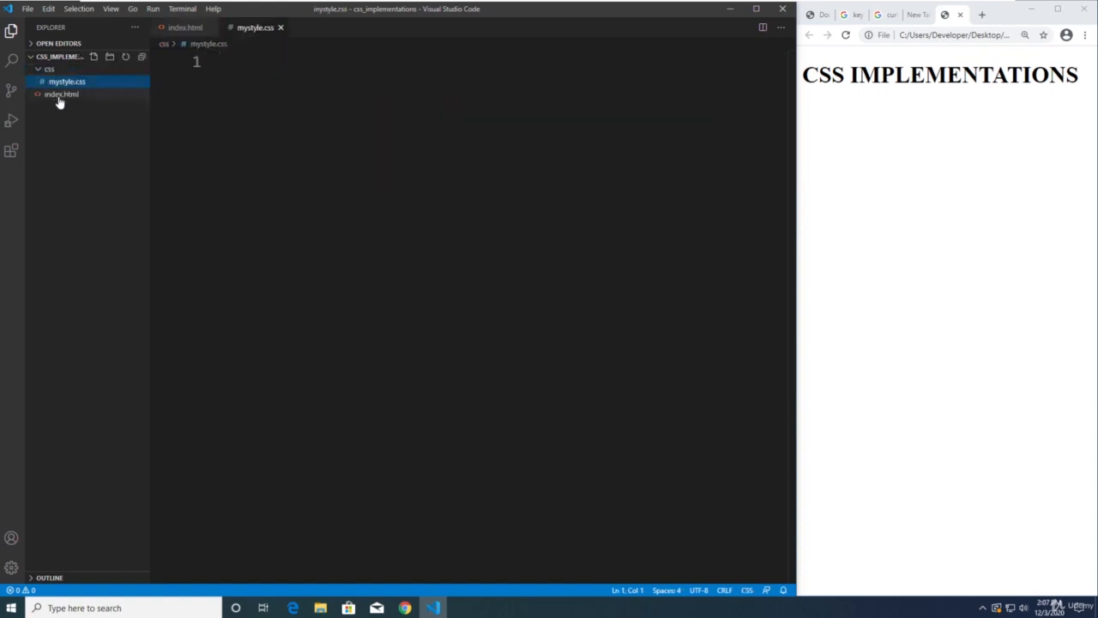
left_click(62, 93)
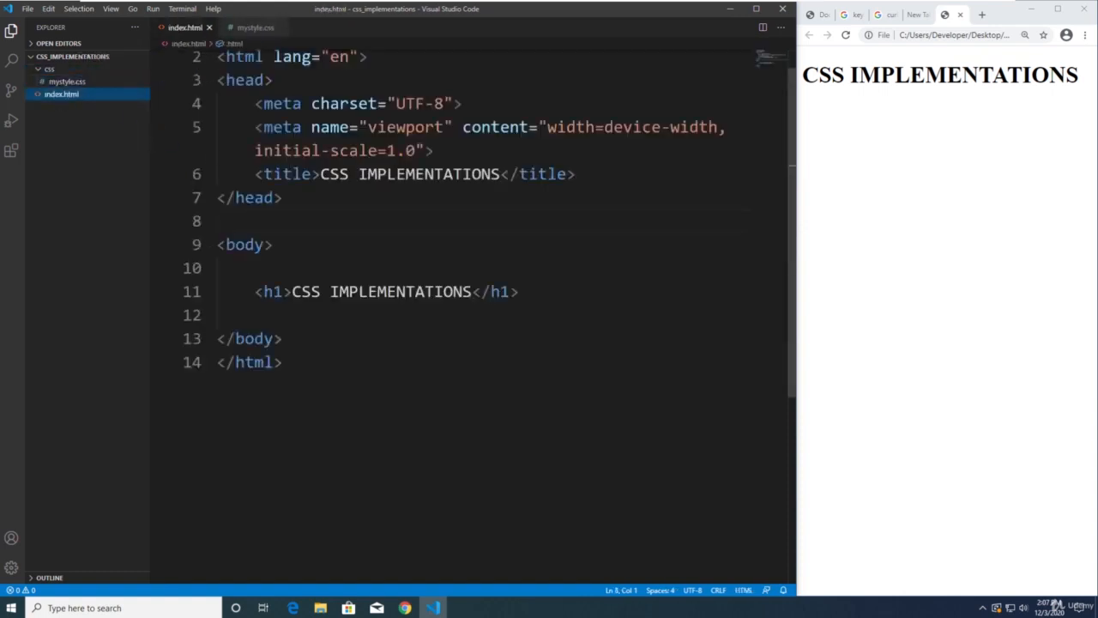
- Insert <link rel="stylesheet" href="css/mystyle.css"> inside the head of index.html
key("enter")
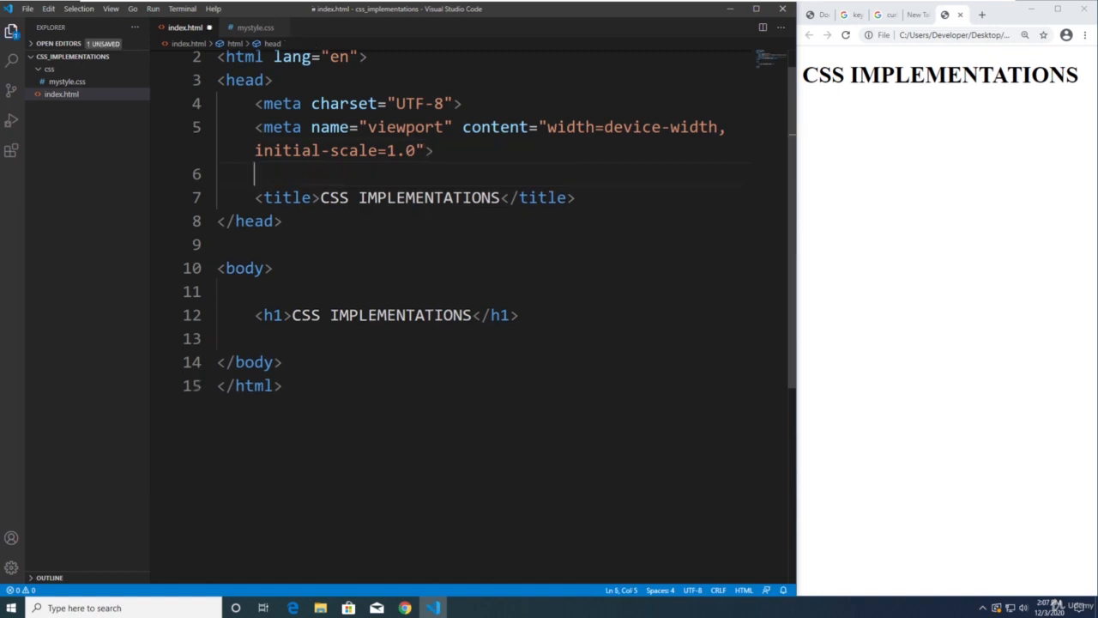
type("link rel=\"stylesheet\" href=\"\">")
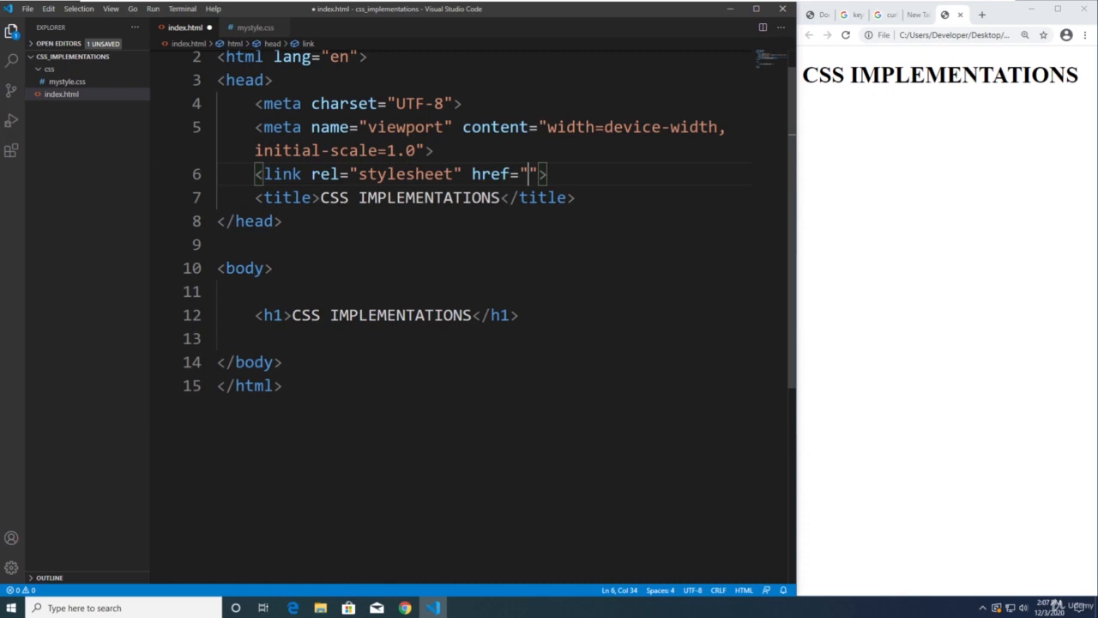
type("c")
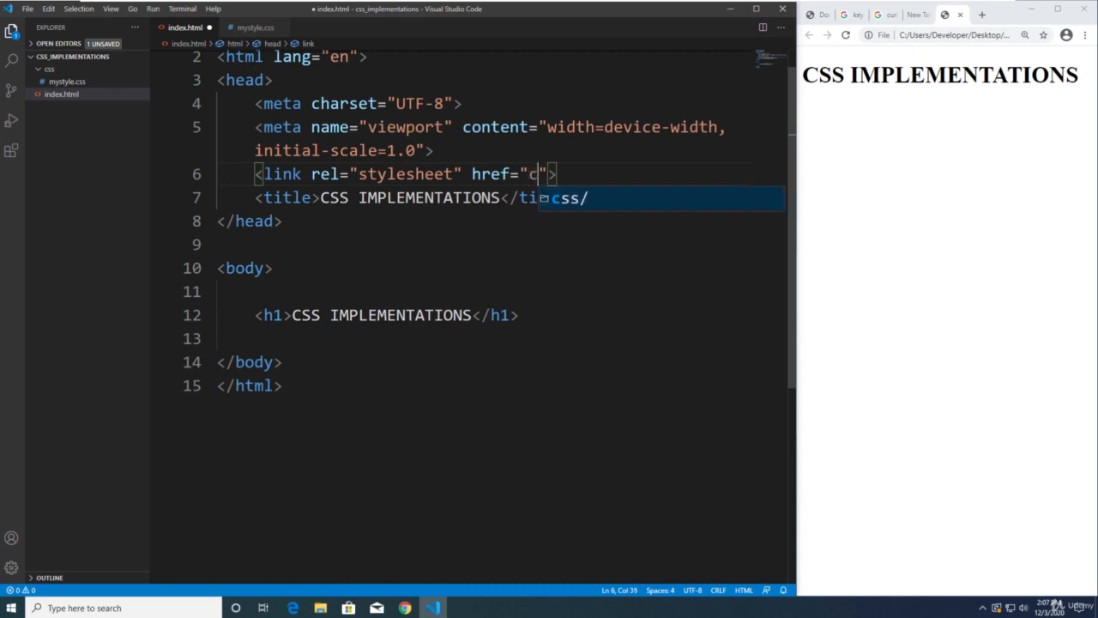
mouse_move(574, 209)
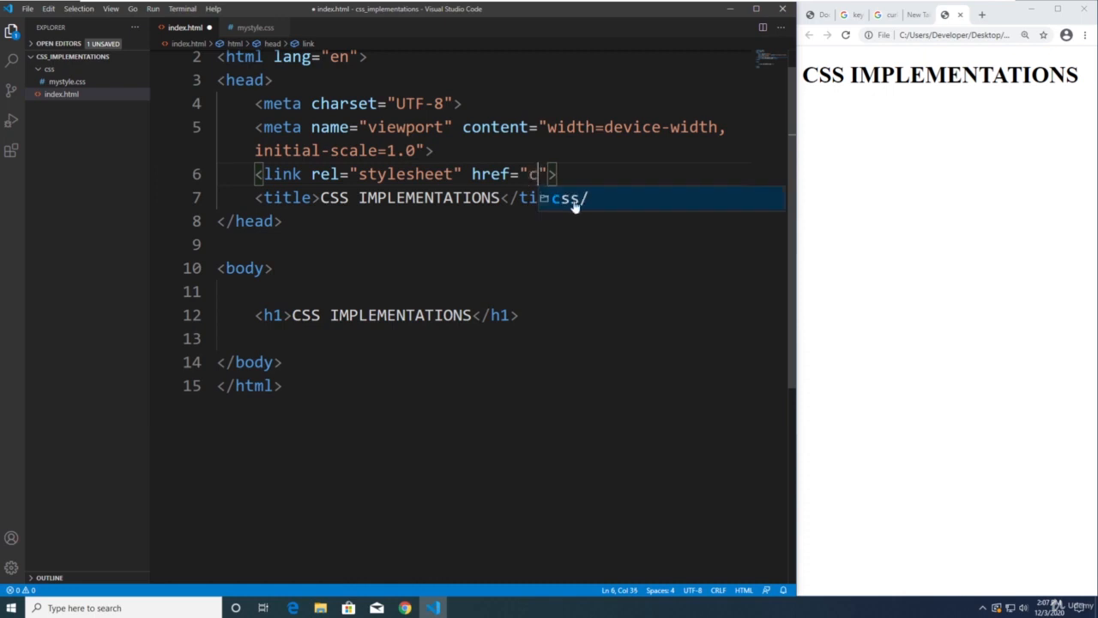
mouse_move(600, 206)
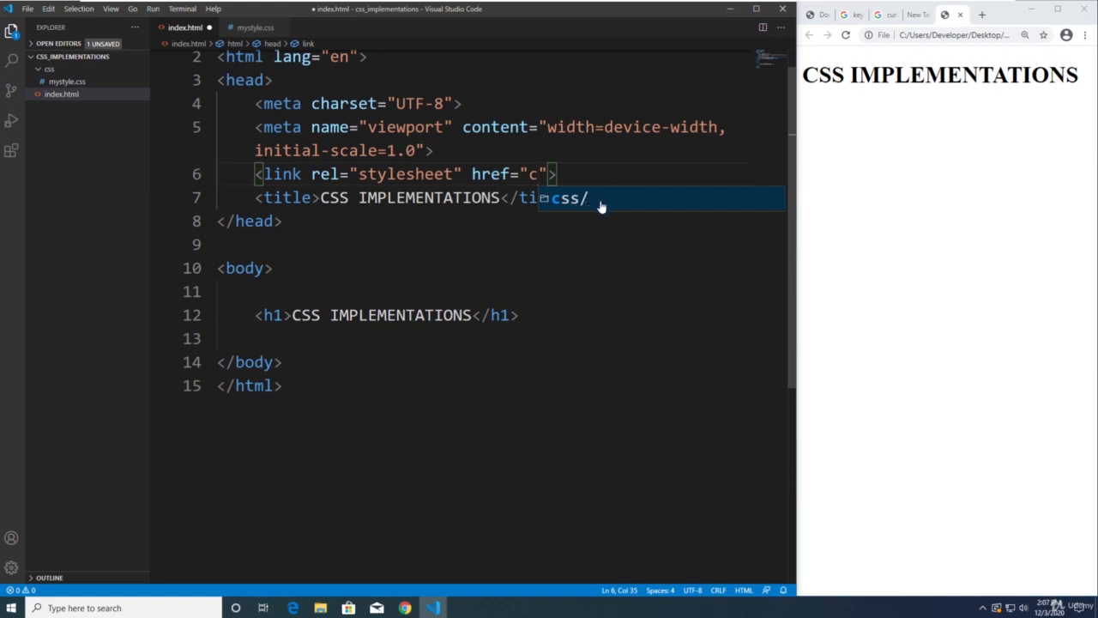
type("ss")
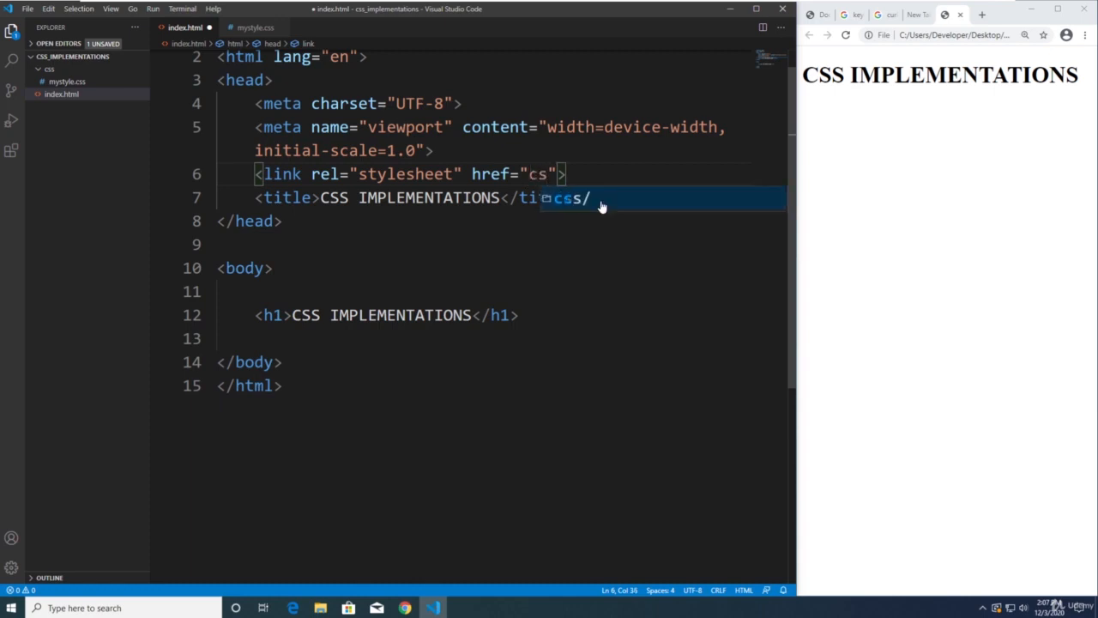
type("/")
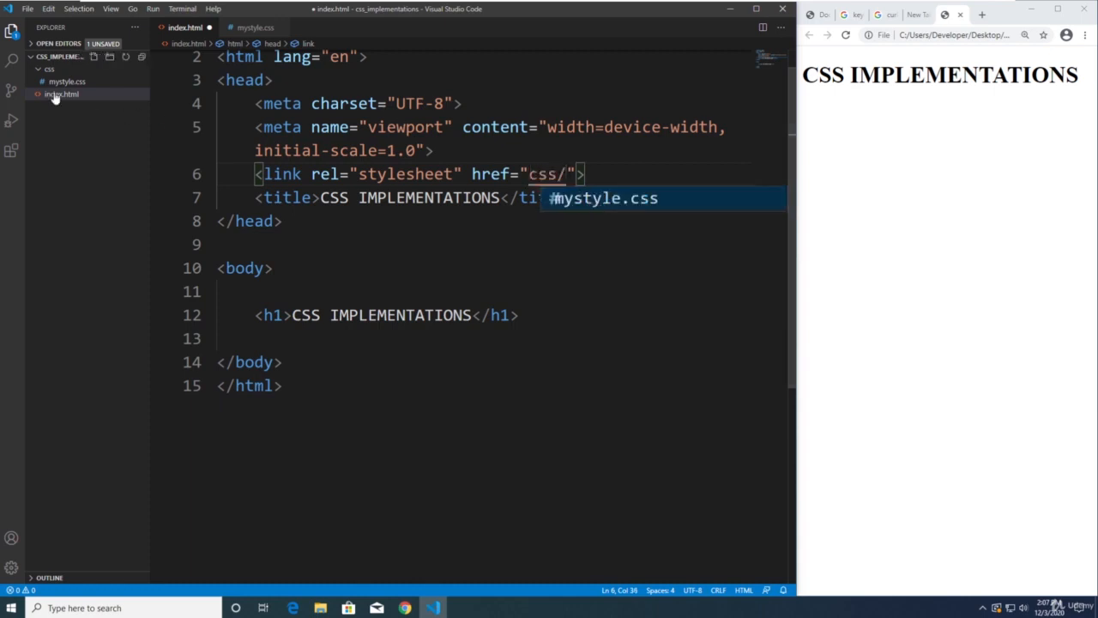
mouse_move(601, 206)
type("mystyle.css")
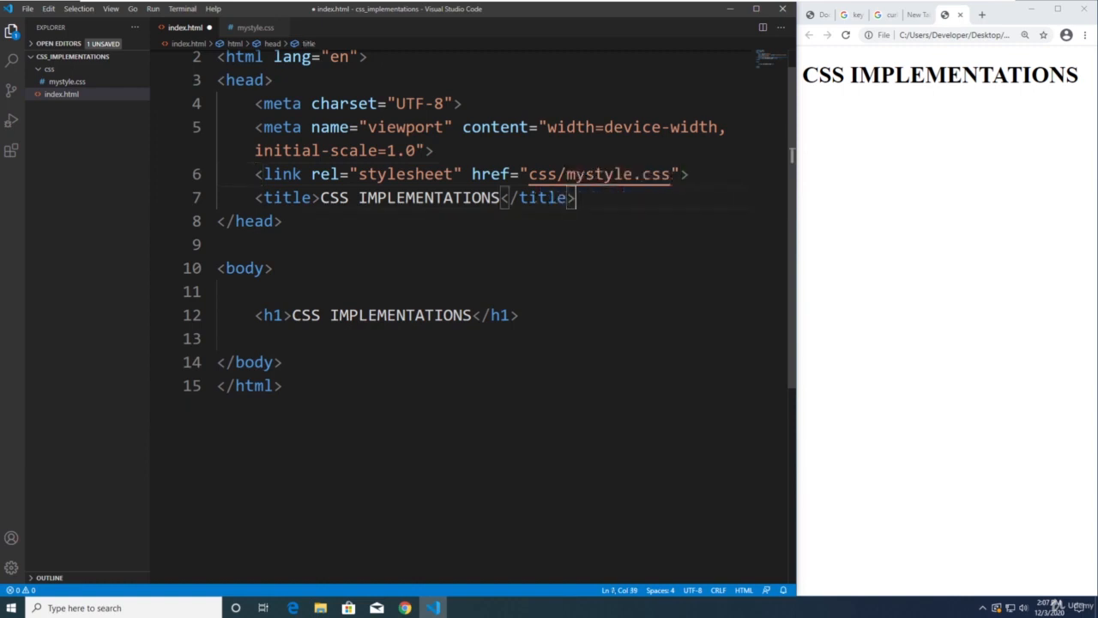
left_click(846, 35)
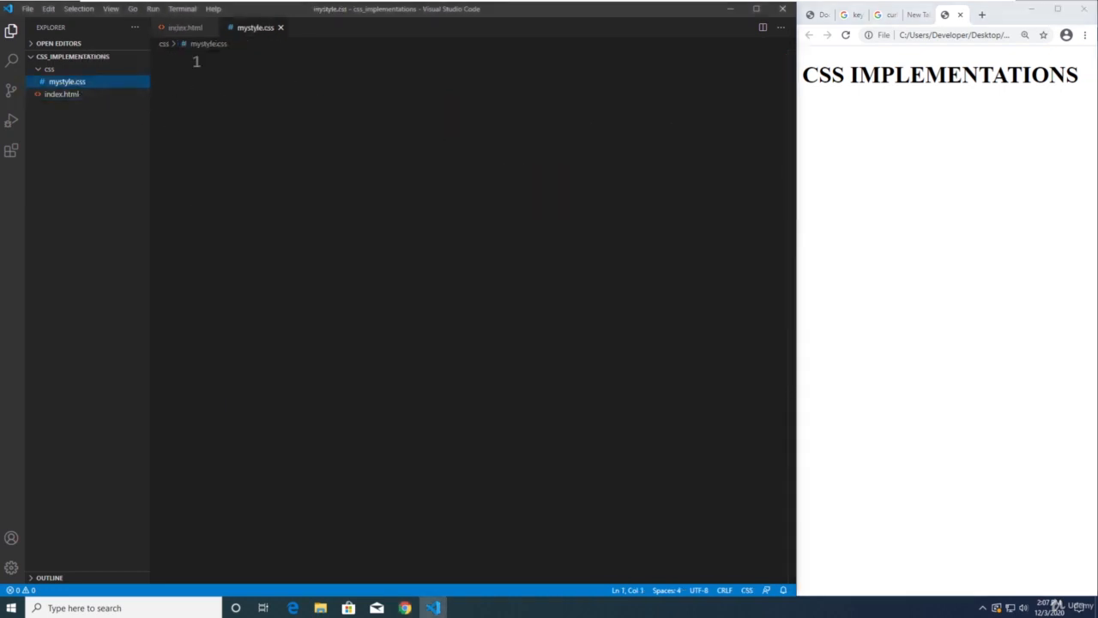
- Write body { background: blue; color: white; } in mystyle.css and reload the Chrome preview
type("b")
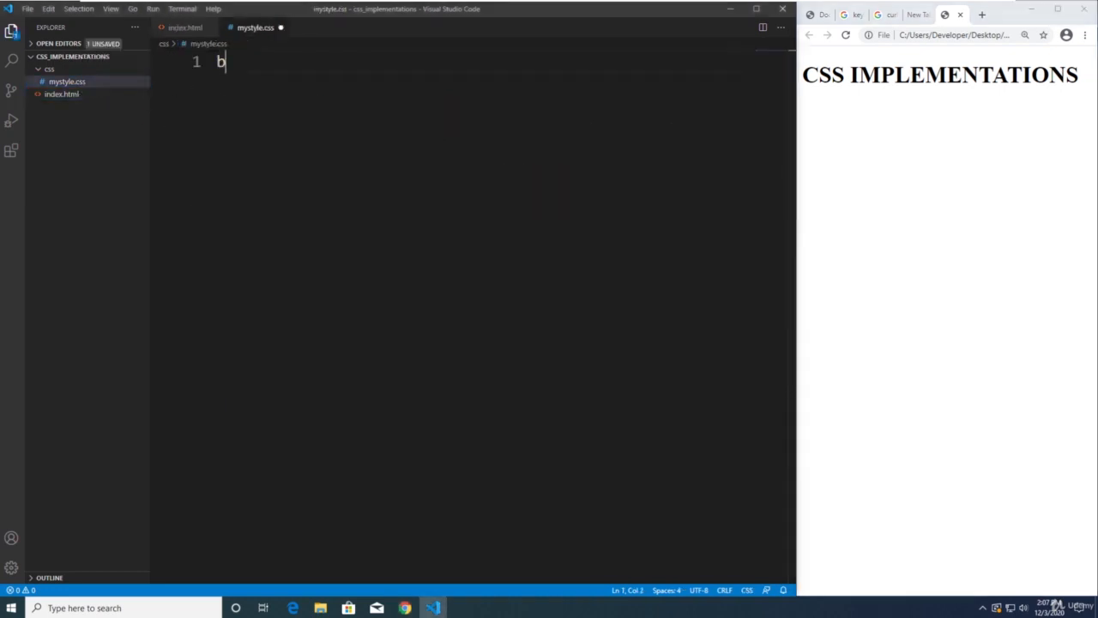
type("body {")
type("background: blue;")
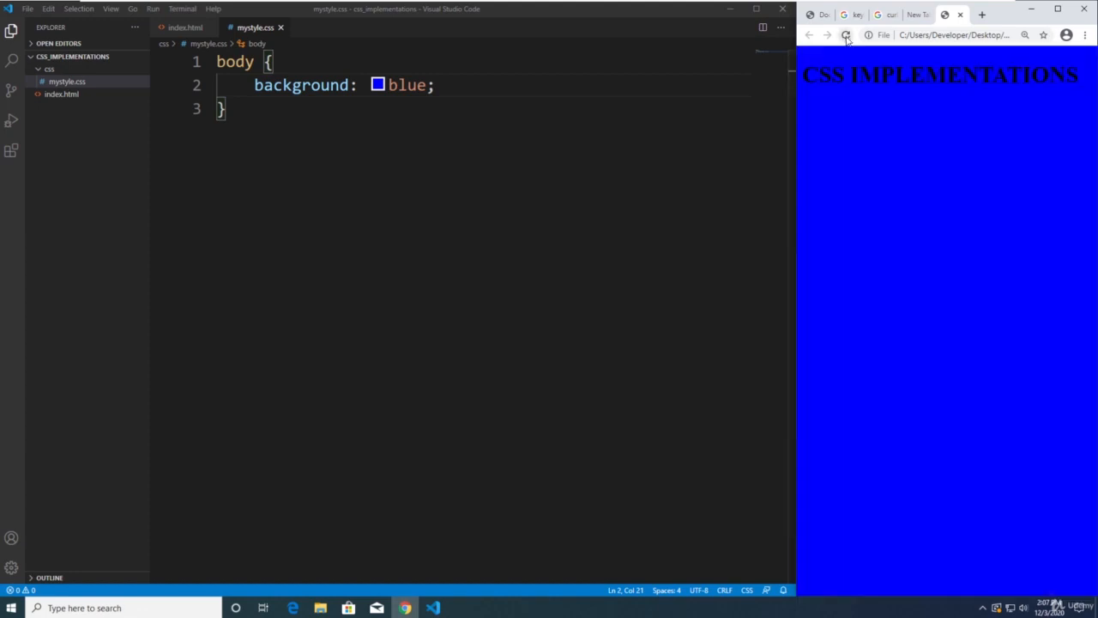
left_click(434, 84)
type("color:")
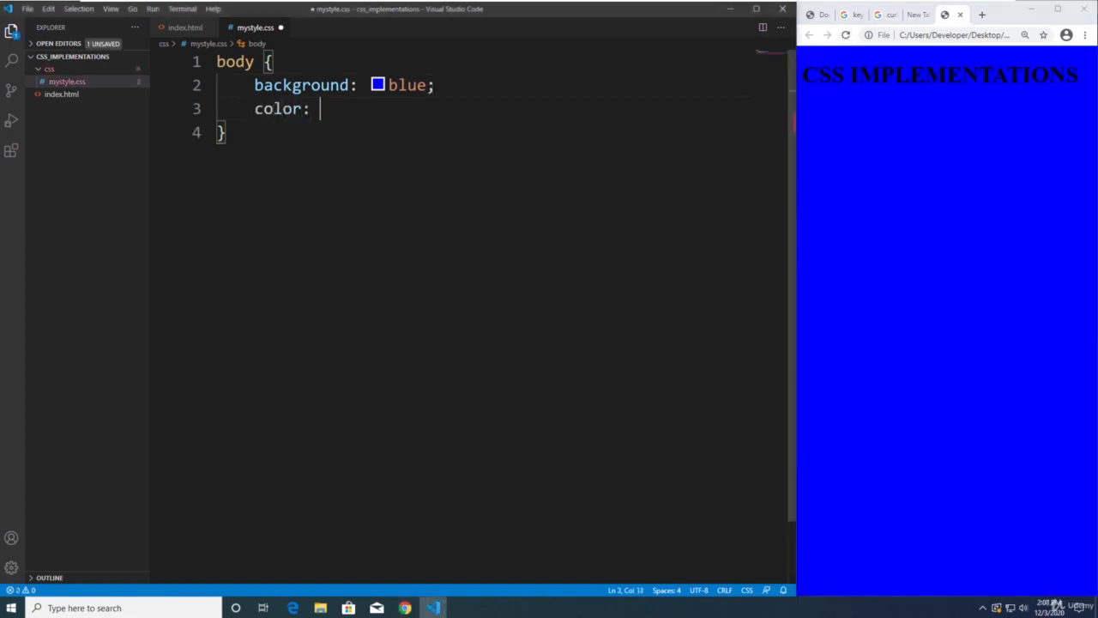
type("white;")
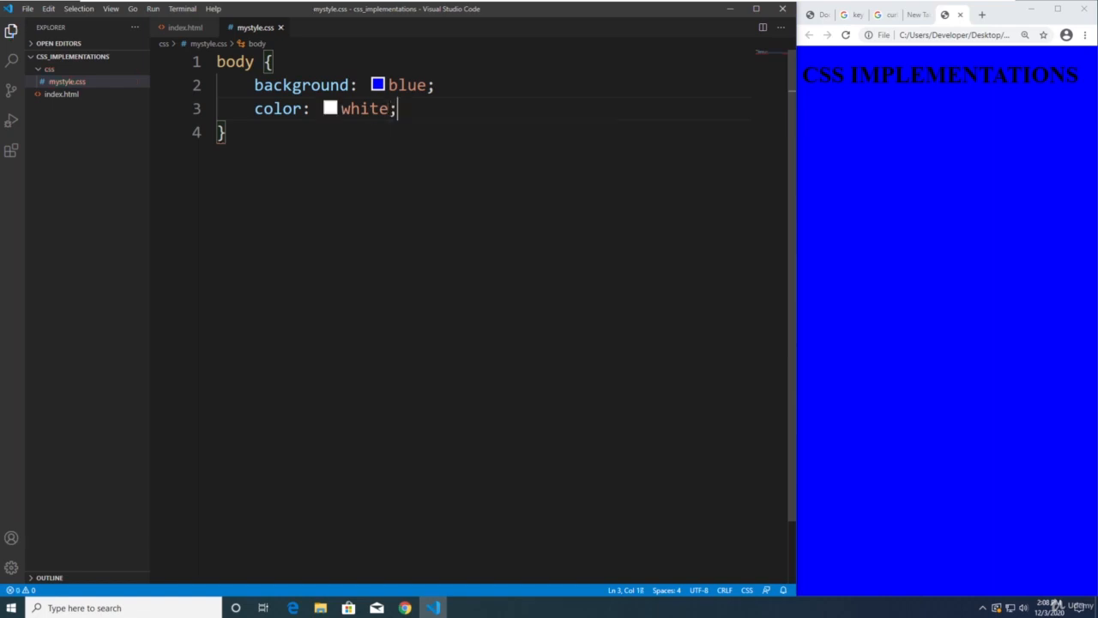